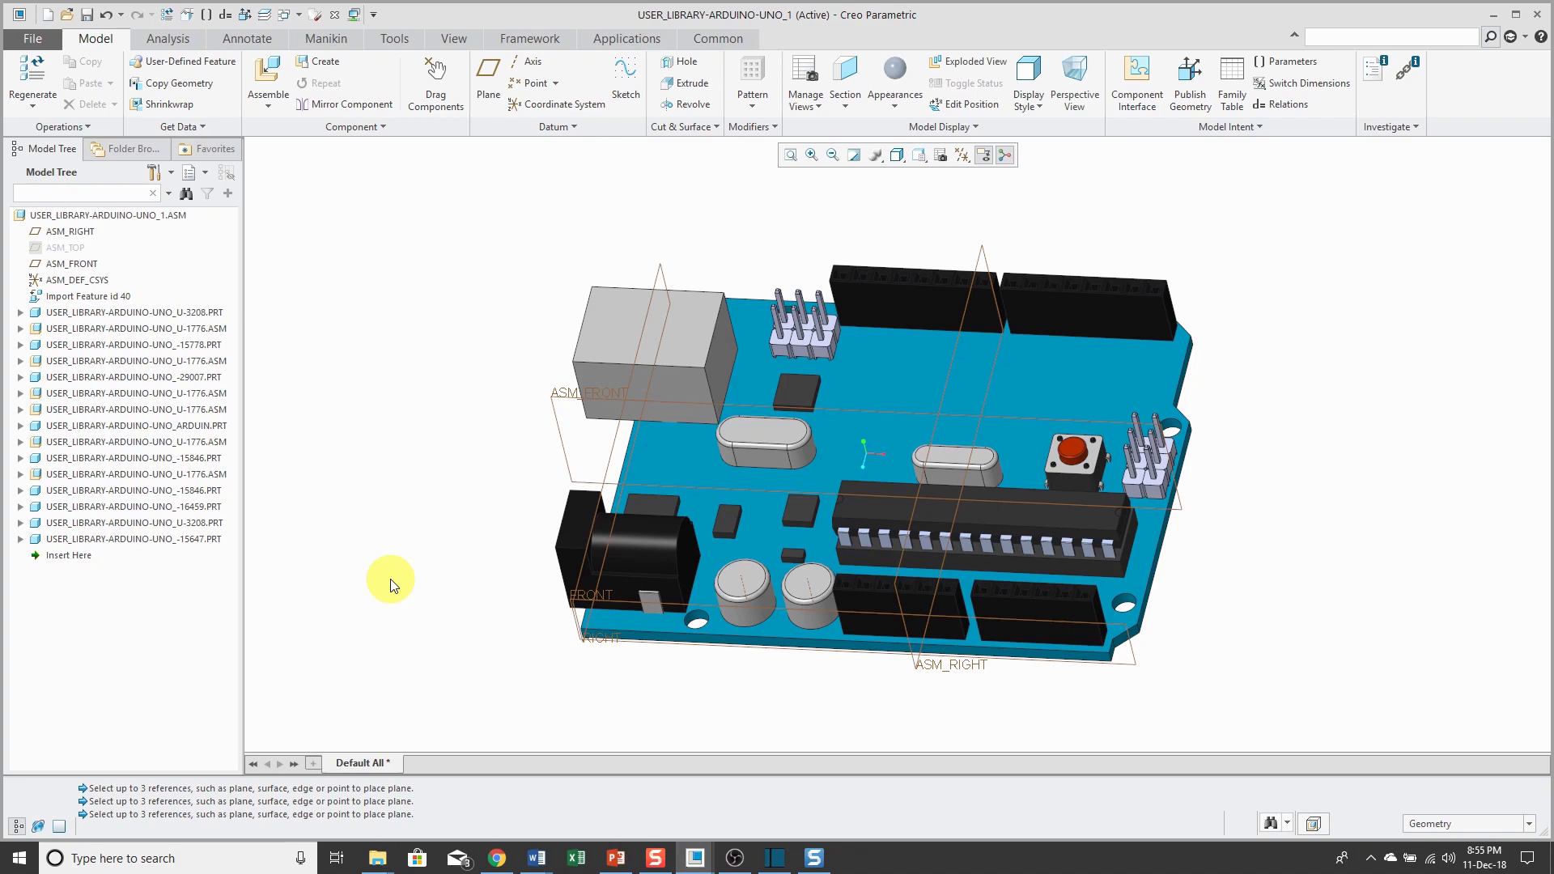
pyautogui.moveTo(383, 578)
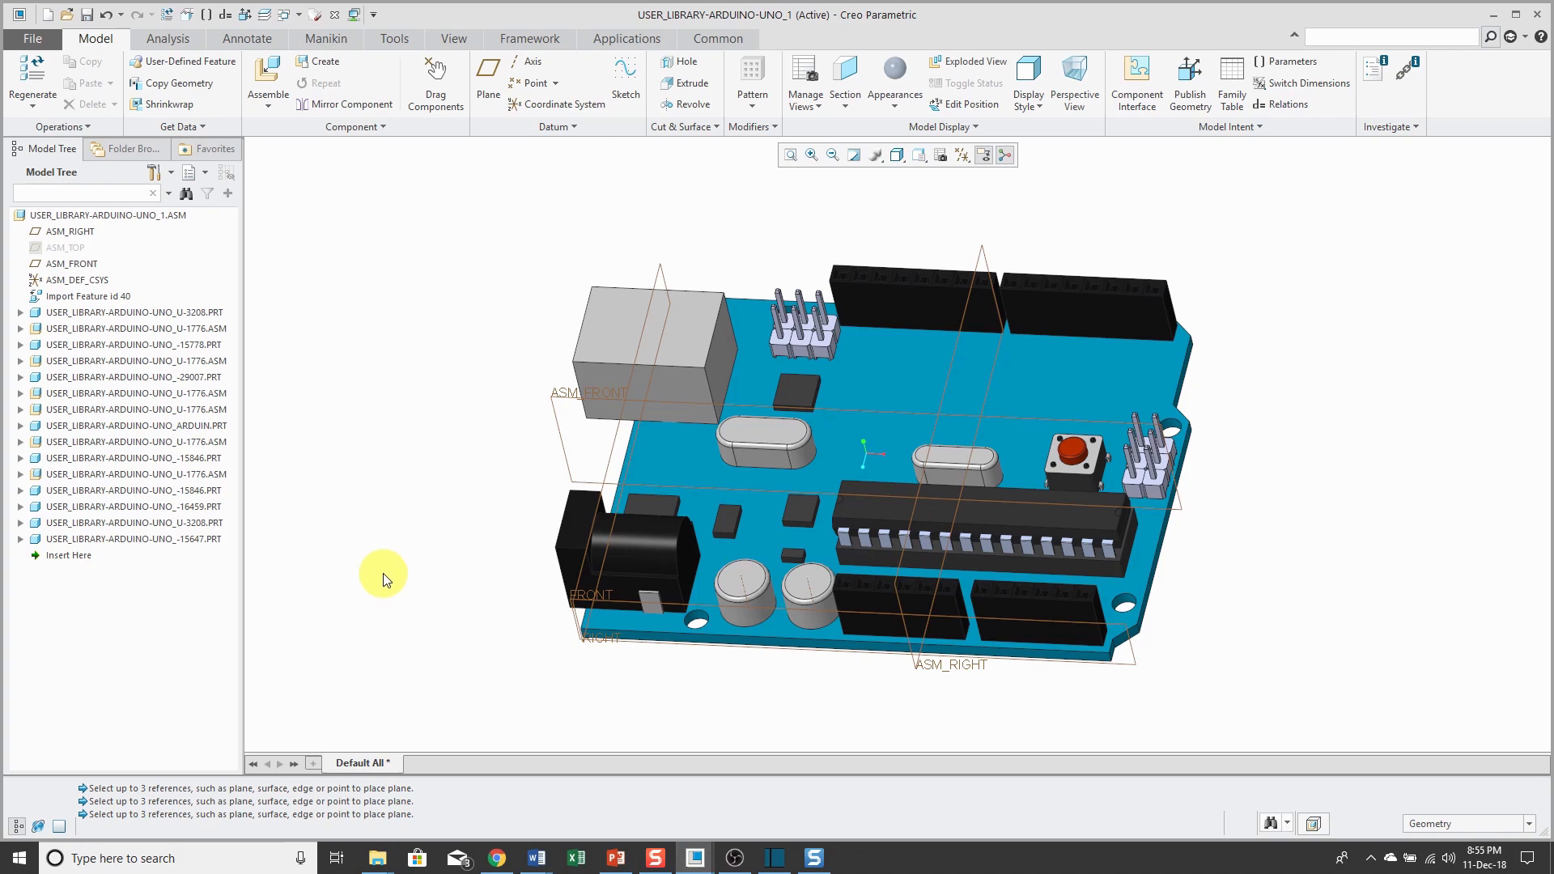
pyautogui.moveTo(900, 720)
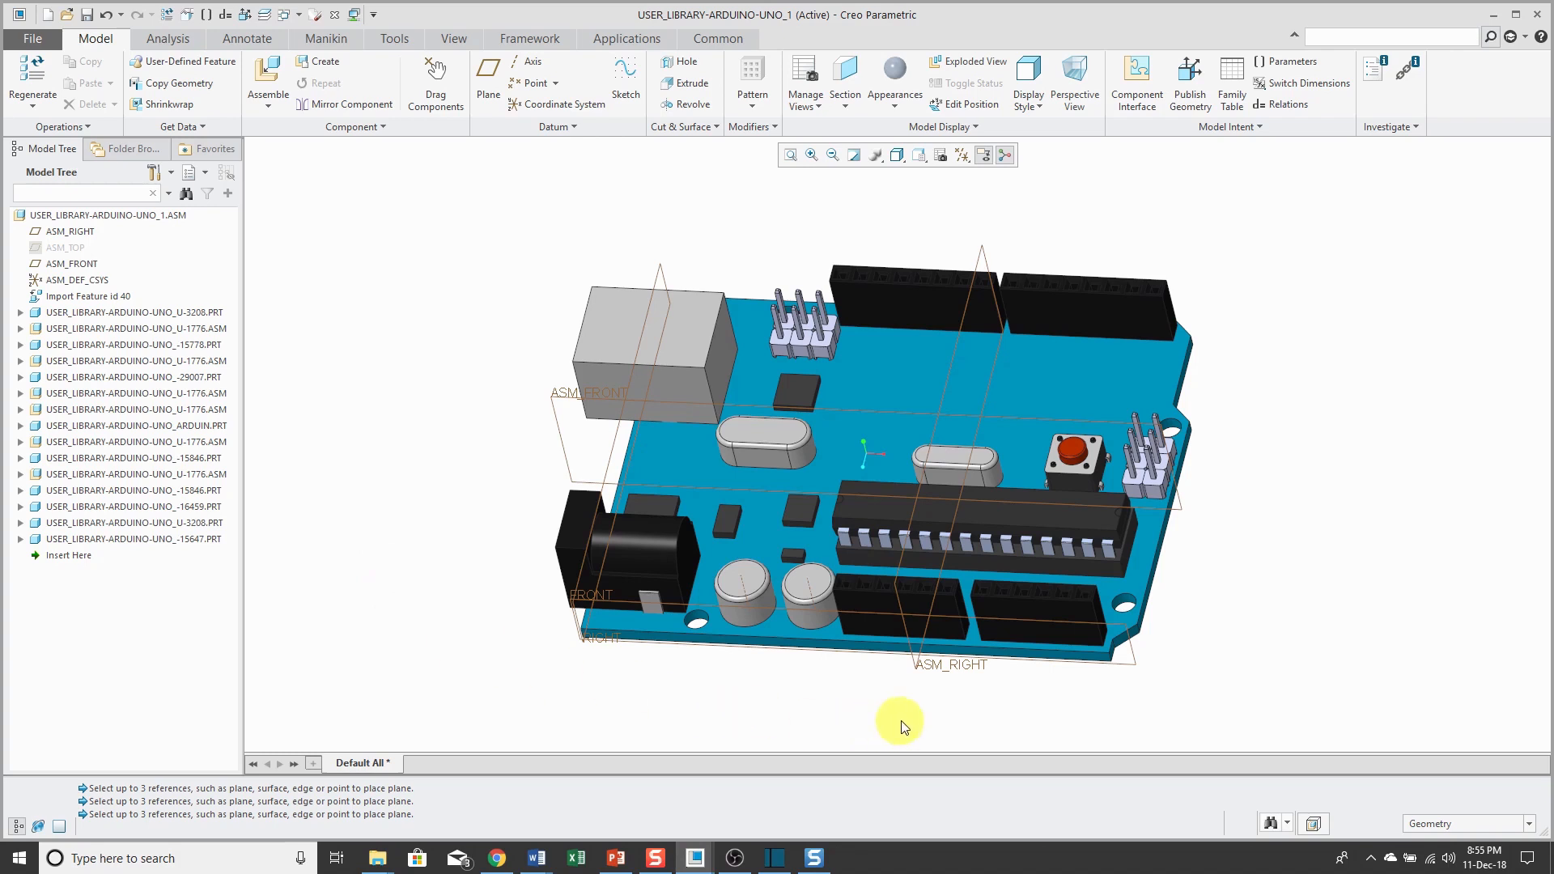
pyautogui.moveTo(922, 674)
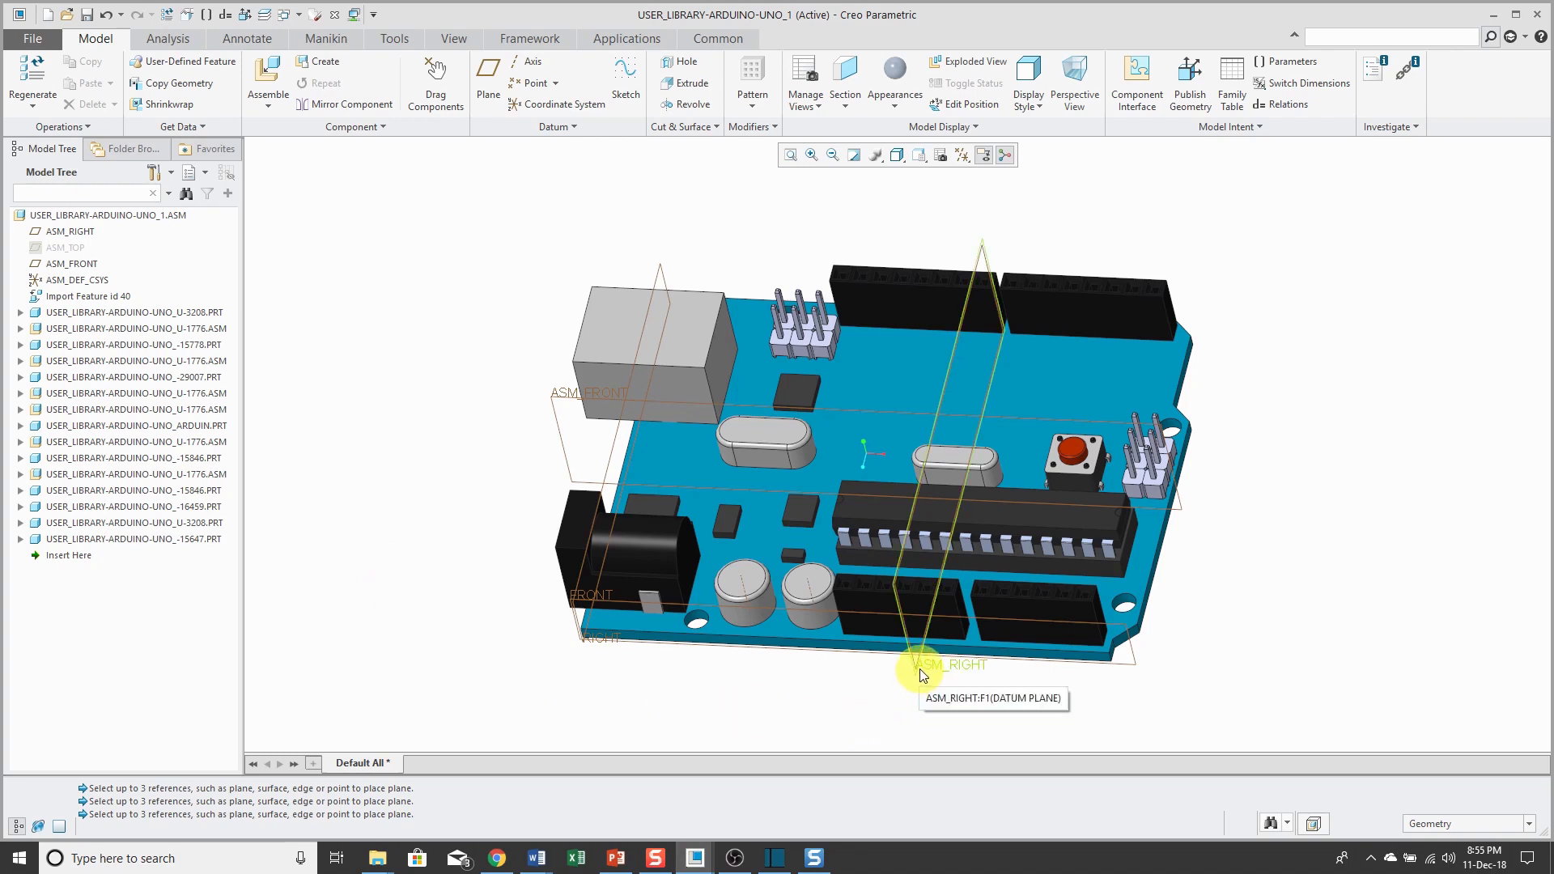
pyautogui.moveTo(790, 661)
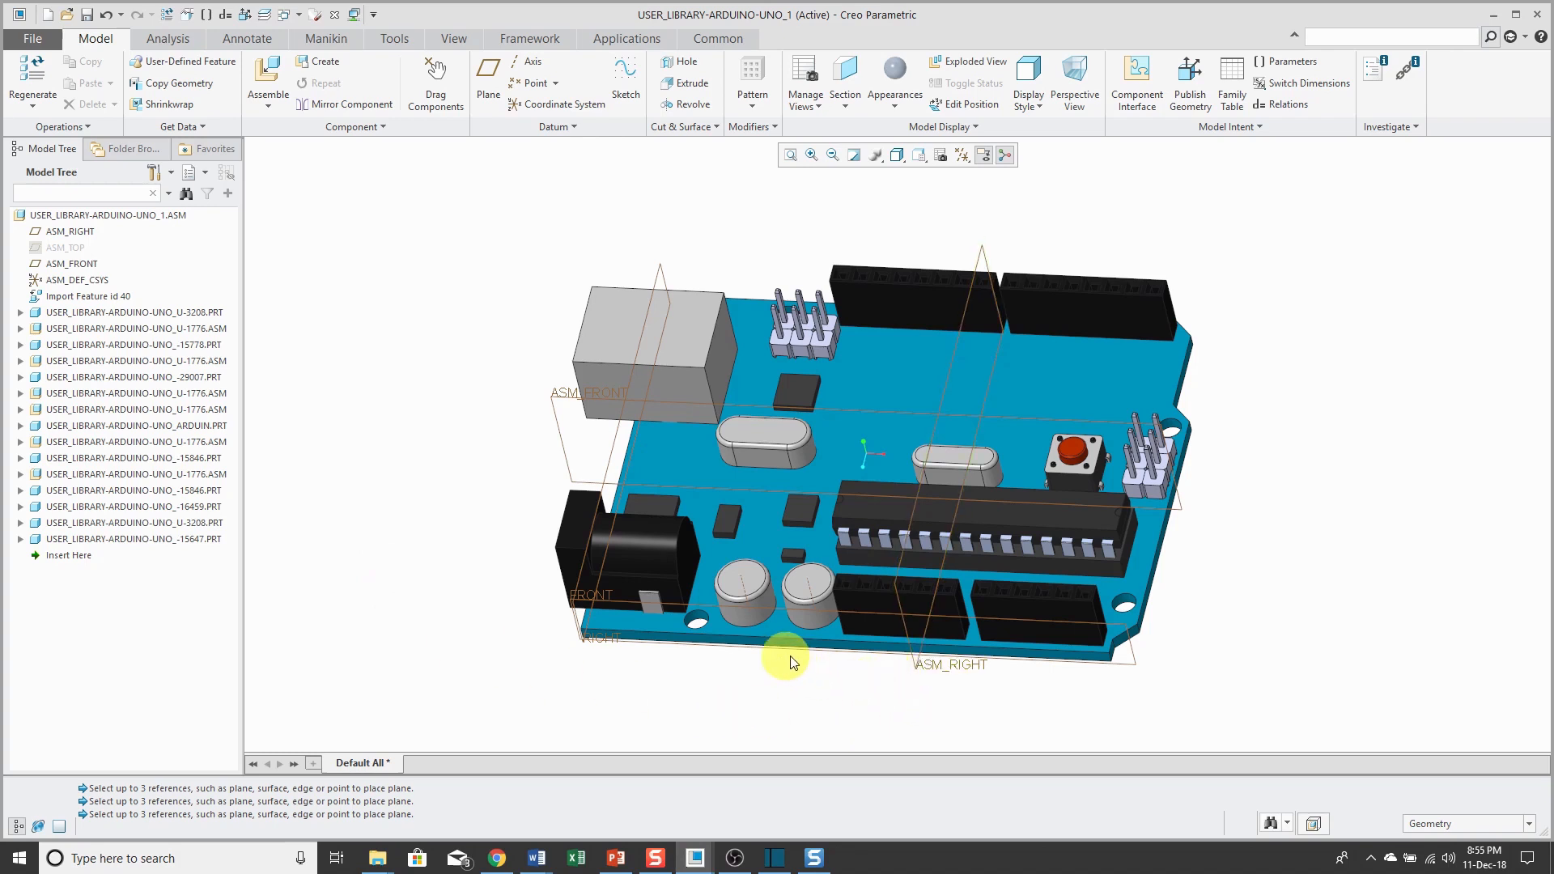
pyautogui.moveTo(578, 686)
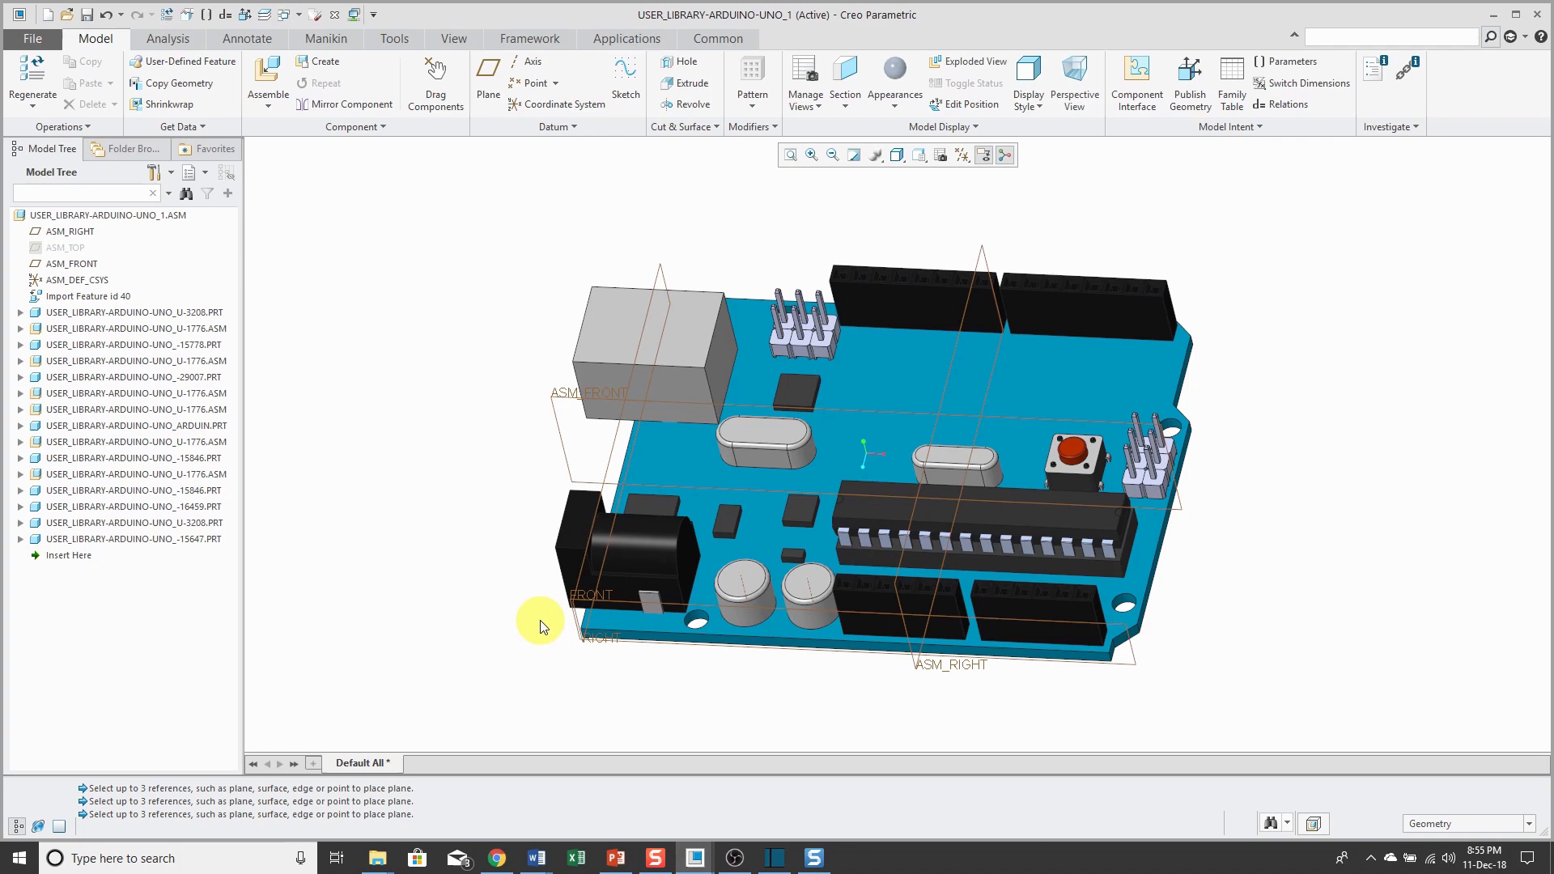
pyautogui.moveTo(481, 592)
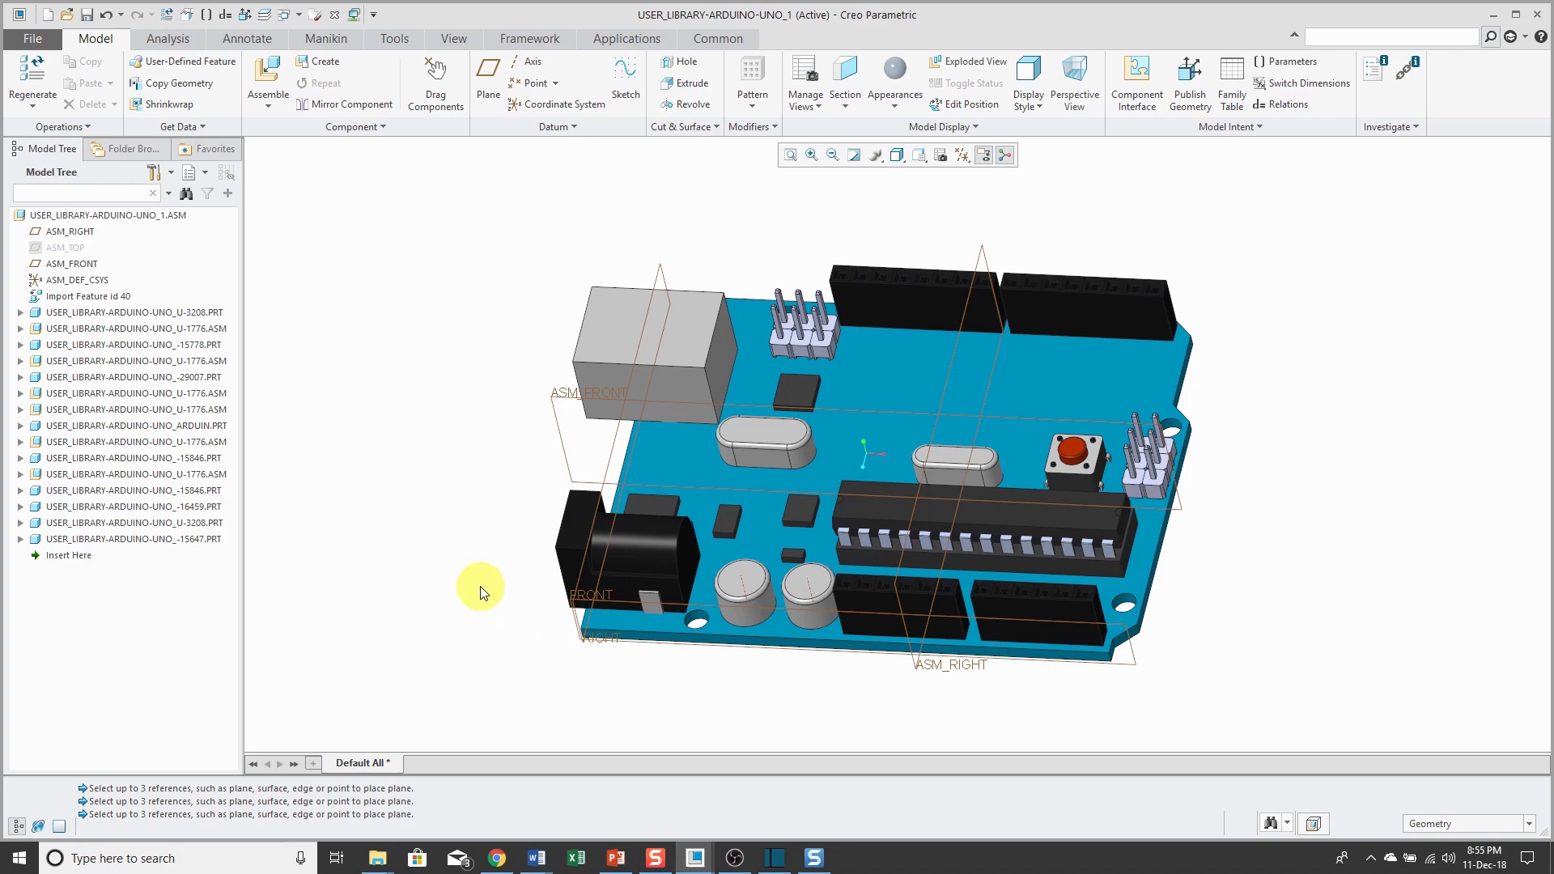
pyautogui.moveTo(471, 440)
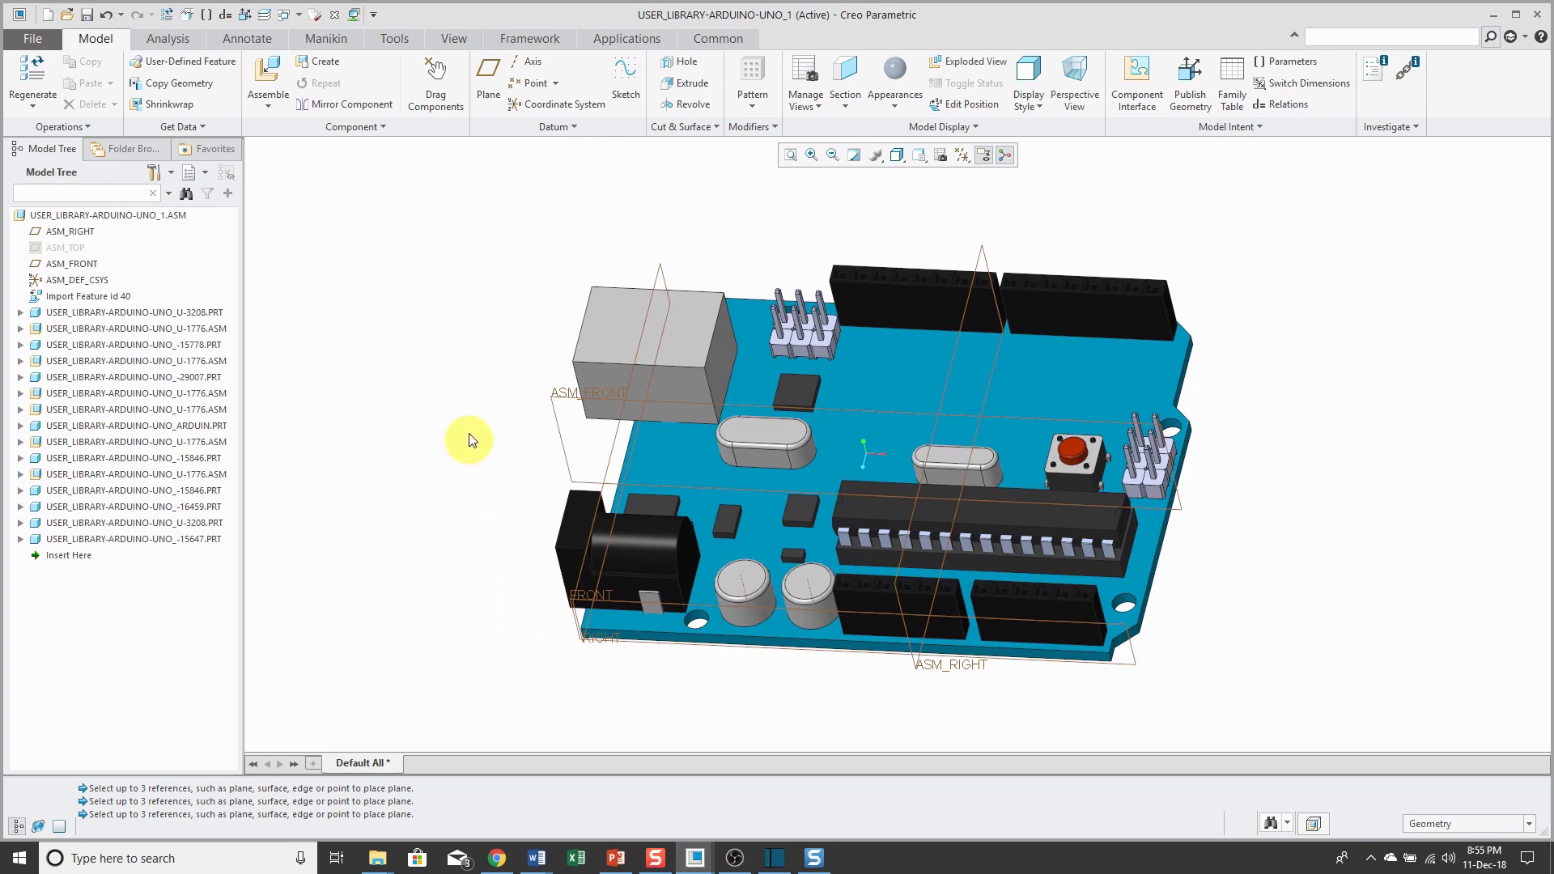
pyautogui.moveTo(487, 79)
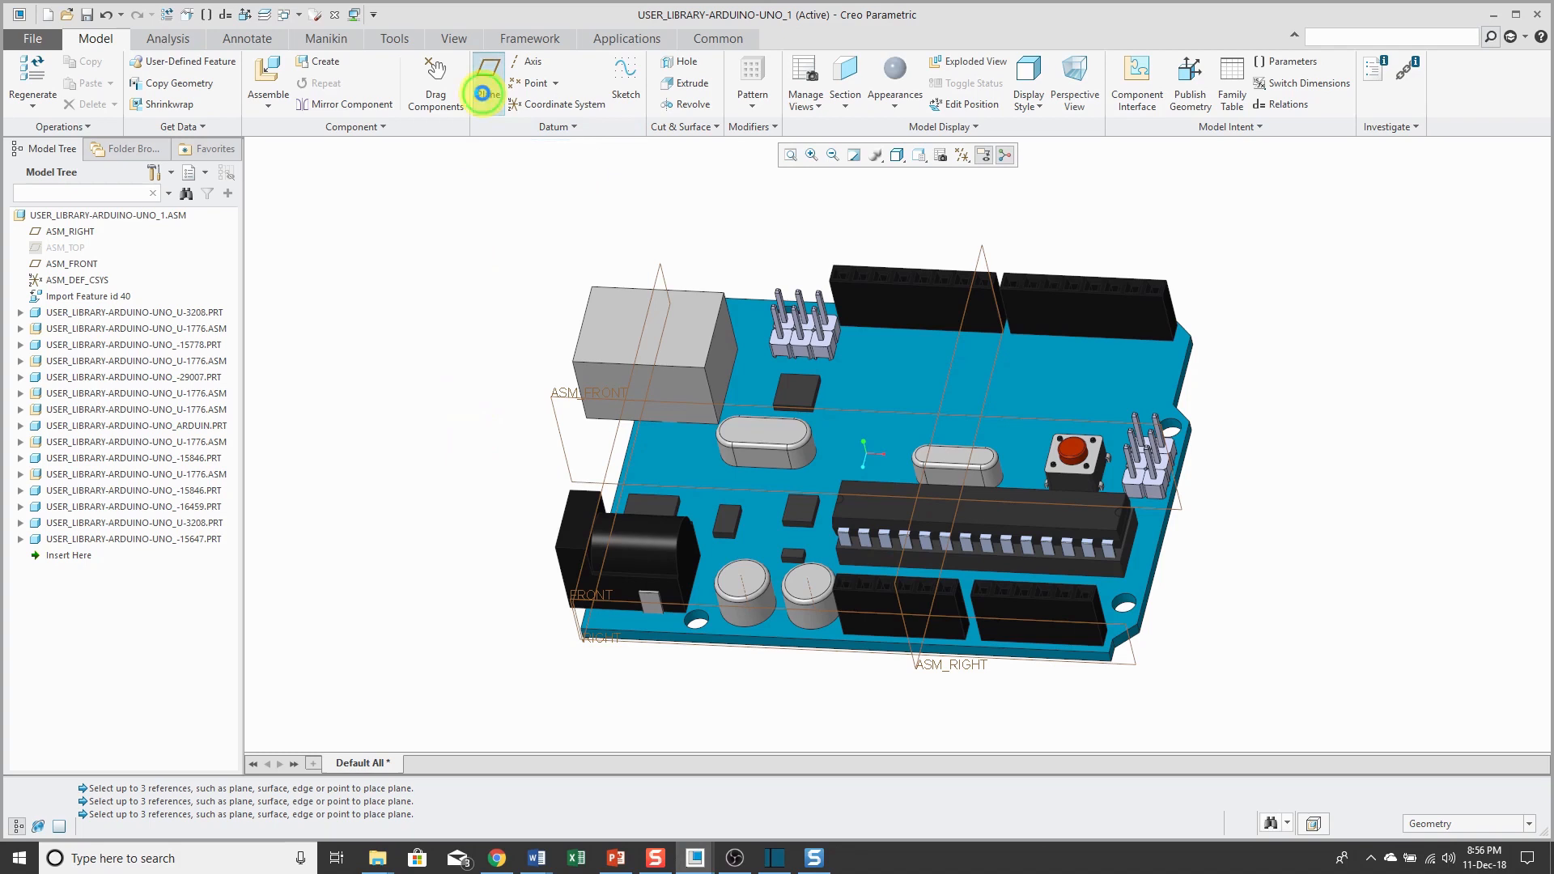
# Create datum plane ADTM1 as the midplane between the board's two opposite surfaces.
pyautogui.click(485, 74)
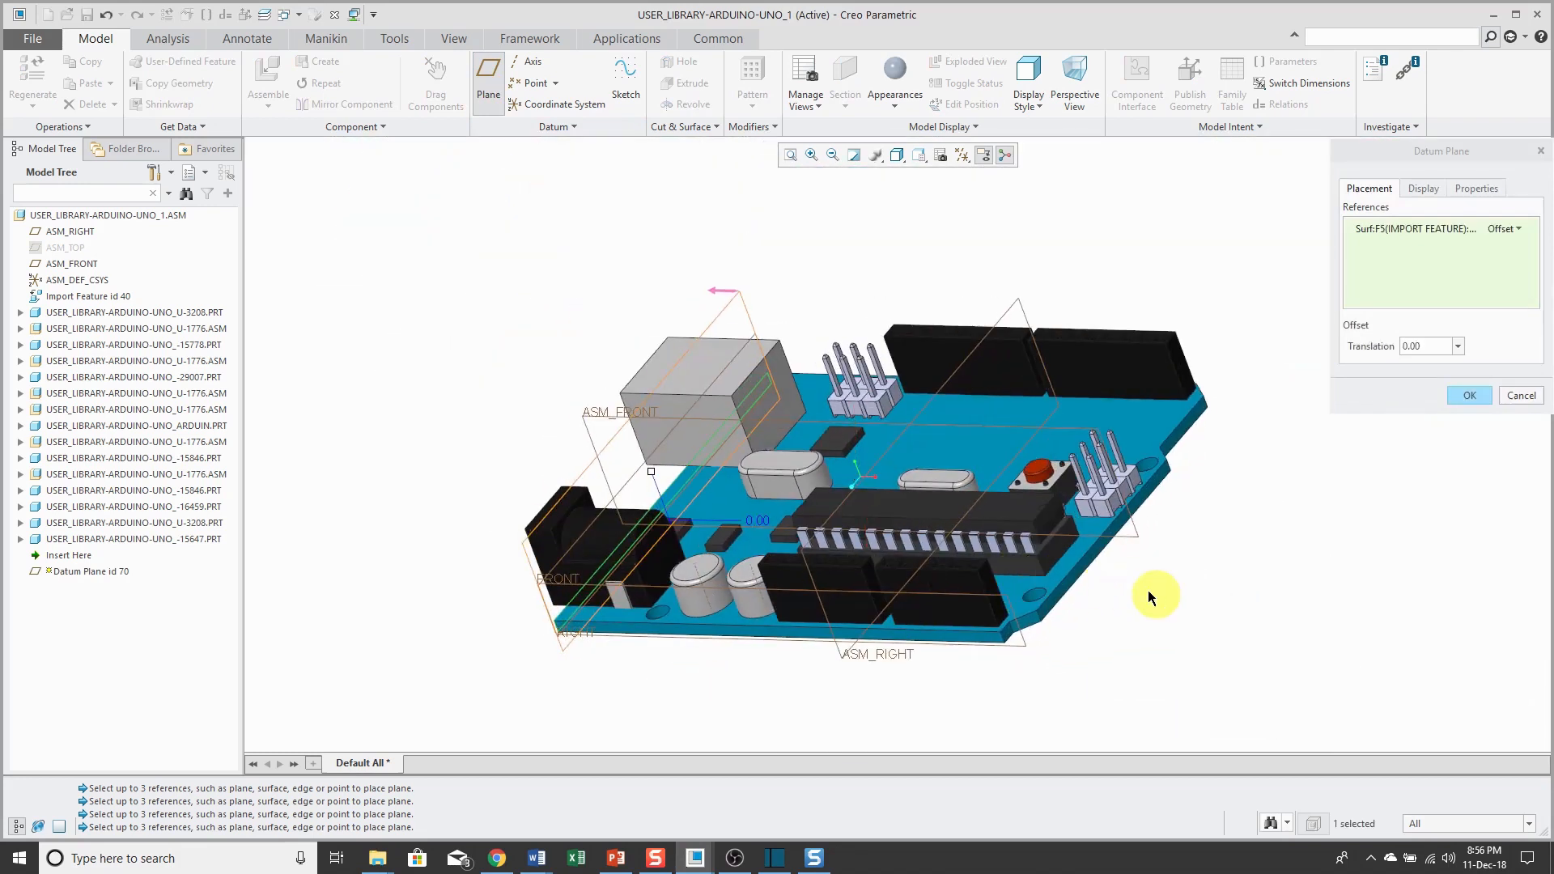
pyautogui.click(1068, 515)
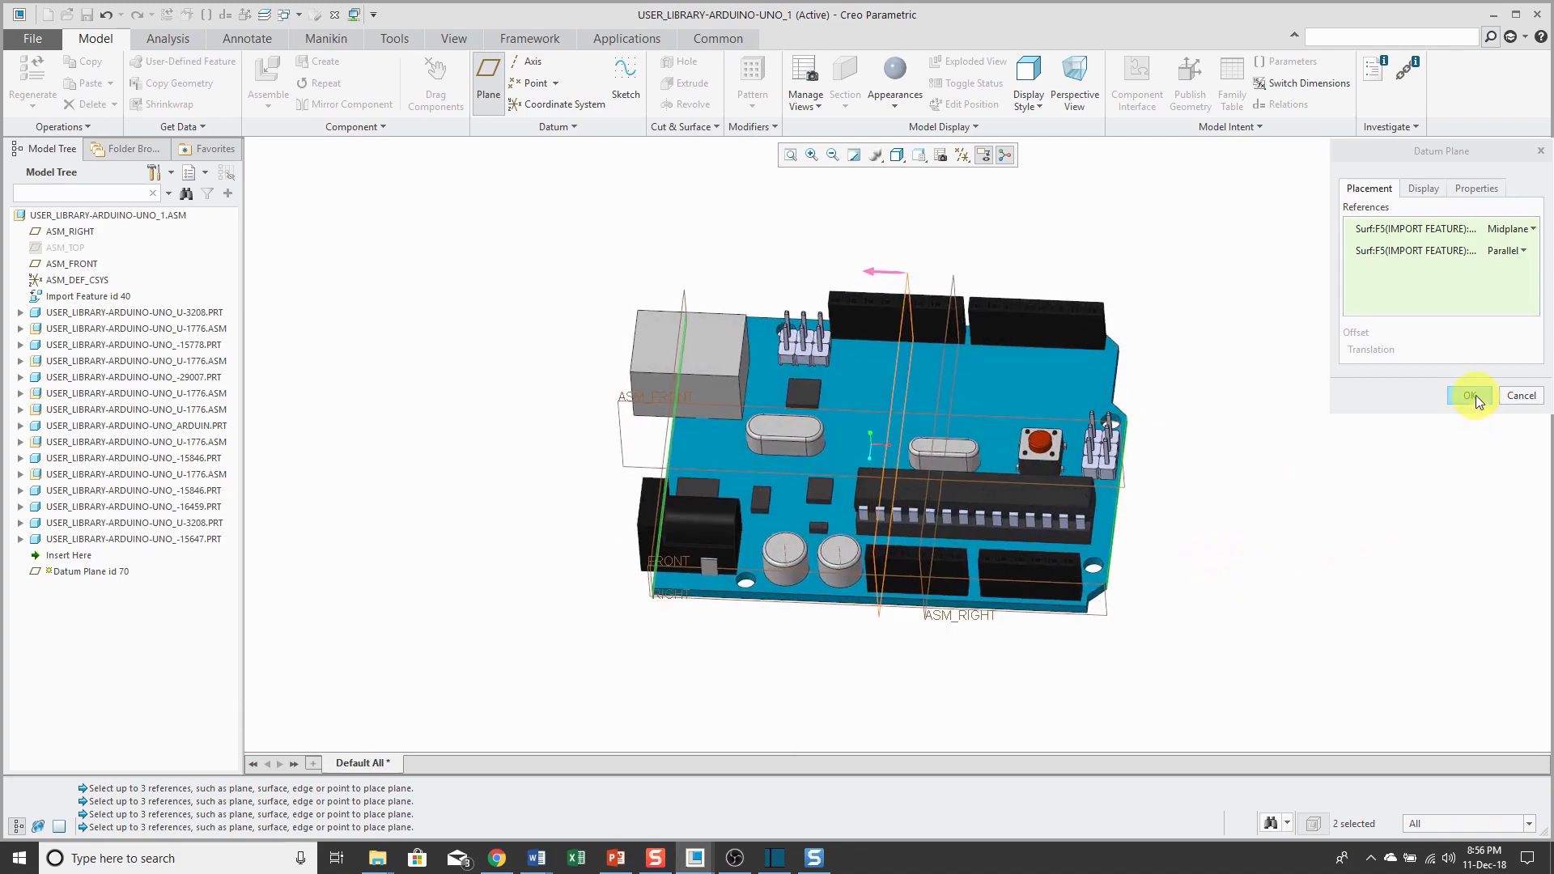
pyautogui.click(1472, 394)
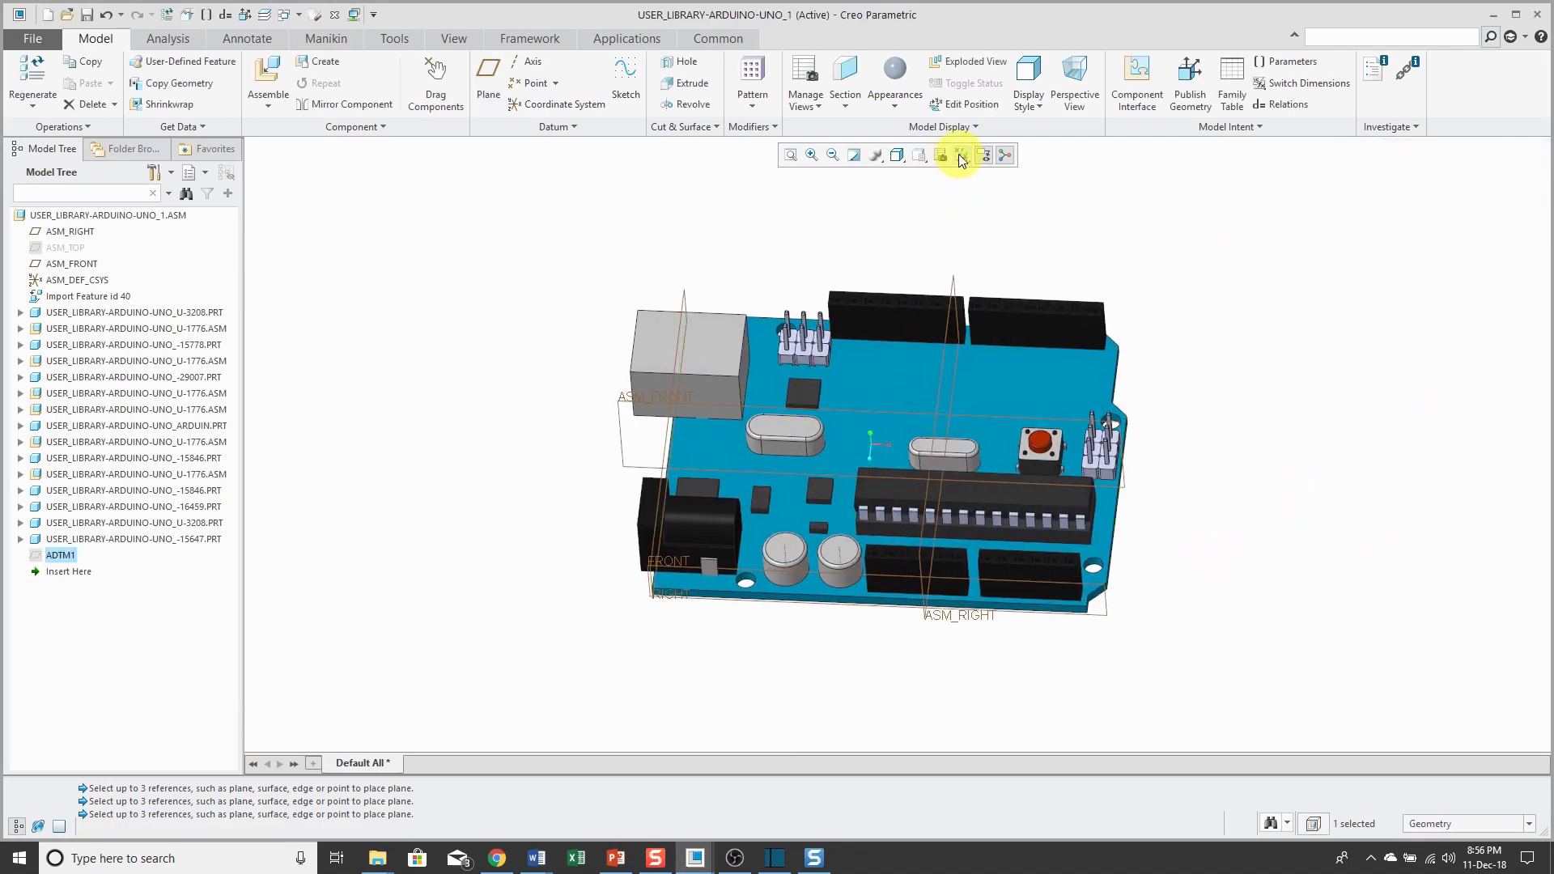
pyautogui.click(961, 154)
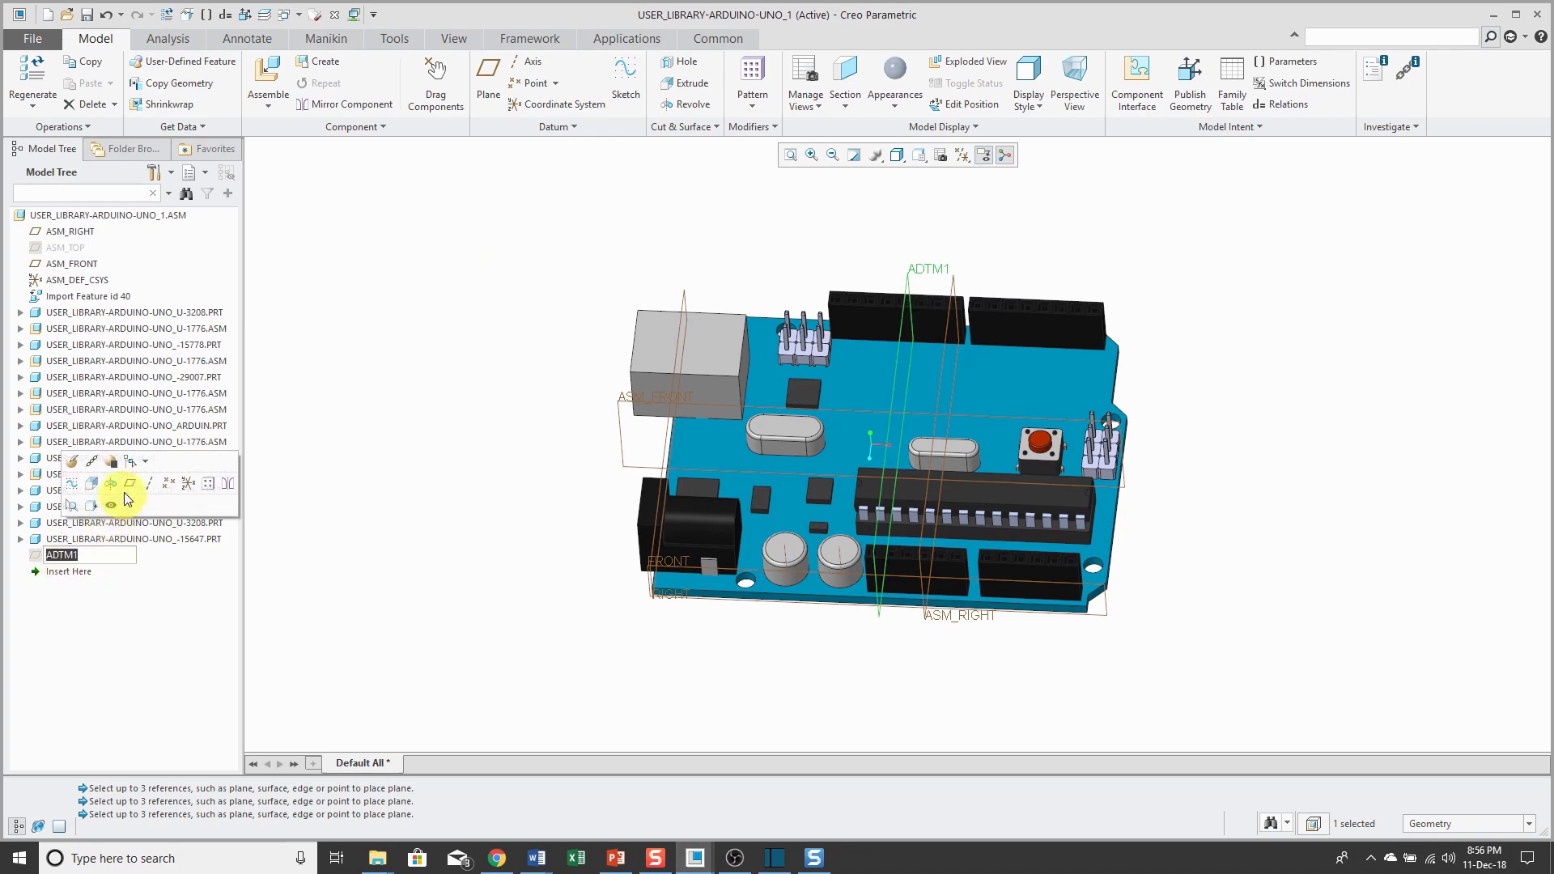
# Keep the plane name ADTM1 and activate the ARDUIN.PRT board component.
pyautogui.click(464, 565)
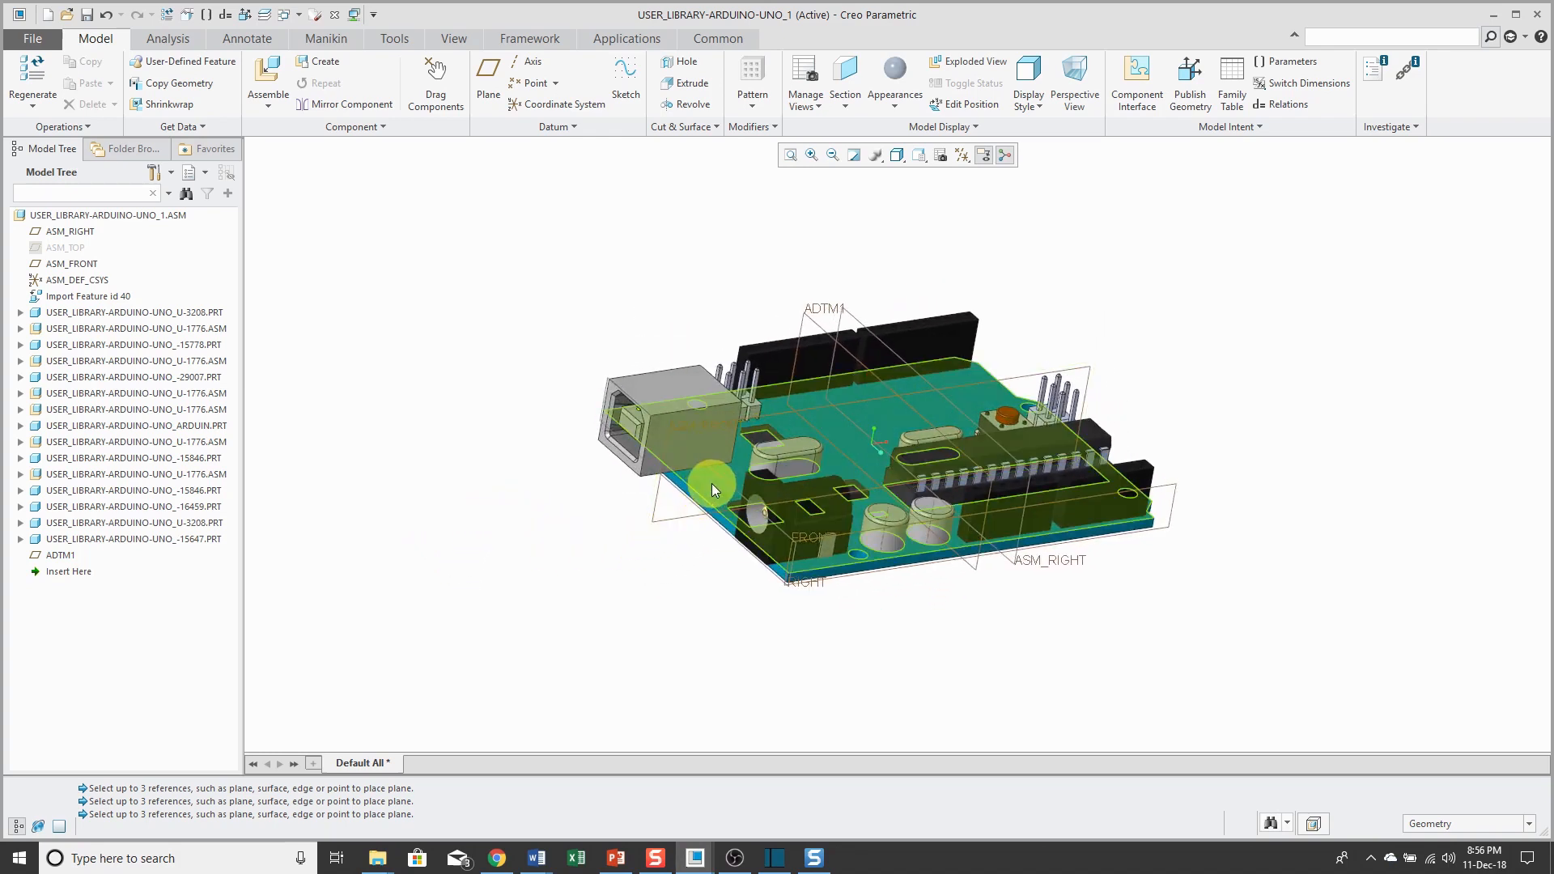
pyautogui.click(714, 390)
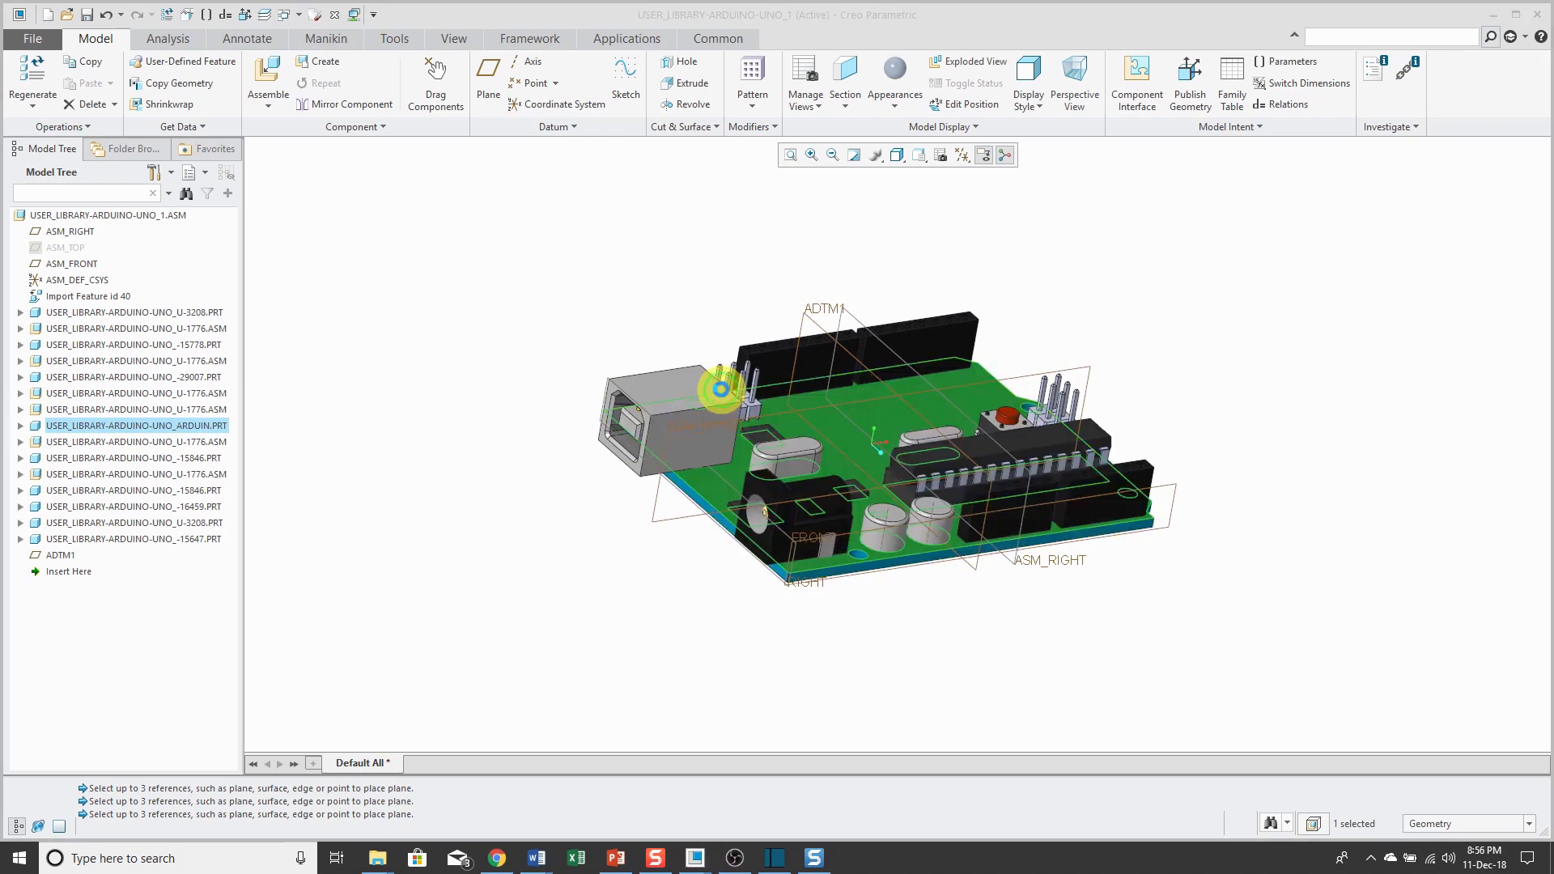
pyautogui.click(472, 39)
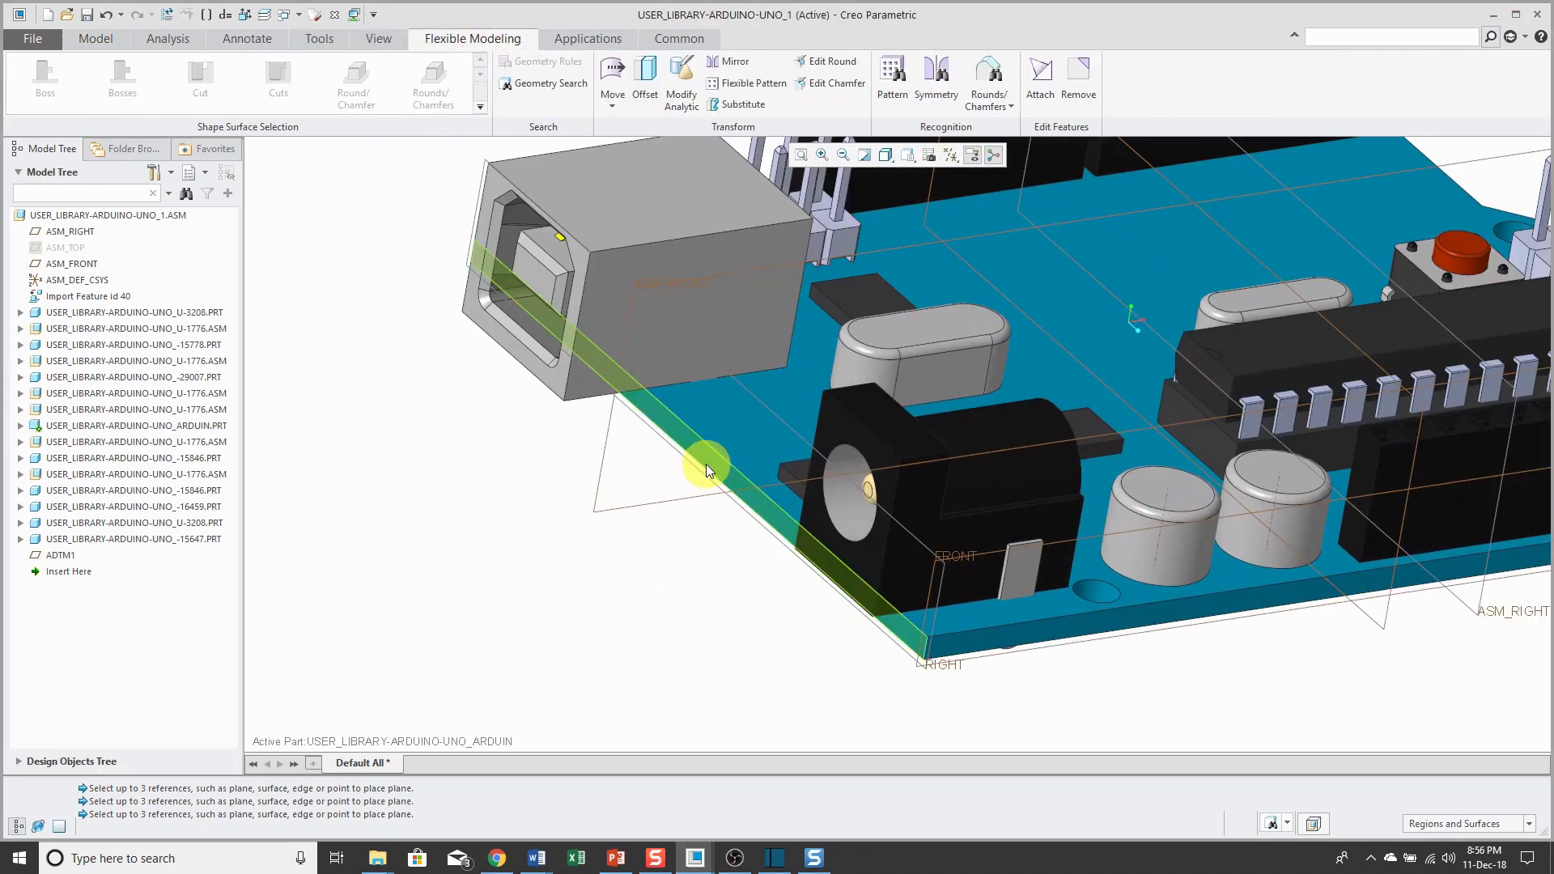
# Add a Move feature on the board's edge surface, then reactivate the top-level assembly.
pyautogui.click(707, 470)
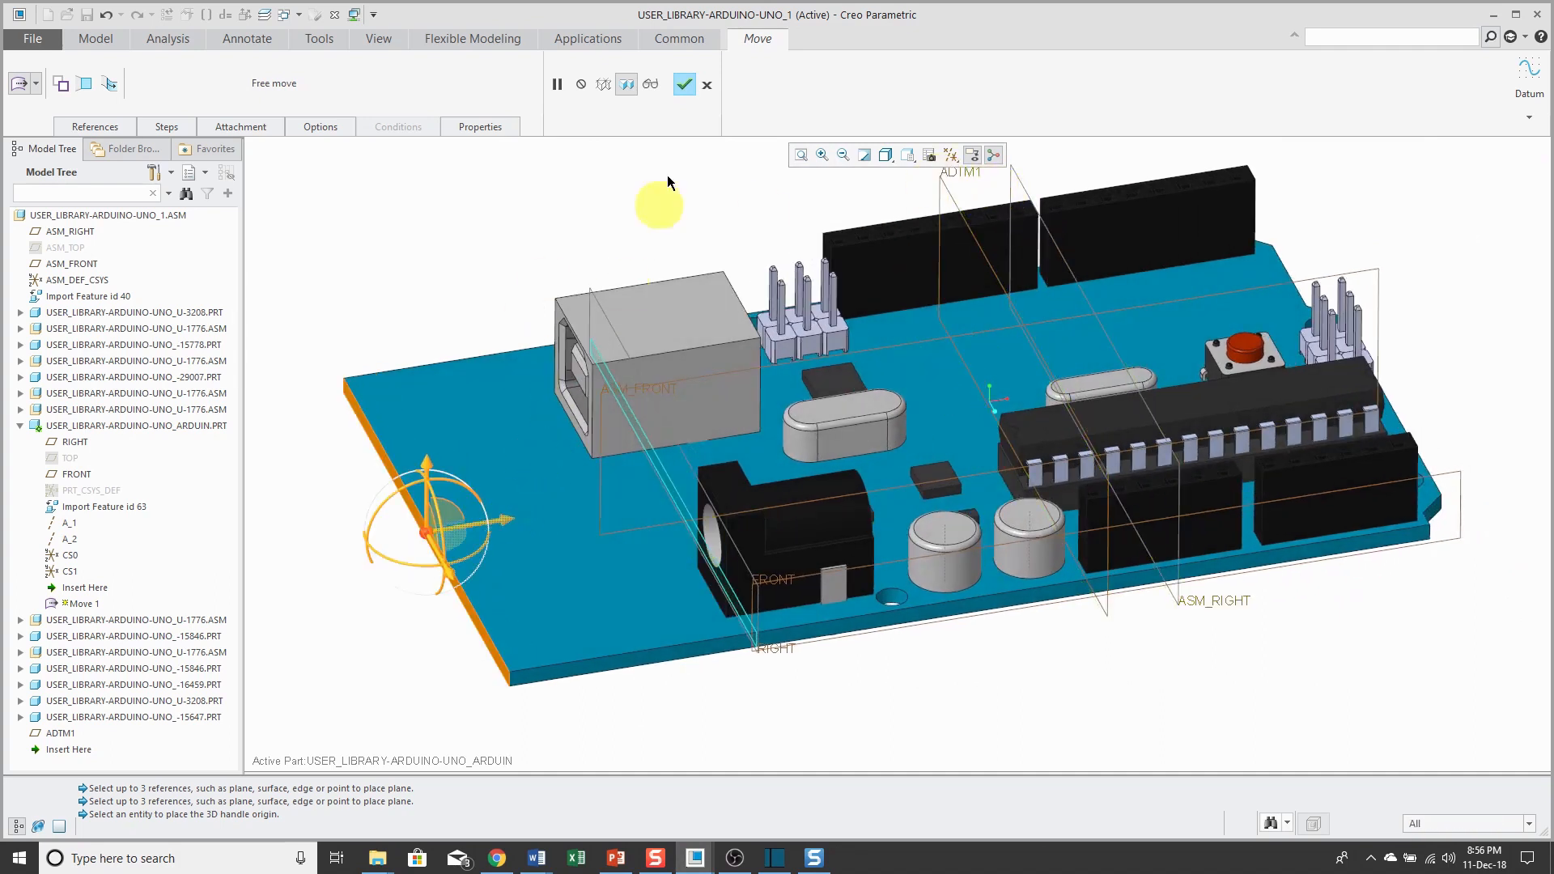
pyautogui.click(684, 84)
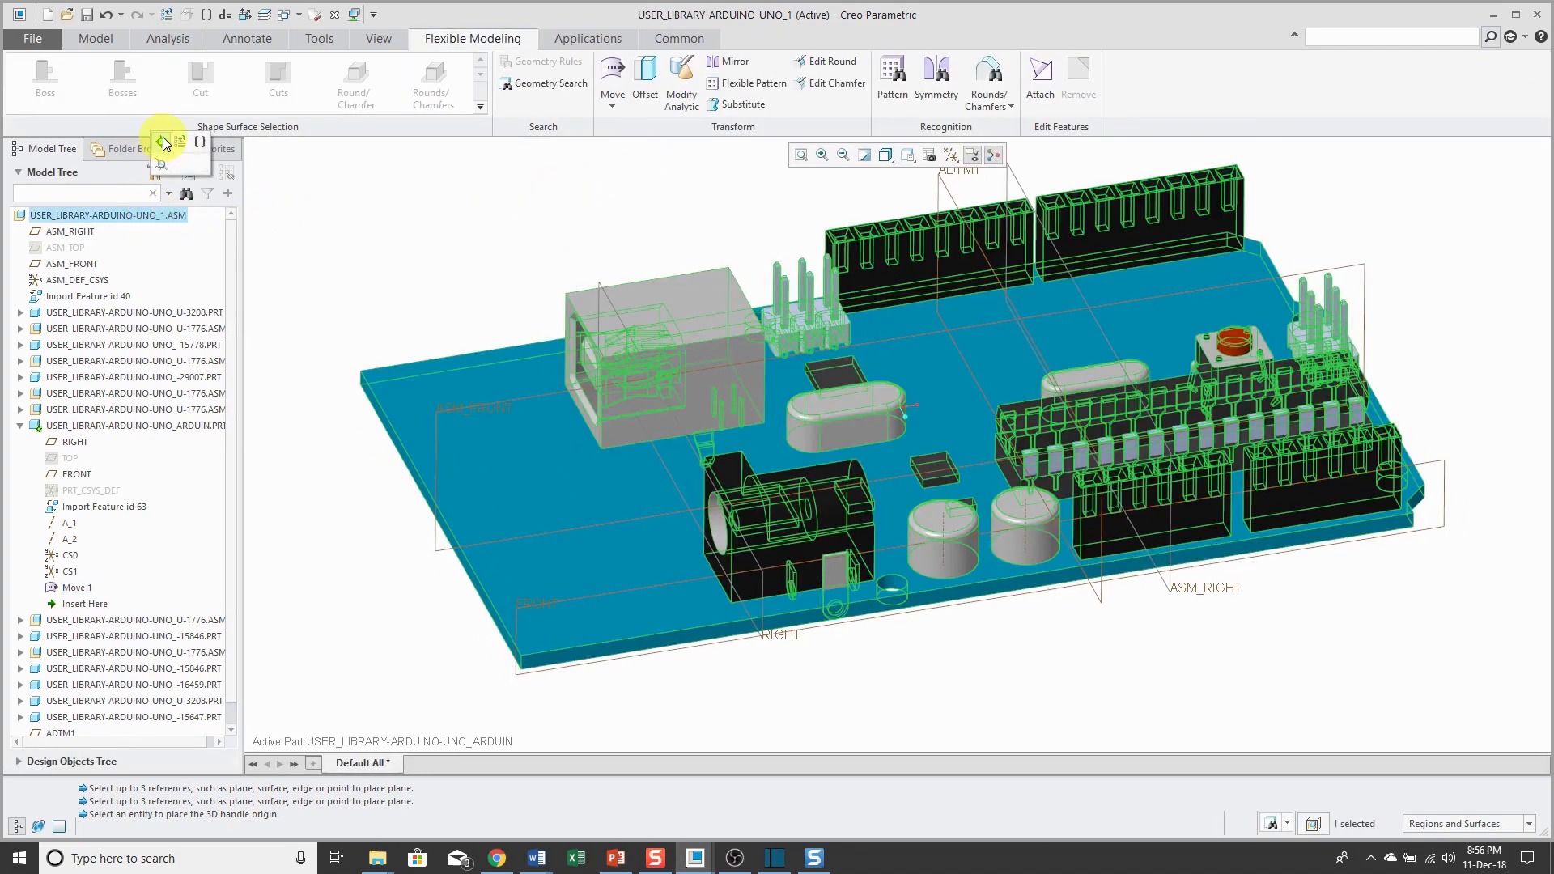
pyautogui.click(94, 39)
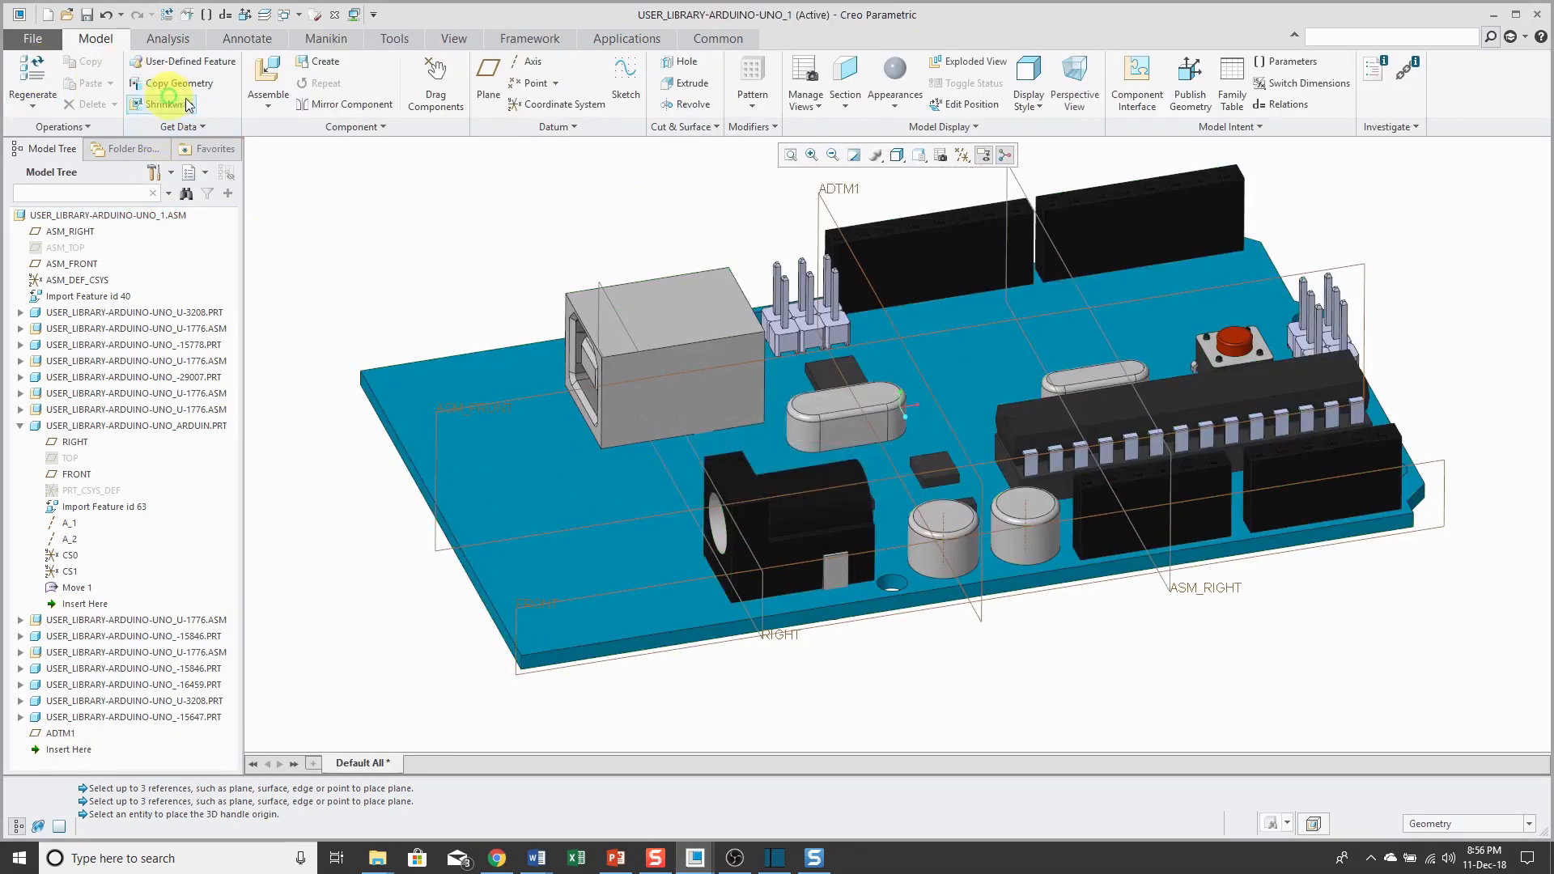
pyautogui.moveTo(837, 194)
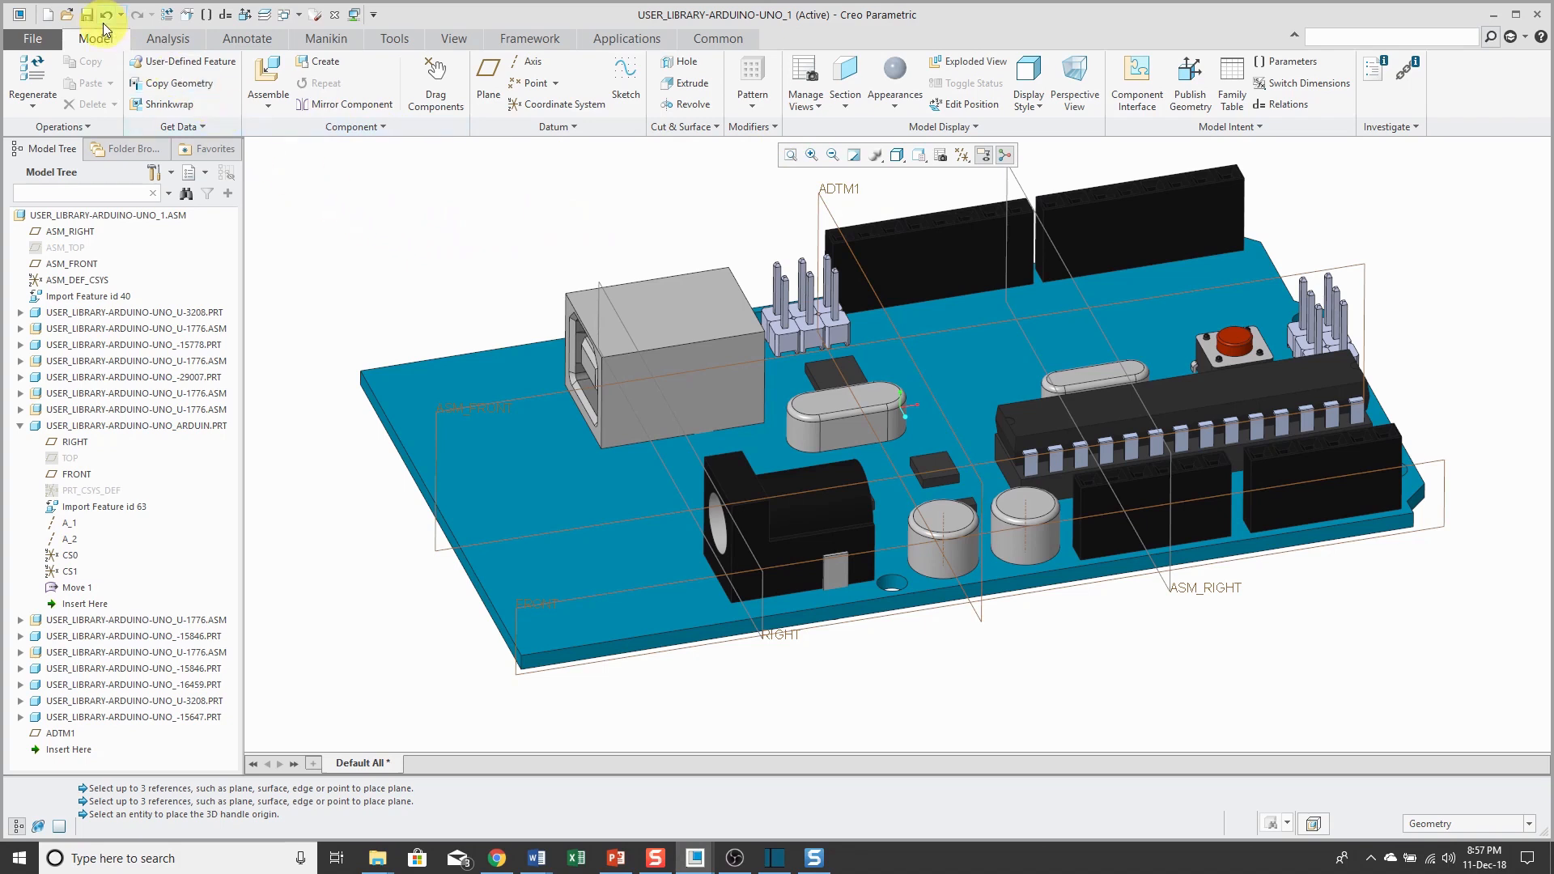
# Undo Move 1 so the board part no longer has it.
pyautogui.click(33, 75)
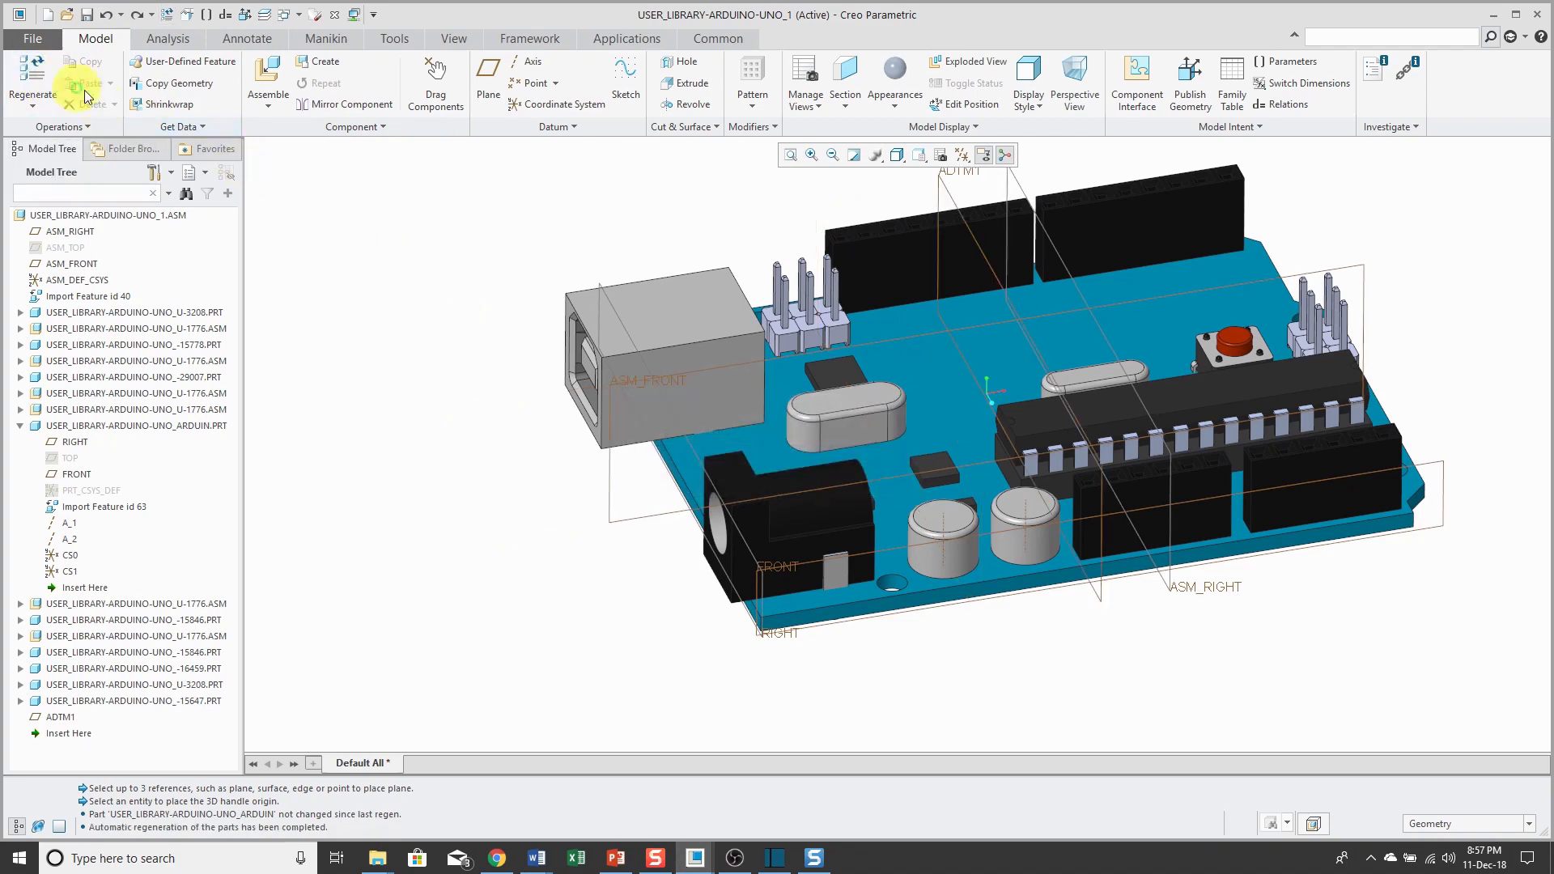
pyautogui.moveTo(441, 328)
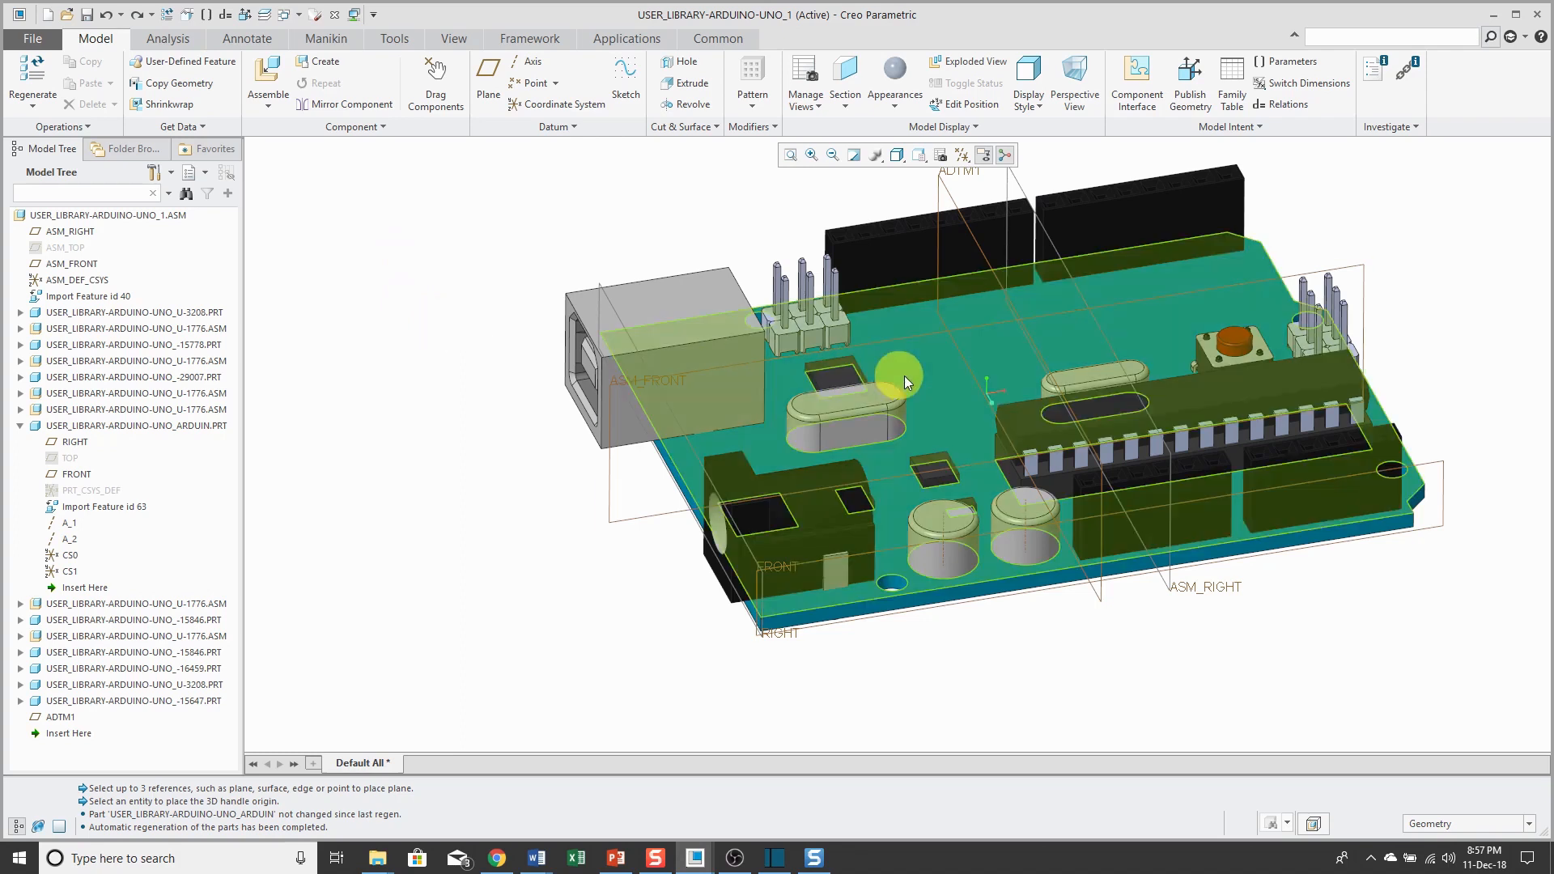
# Open ARDUIN.PRT in its own window from the board component.
pyautogui.click(902, 383)
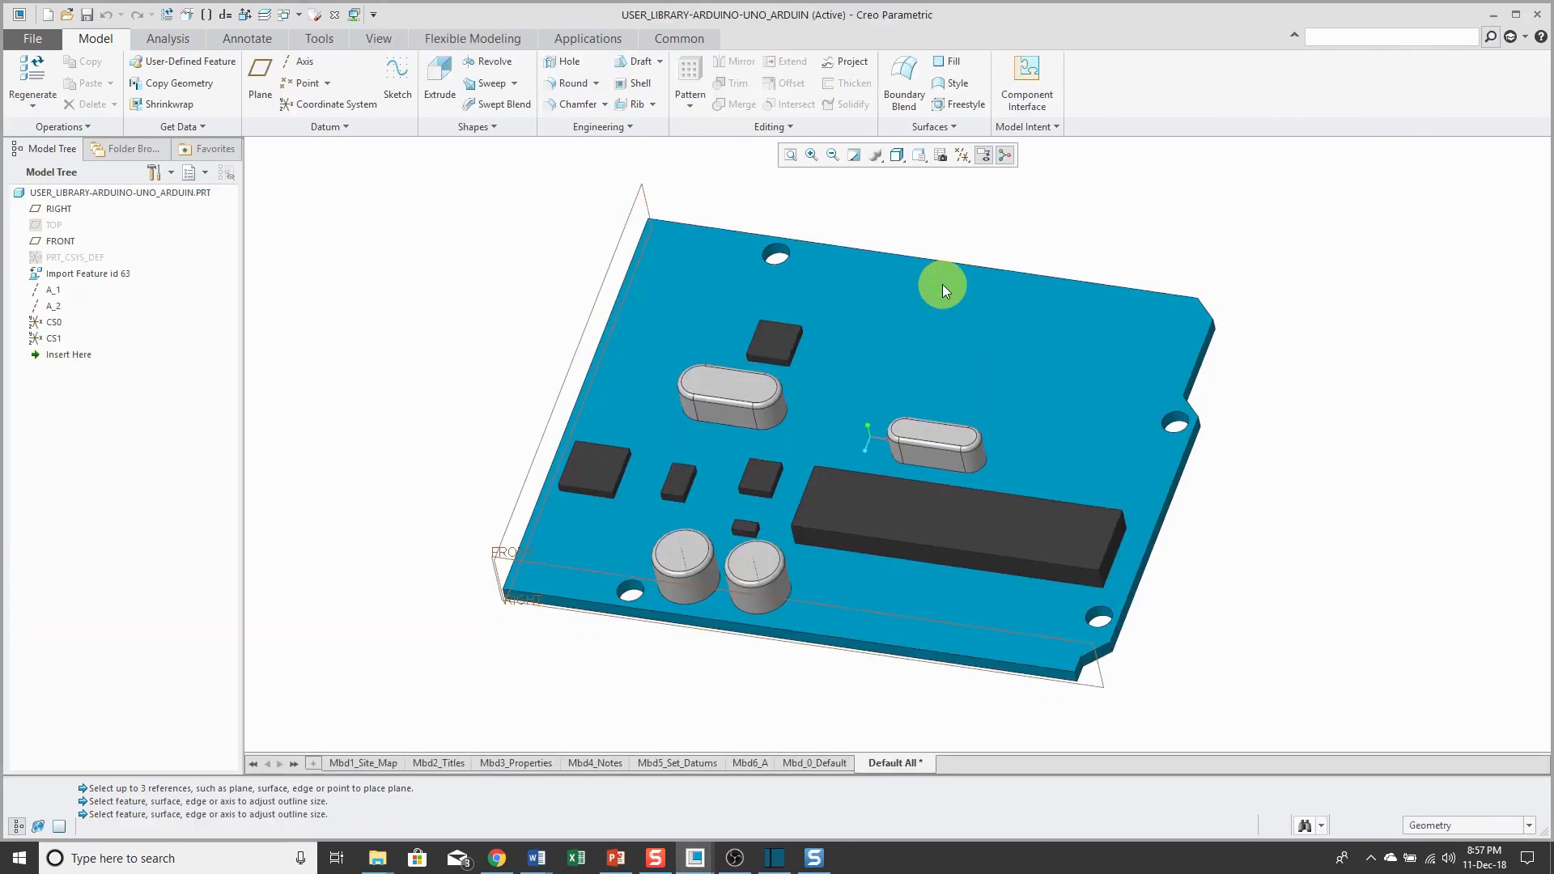
pyautogui.moveTo(1302, 419)
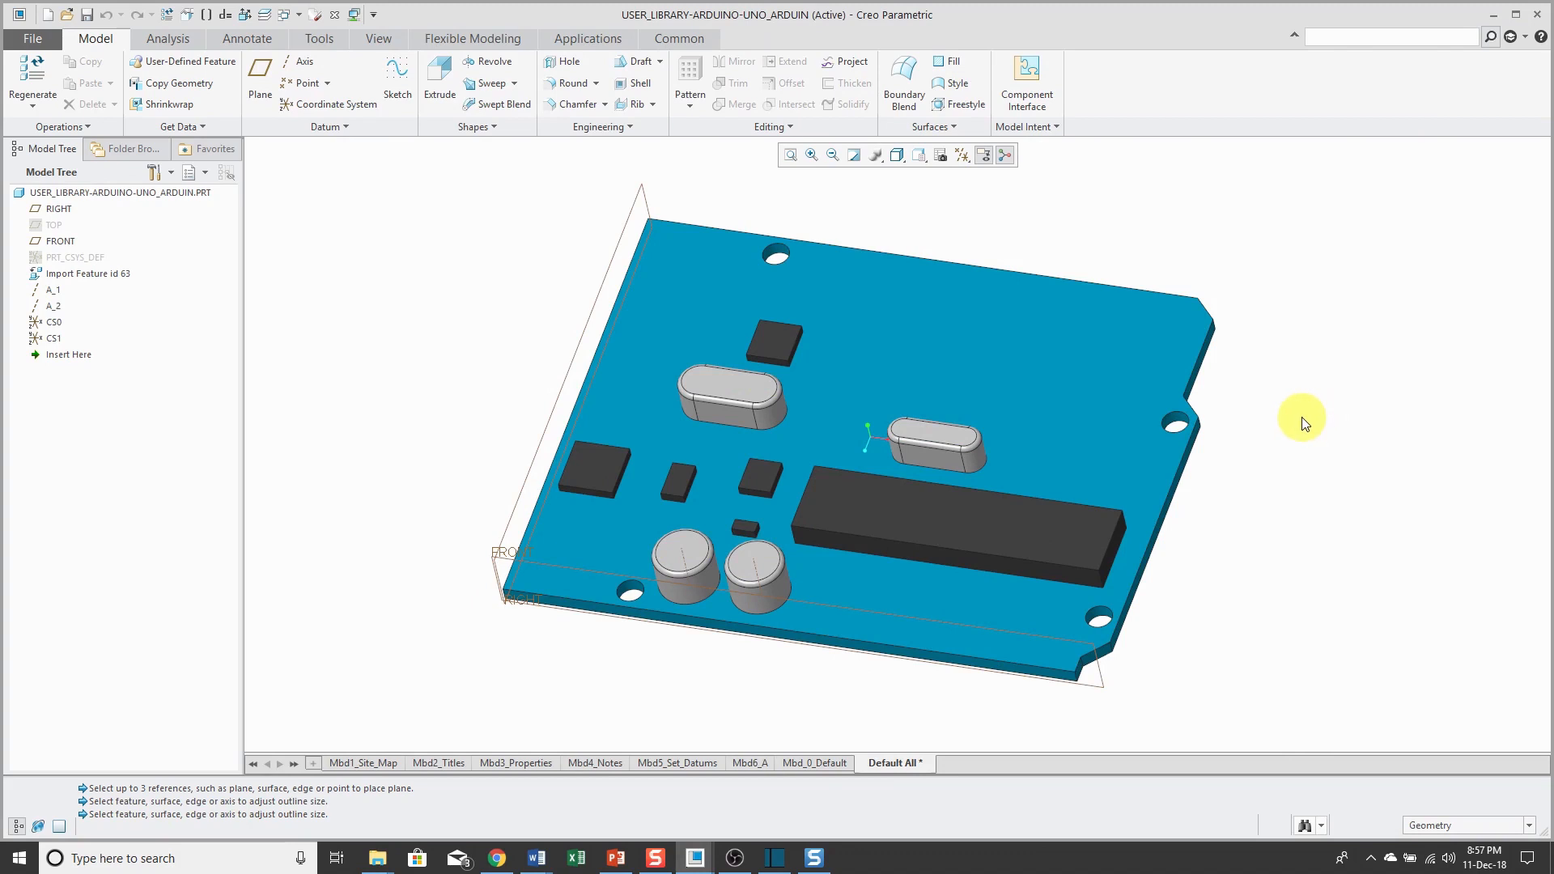
pyautogui.moveTo(1257, 453)
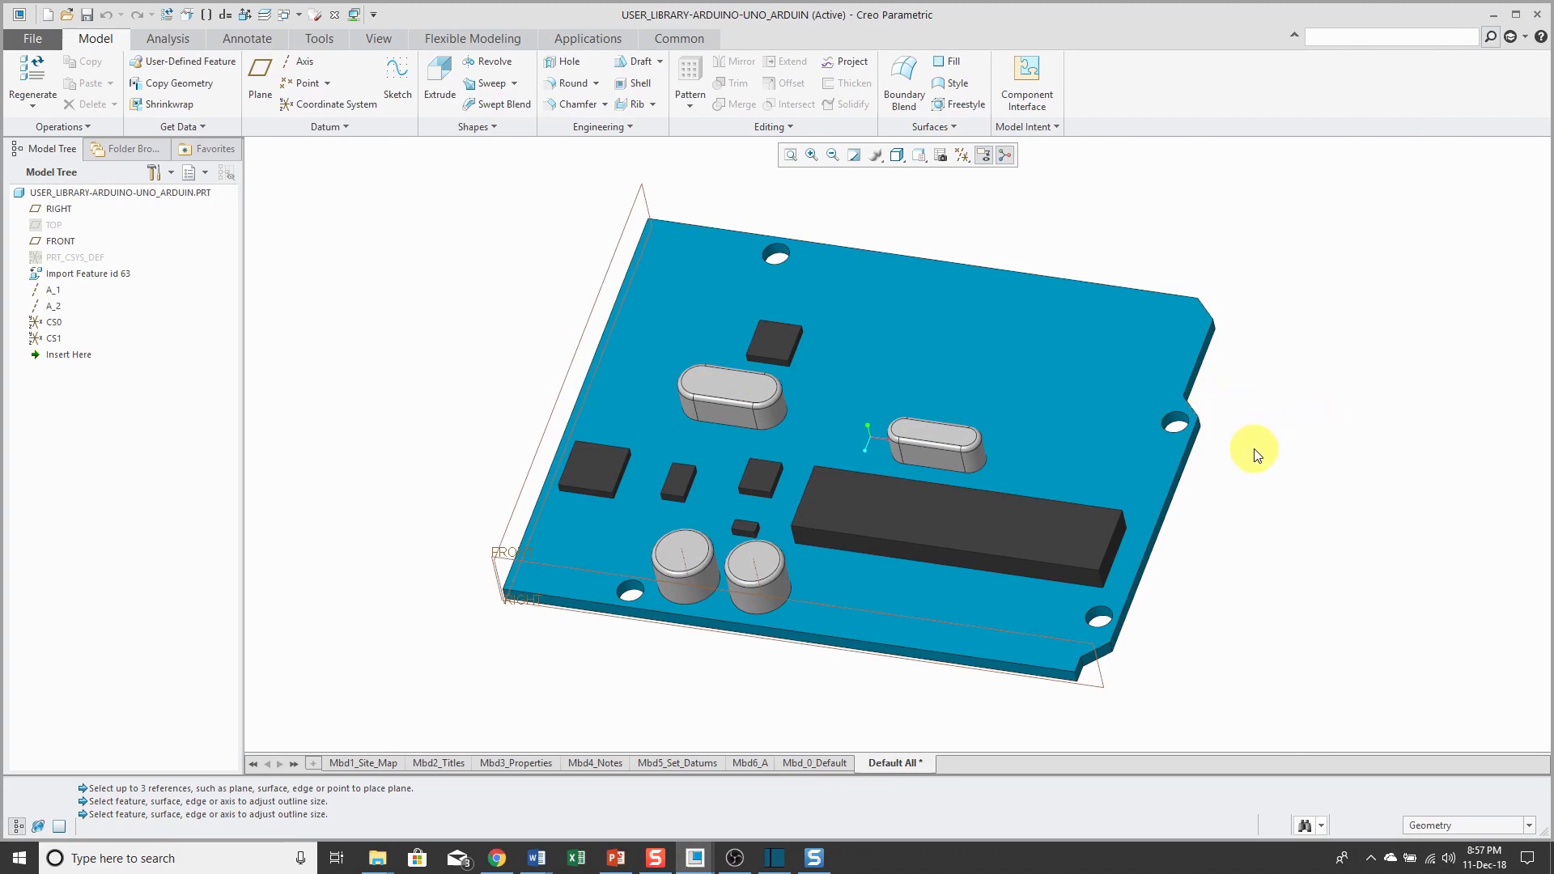
pyautogui.moveTo(1267, 411)
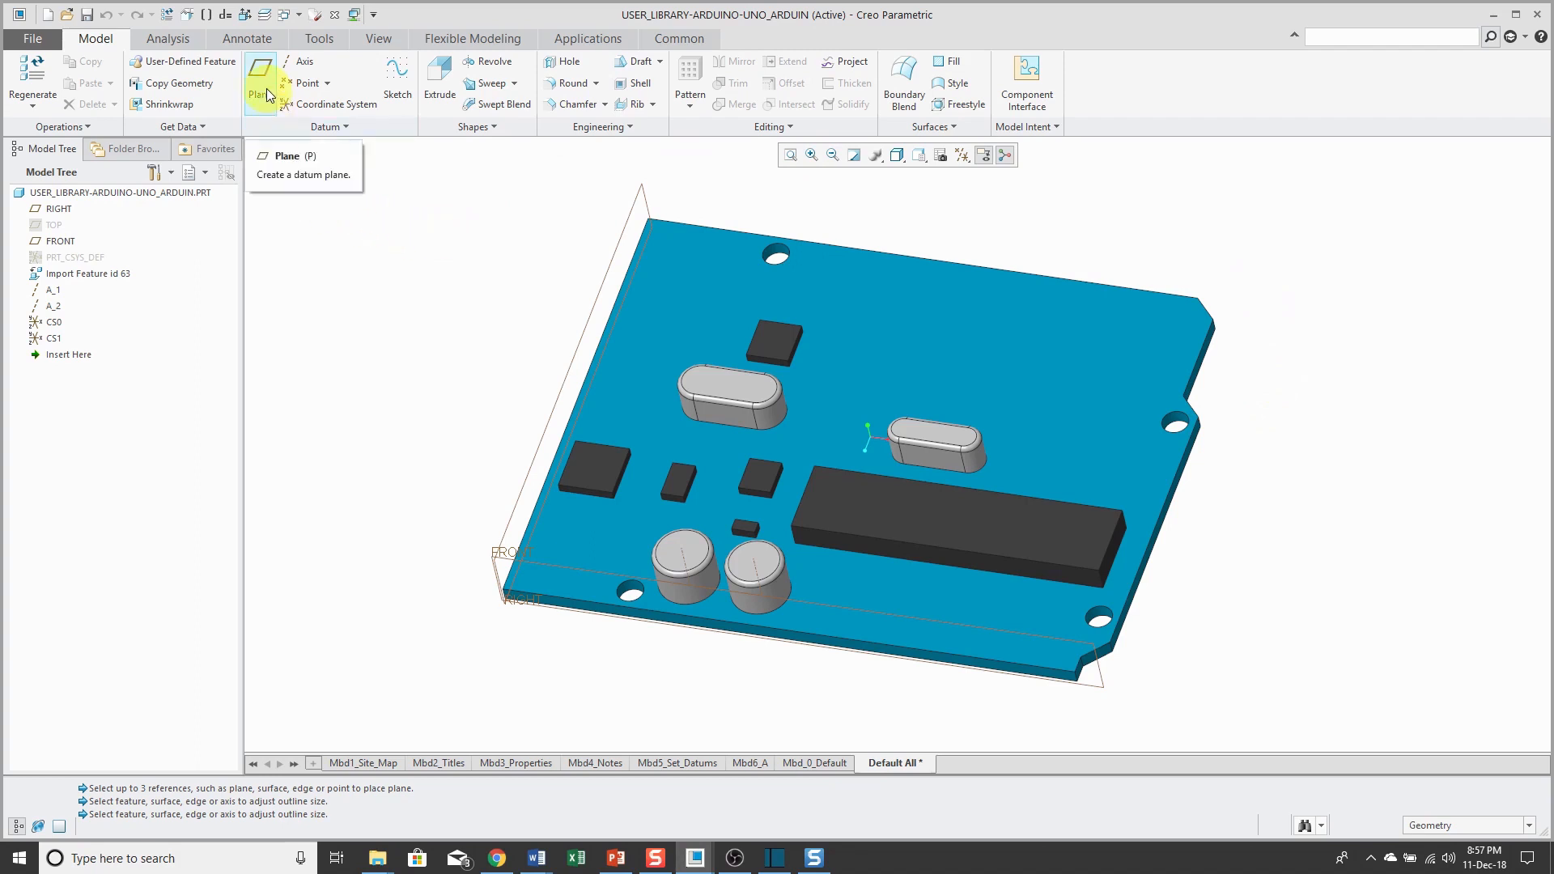
# Define a datum plane bisecting the board's opposite end faces with Bisector2 orientation.
pyautogui.click(260, 84)
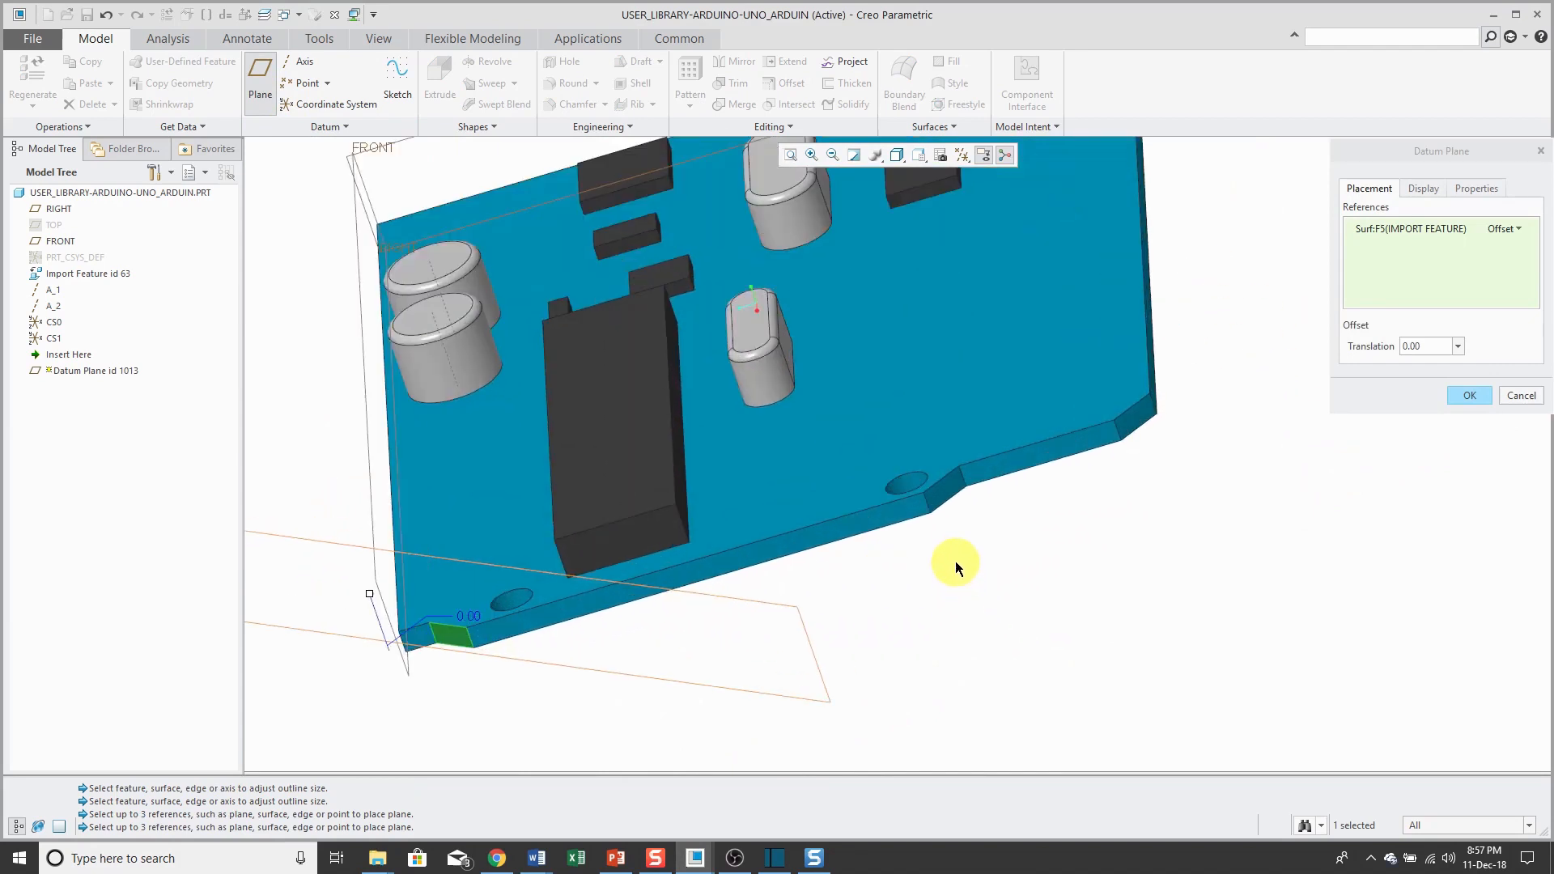
pyautogui.click(949, 490)
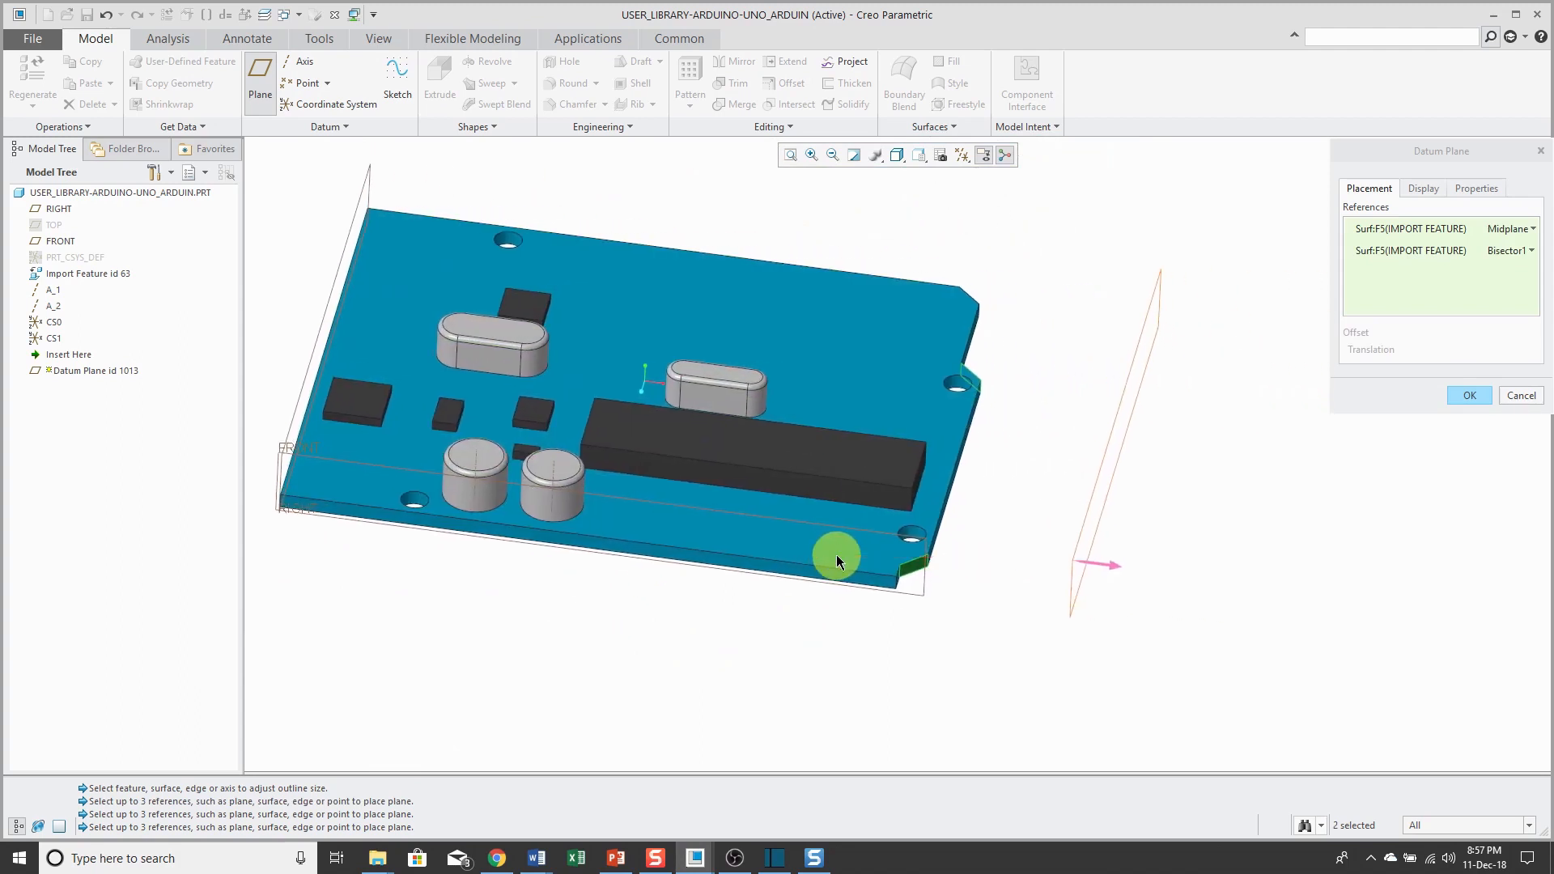
pyautogui.moveTo(1160, 428)
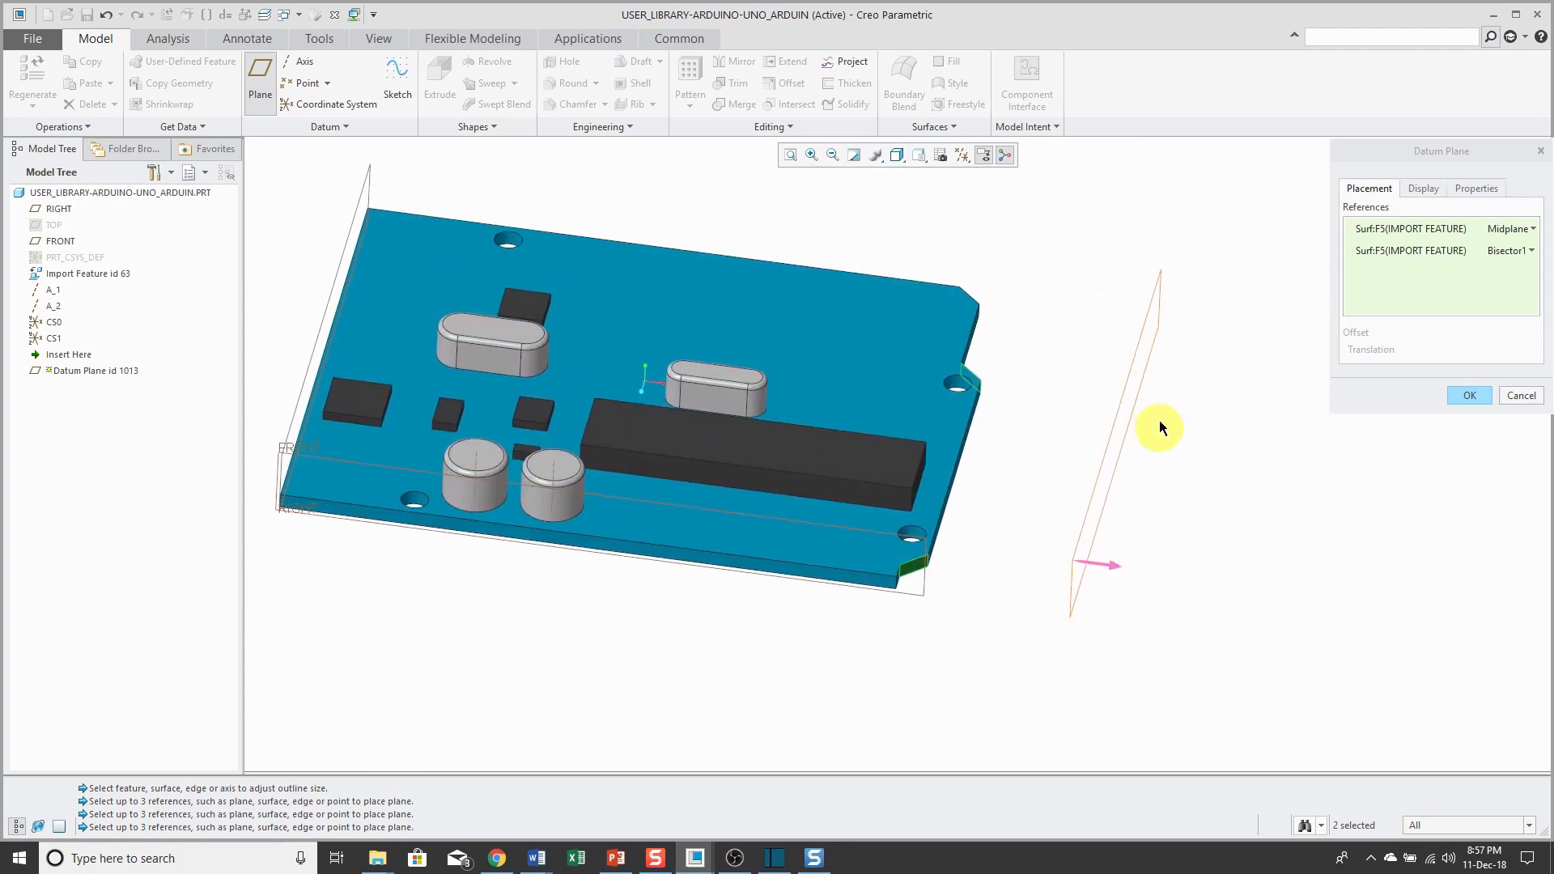
pyautogui.moveTo(1151, 543)
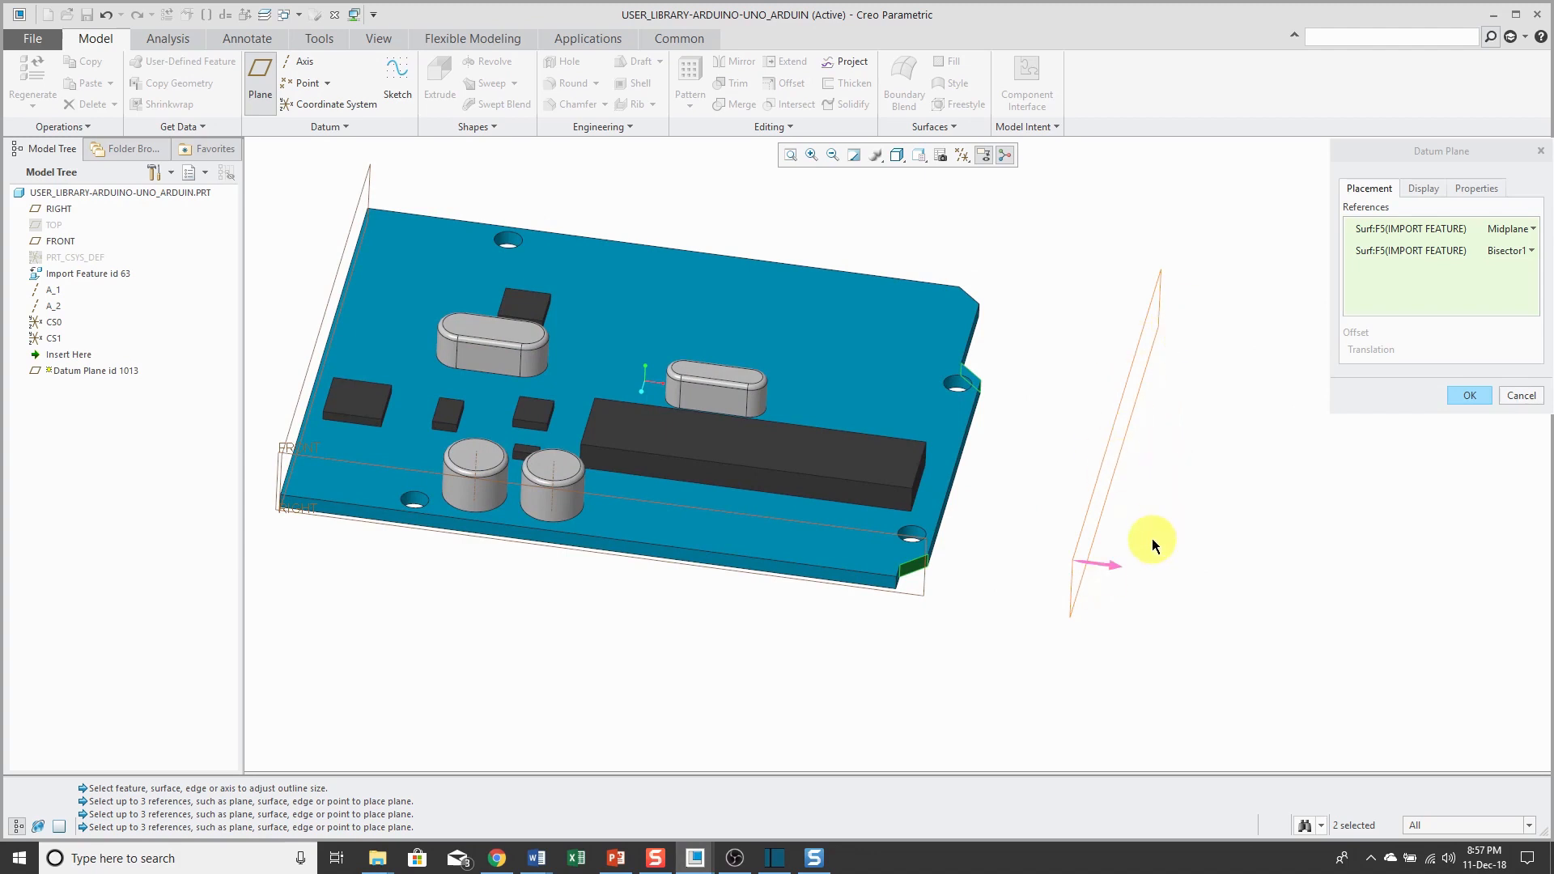
pyautogui.moveTo(1156, 367)
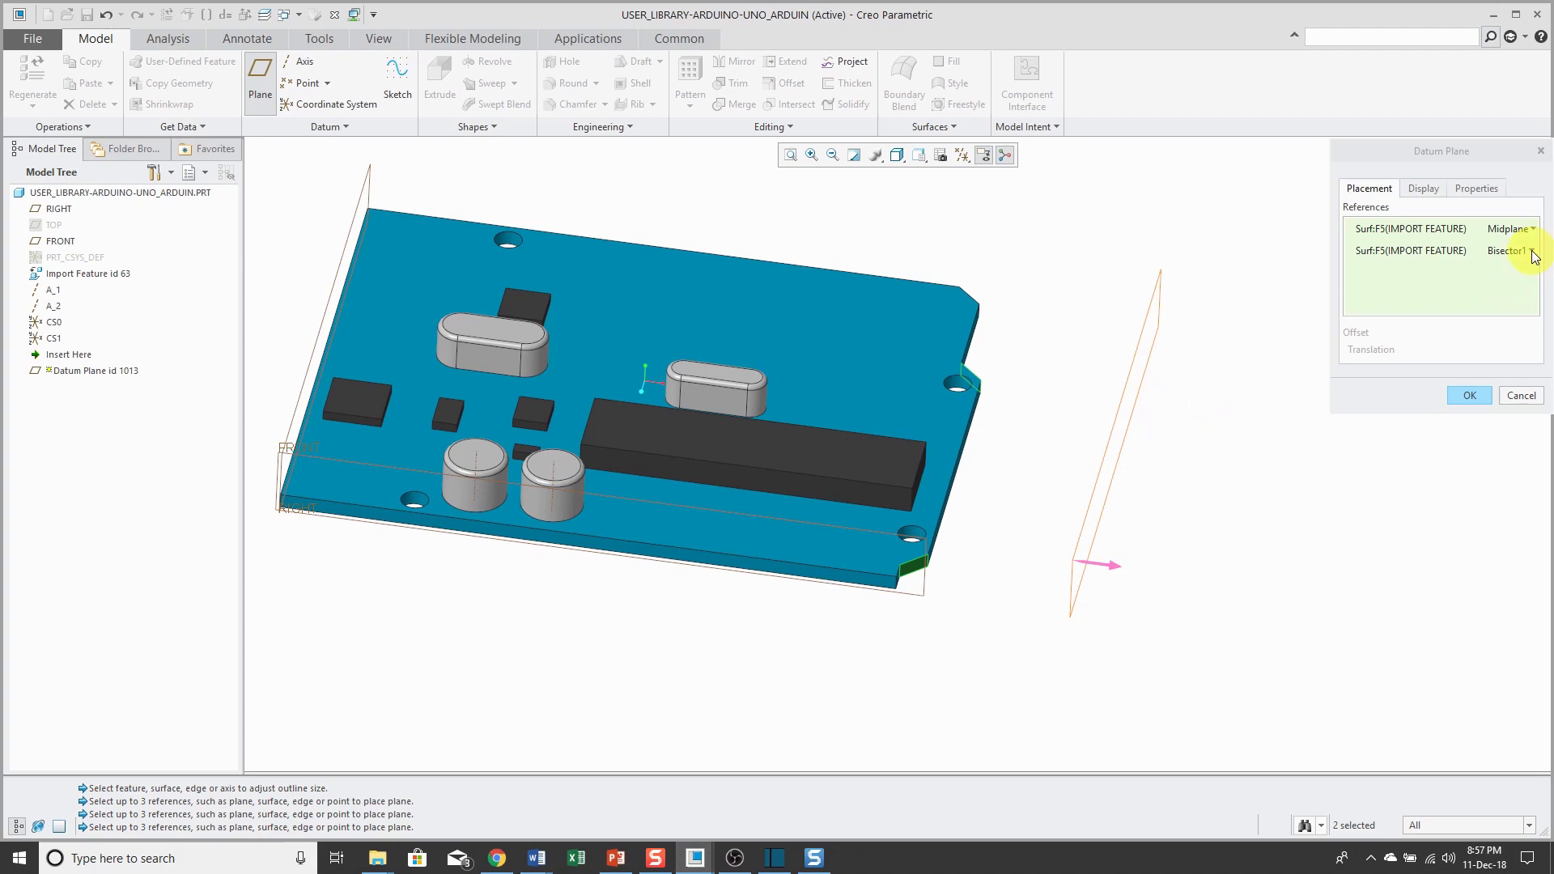
pyautogui.click(1532, 250)
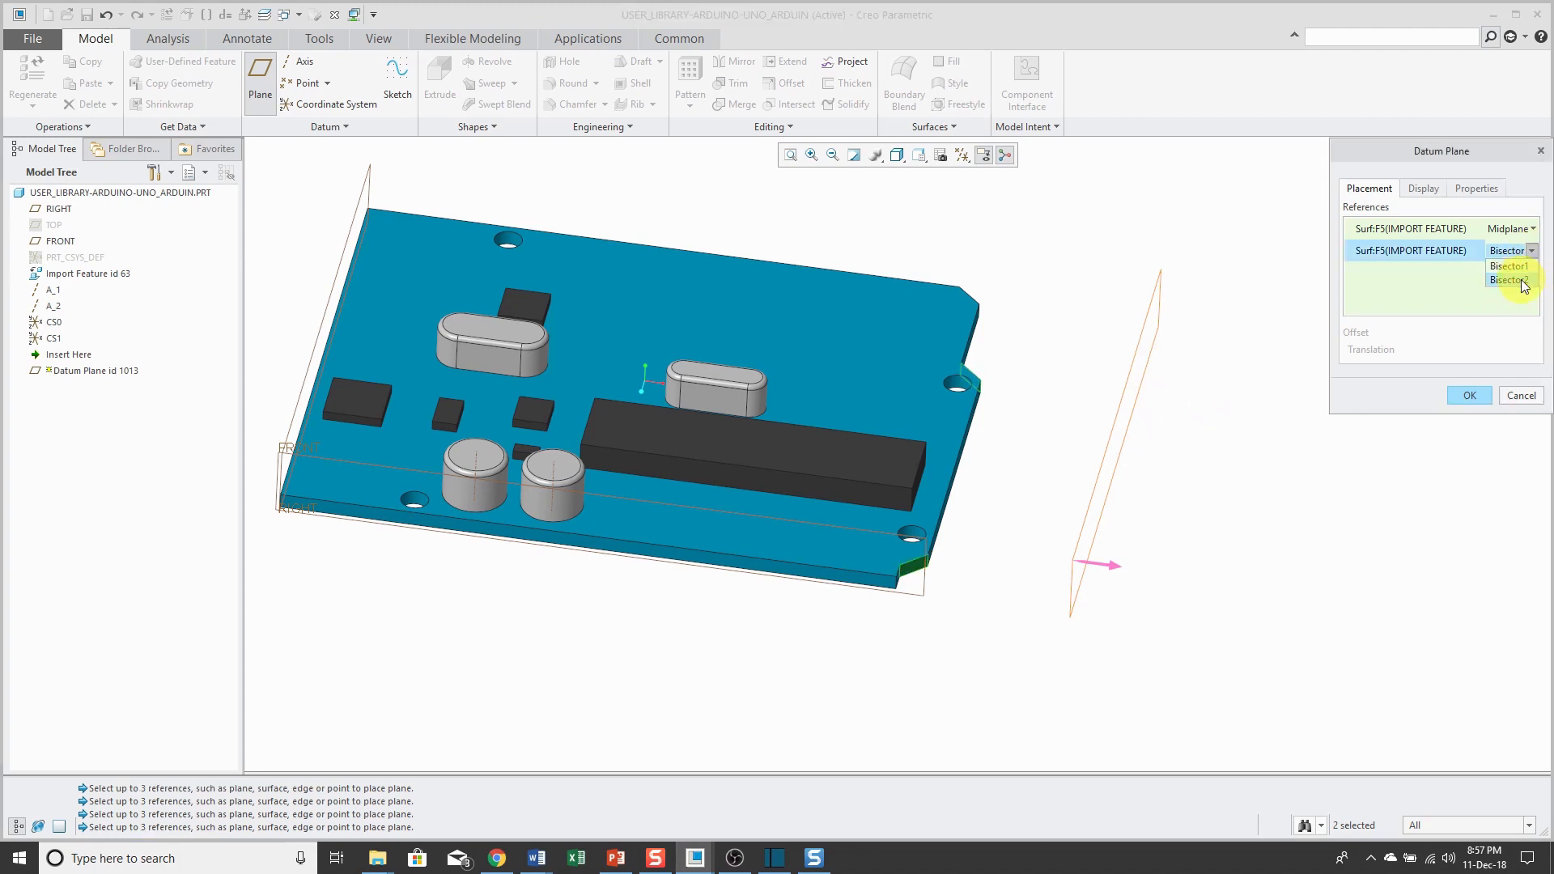
pyautogui.click(1506, 279)
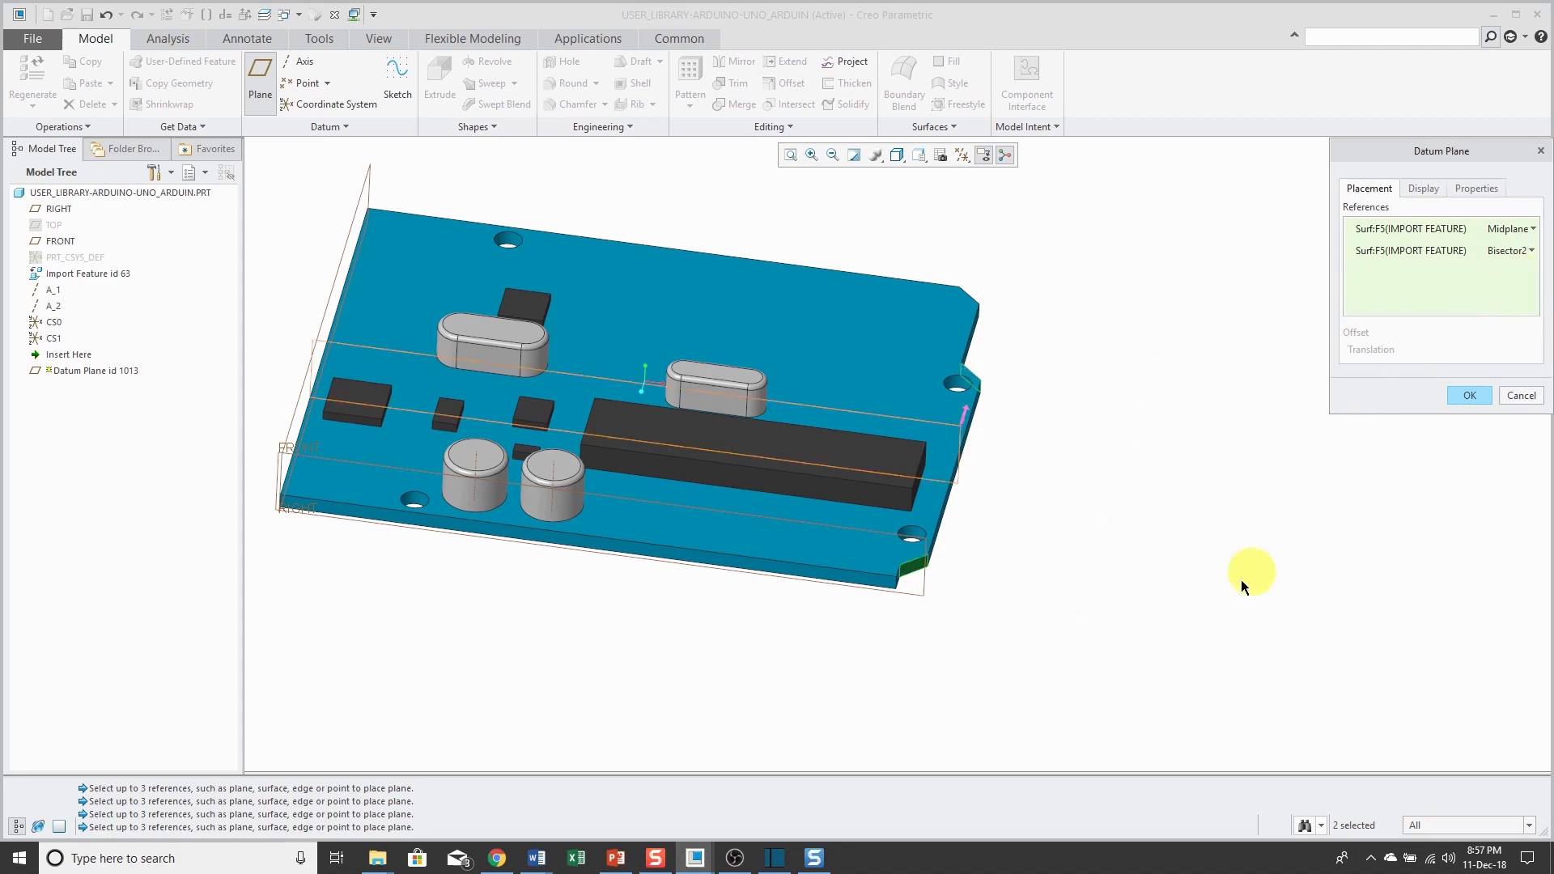
pyautogui.moveTo(1112, 515)
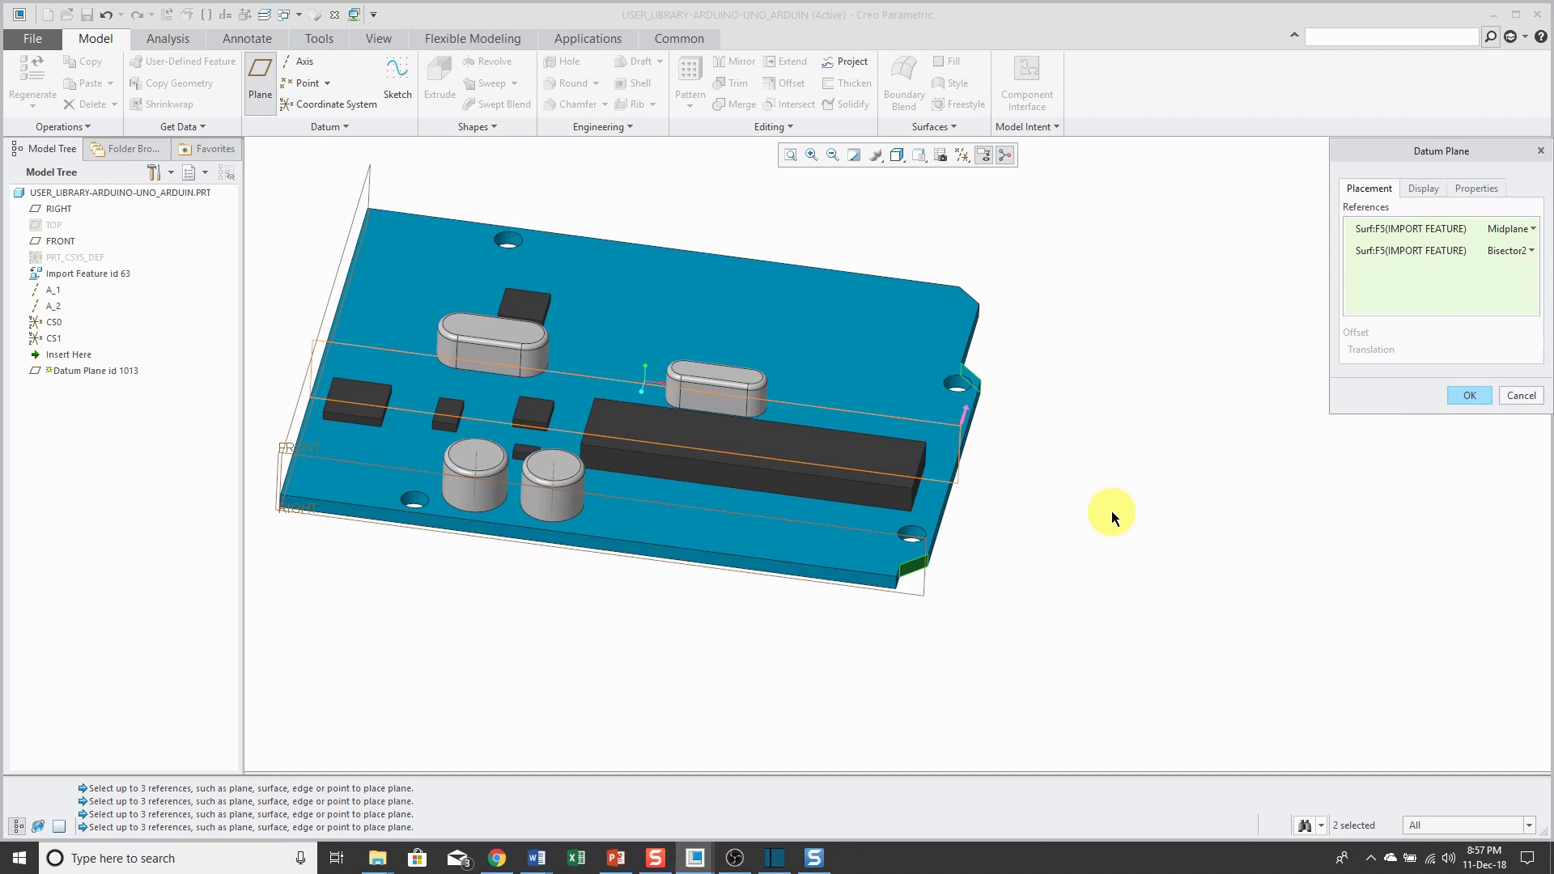
pyautogui.moveTo(1137, 511)
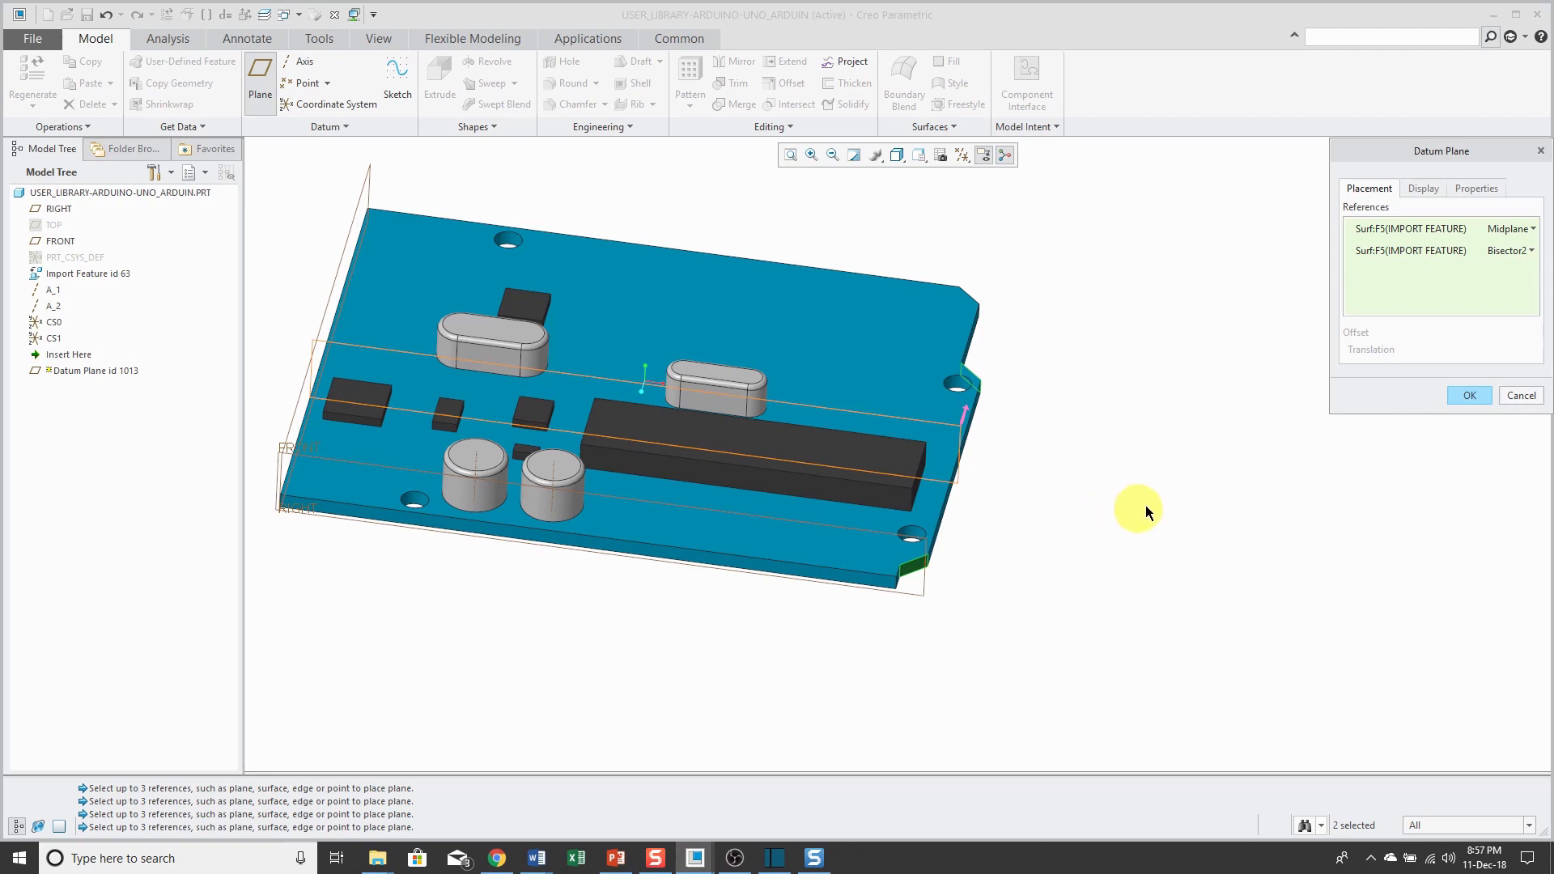
pyautogui.moveTo(1469, 396)
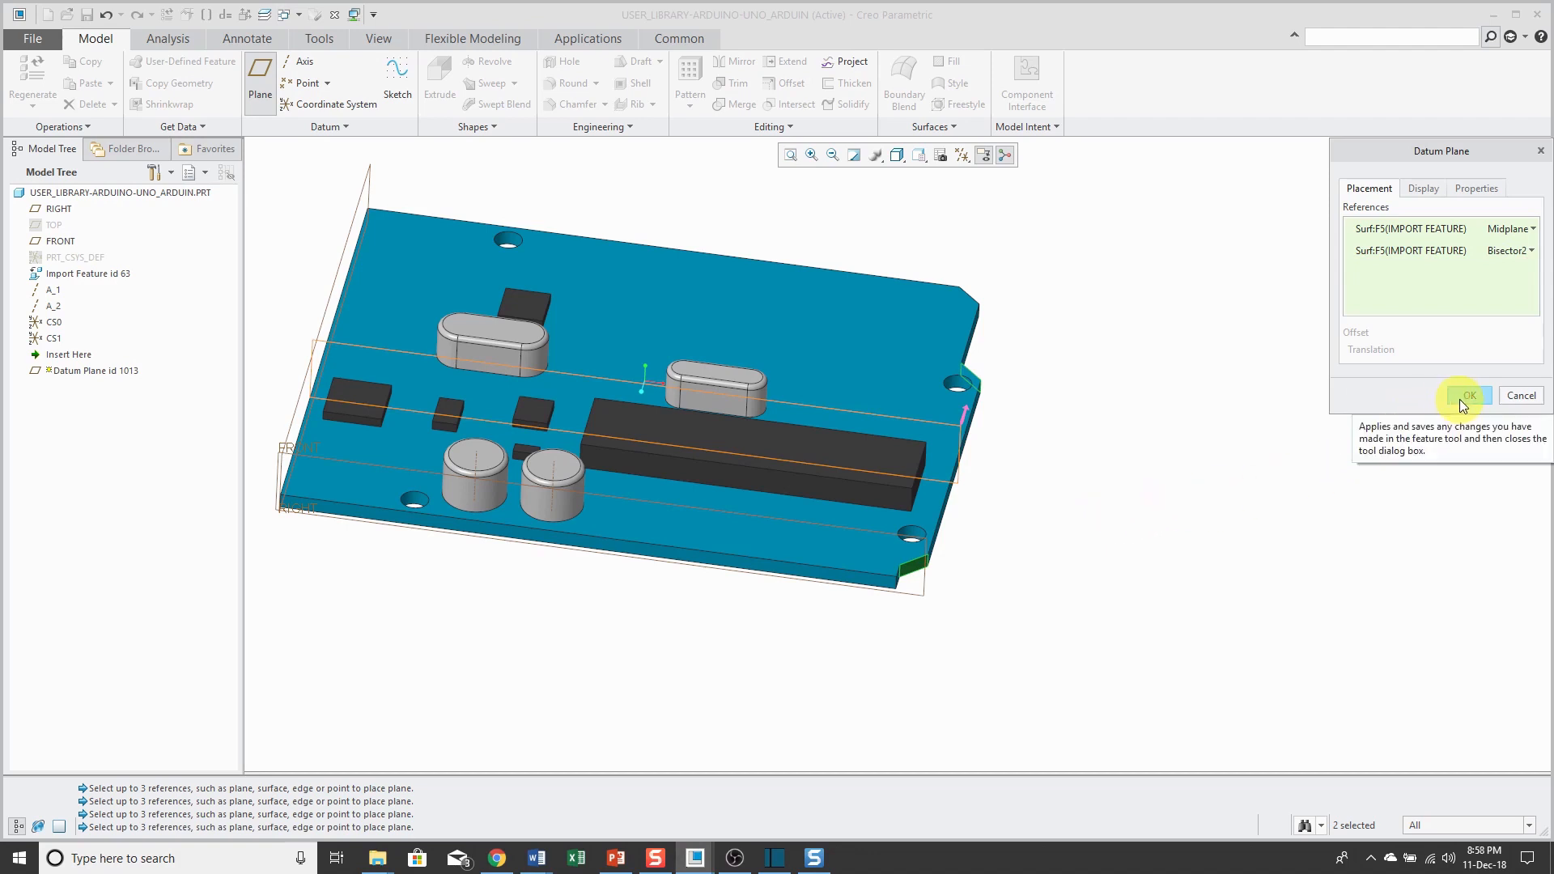
# Confirm the Datum Plane dialog to create DTM1.
pyautogui.click(1467, 396)
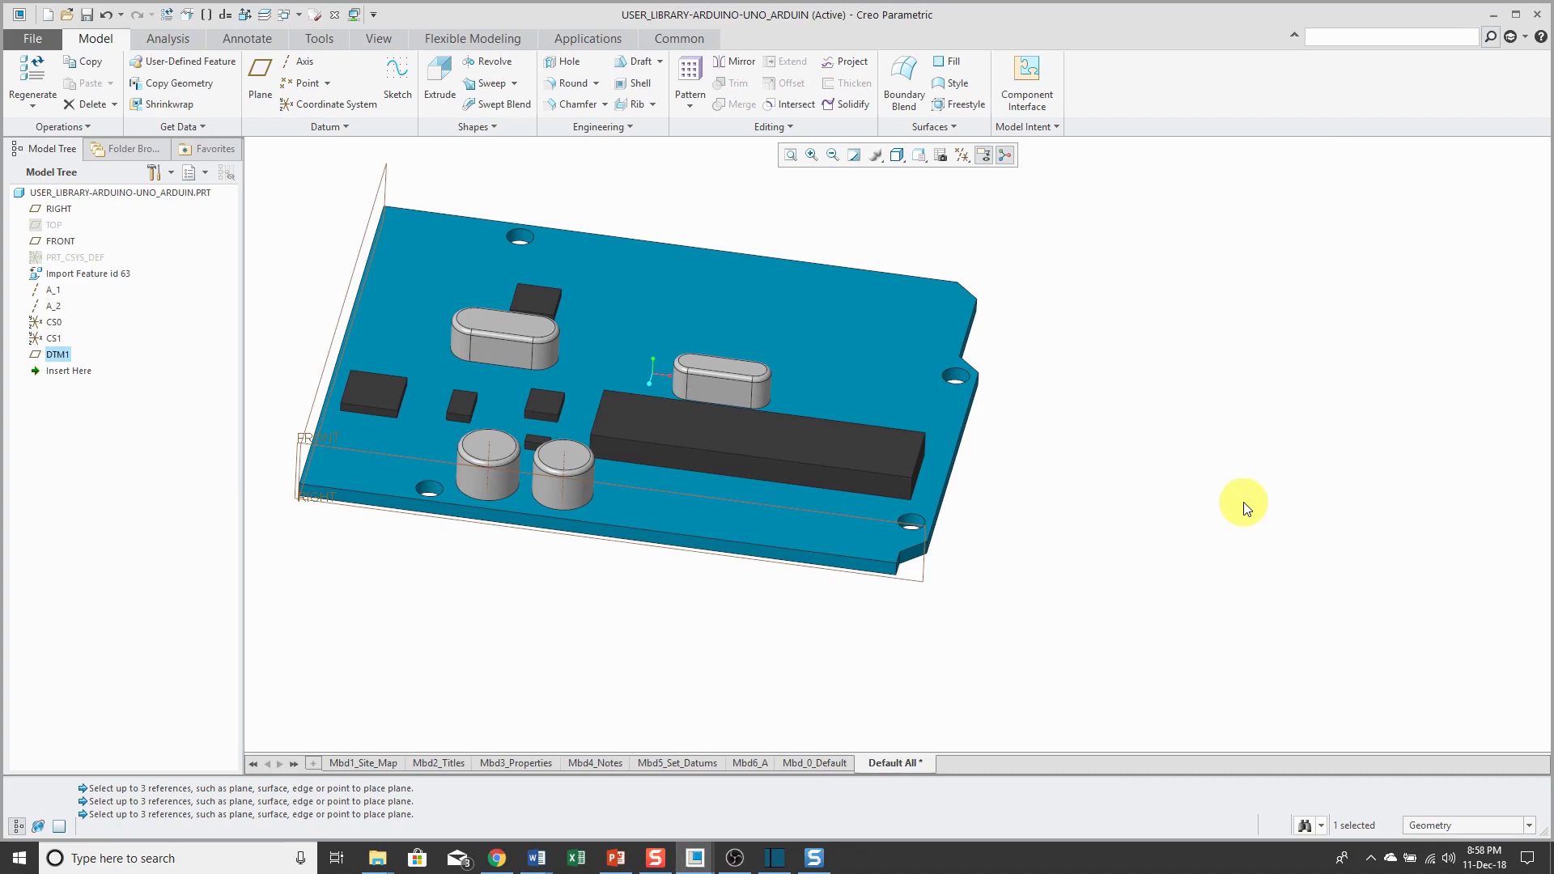
pyautogui.moveTo(259, 71)
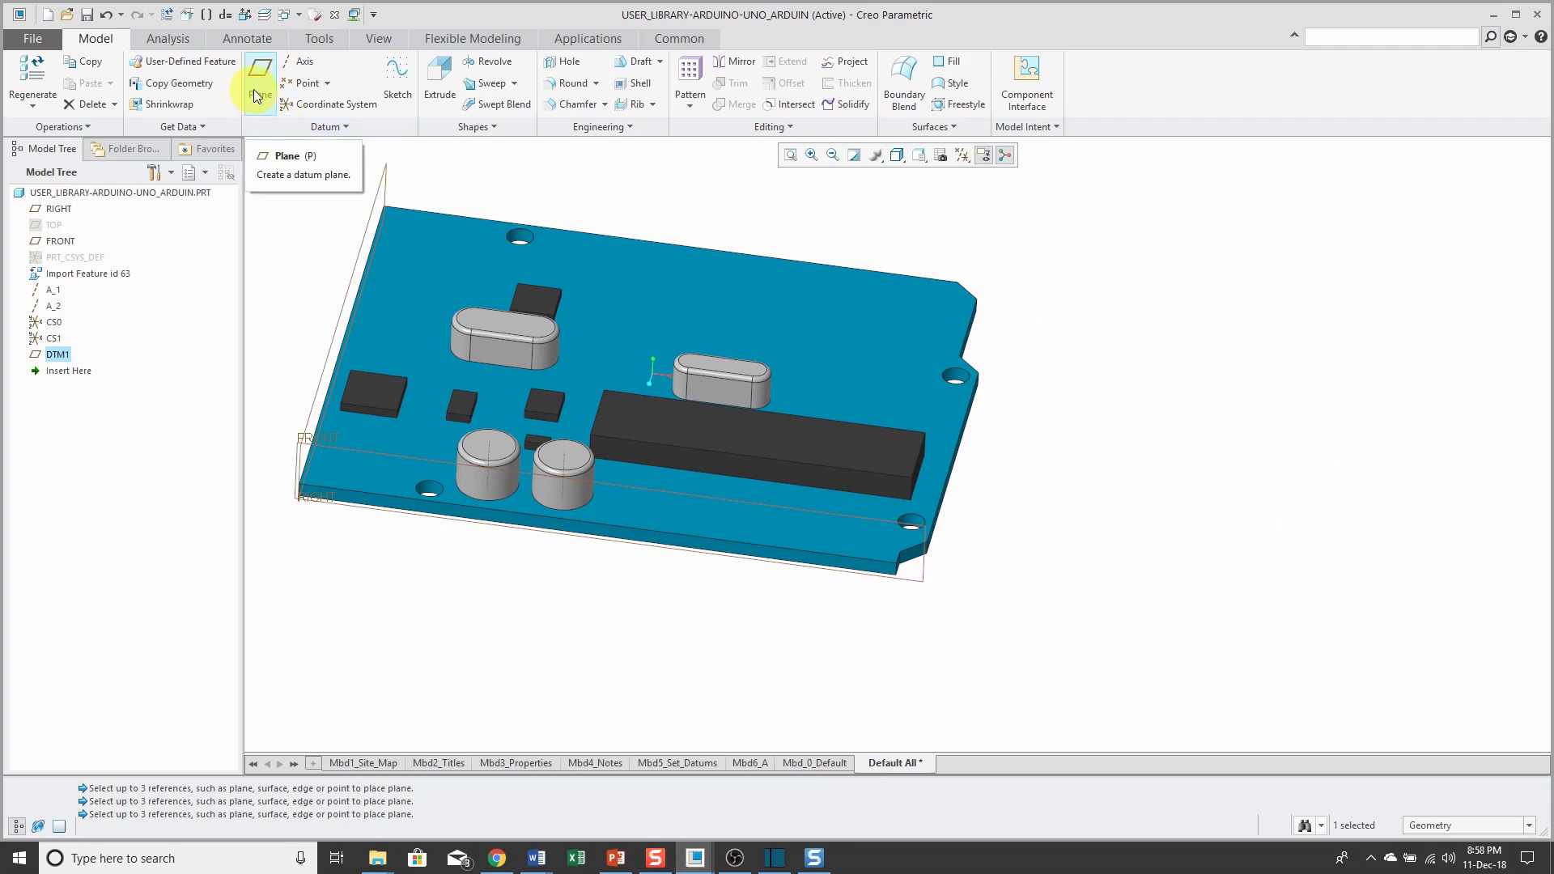
# Create DTM2 as the capacitor cylinder's midplane, dropping the extra cylinder reference.
pyautogui.click(259, 74)
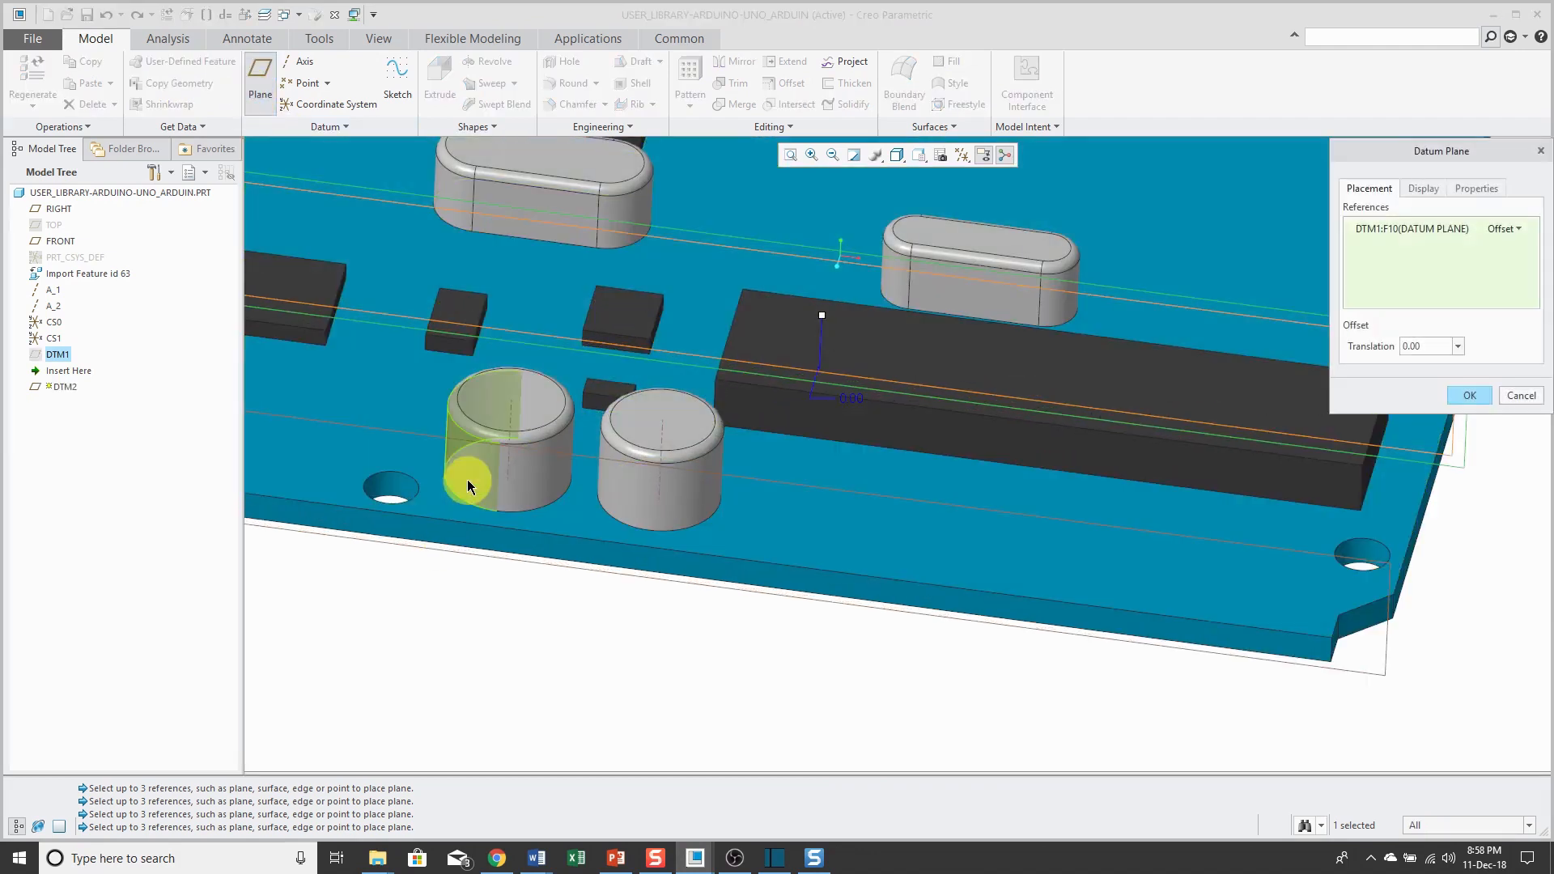
pyautogui.click(471, 485)
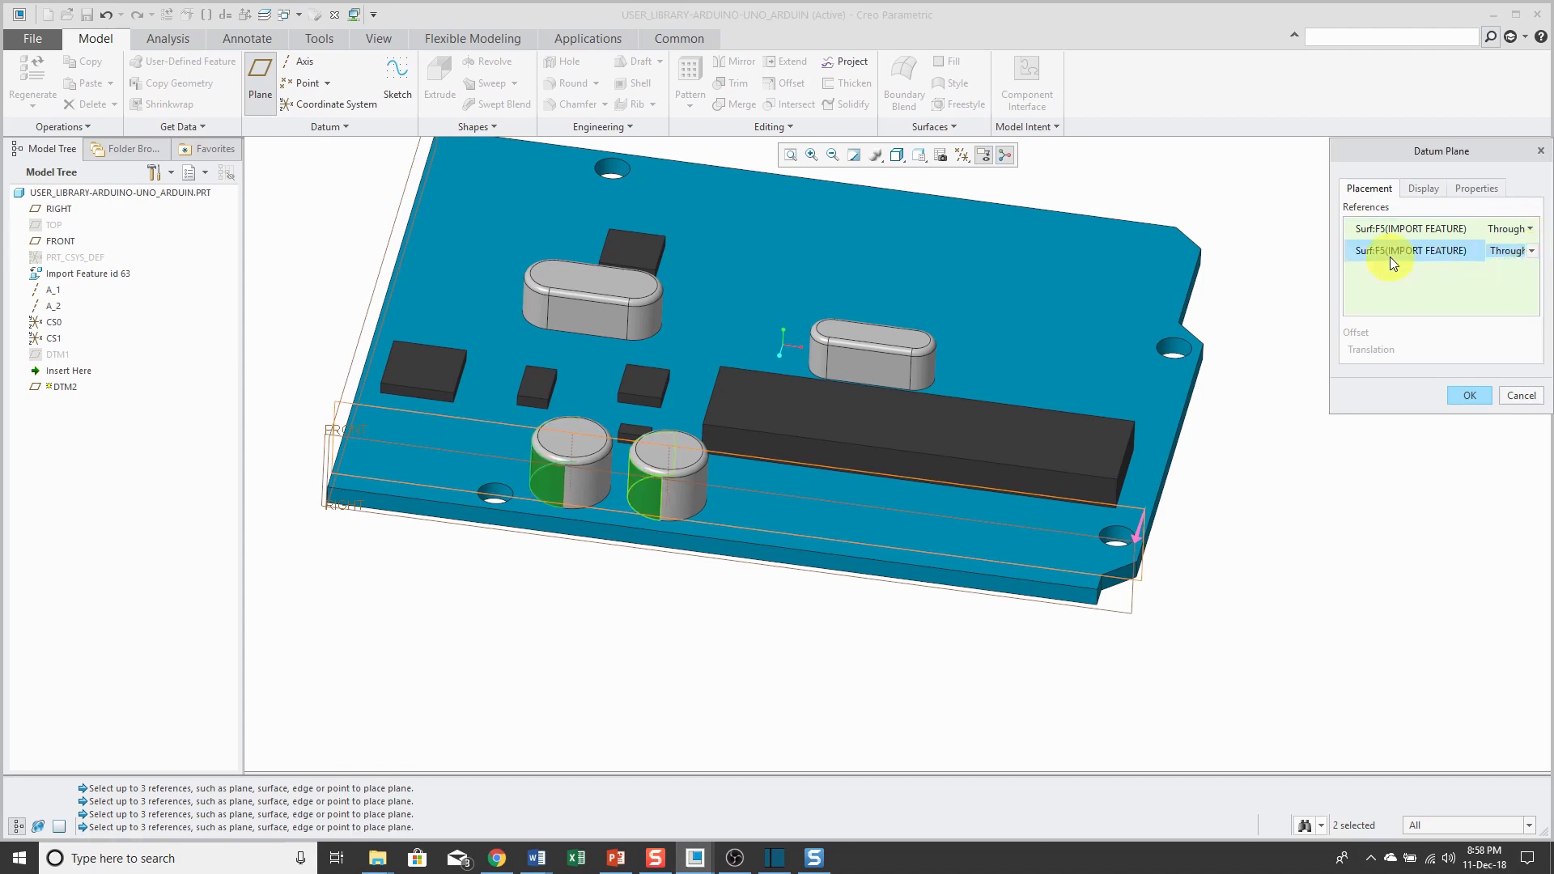
pyautogui.click(1392, 250)
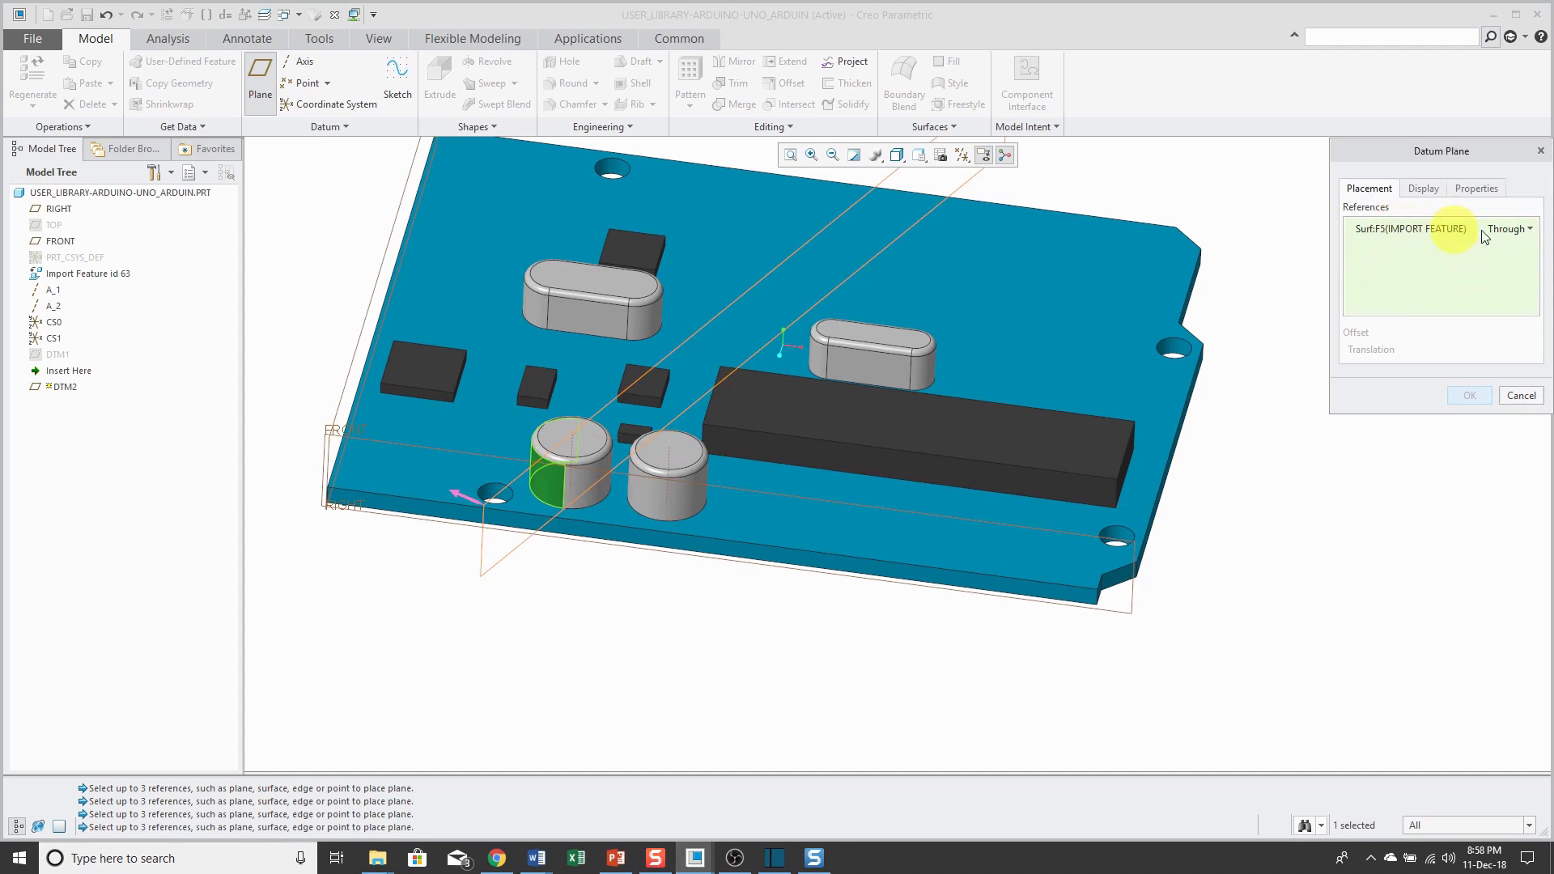
pyautogui.click(1534, 228)
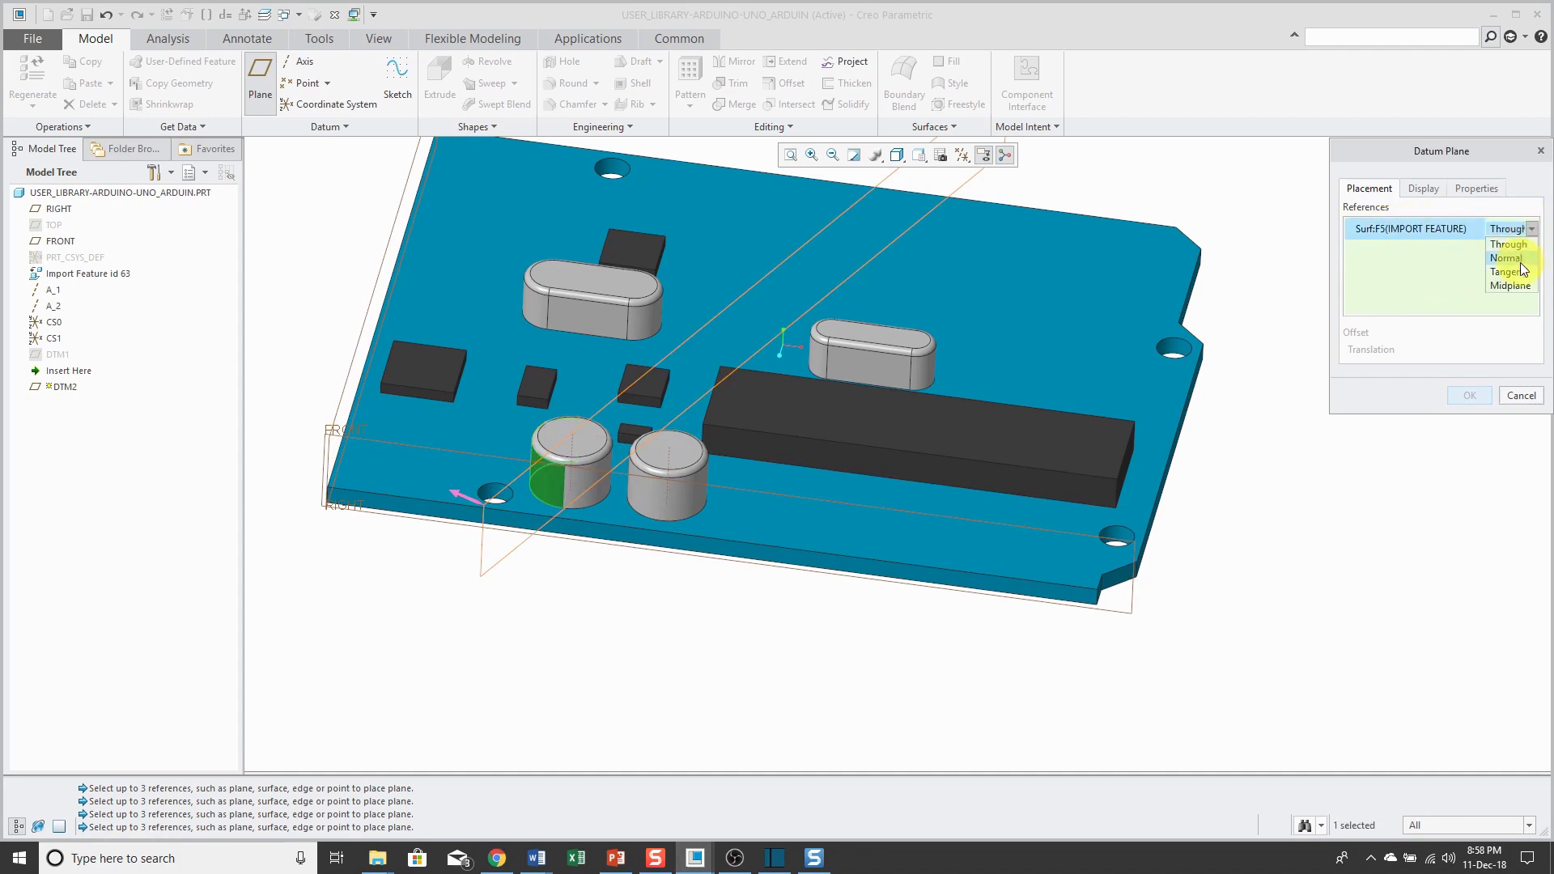
pyautogui.click(1509, 286)
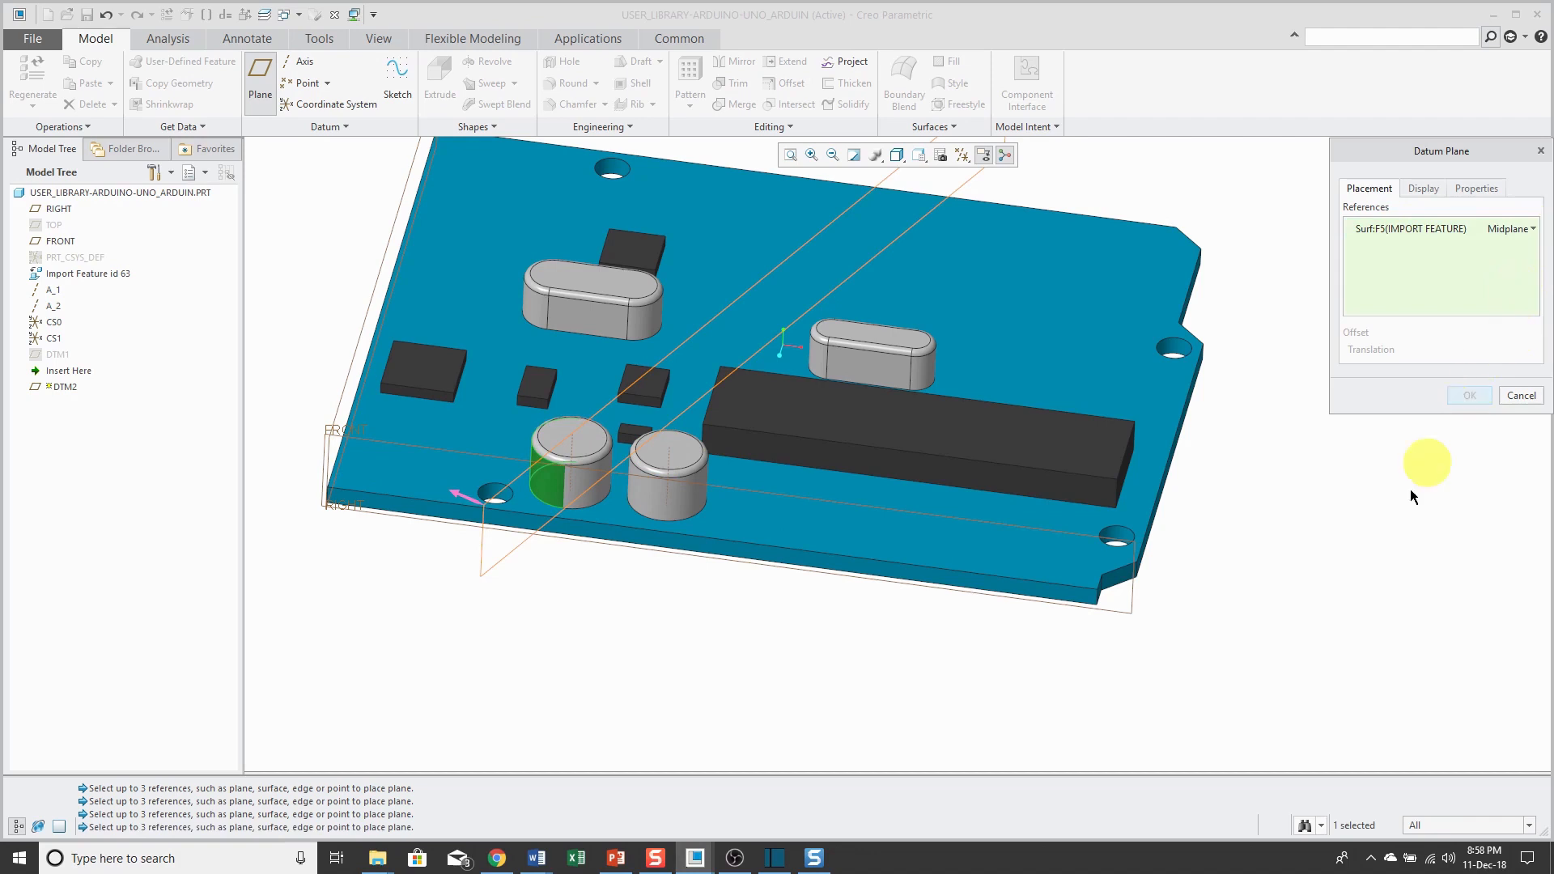
pyautogui.click(662, 486)
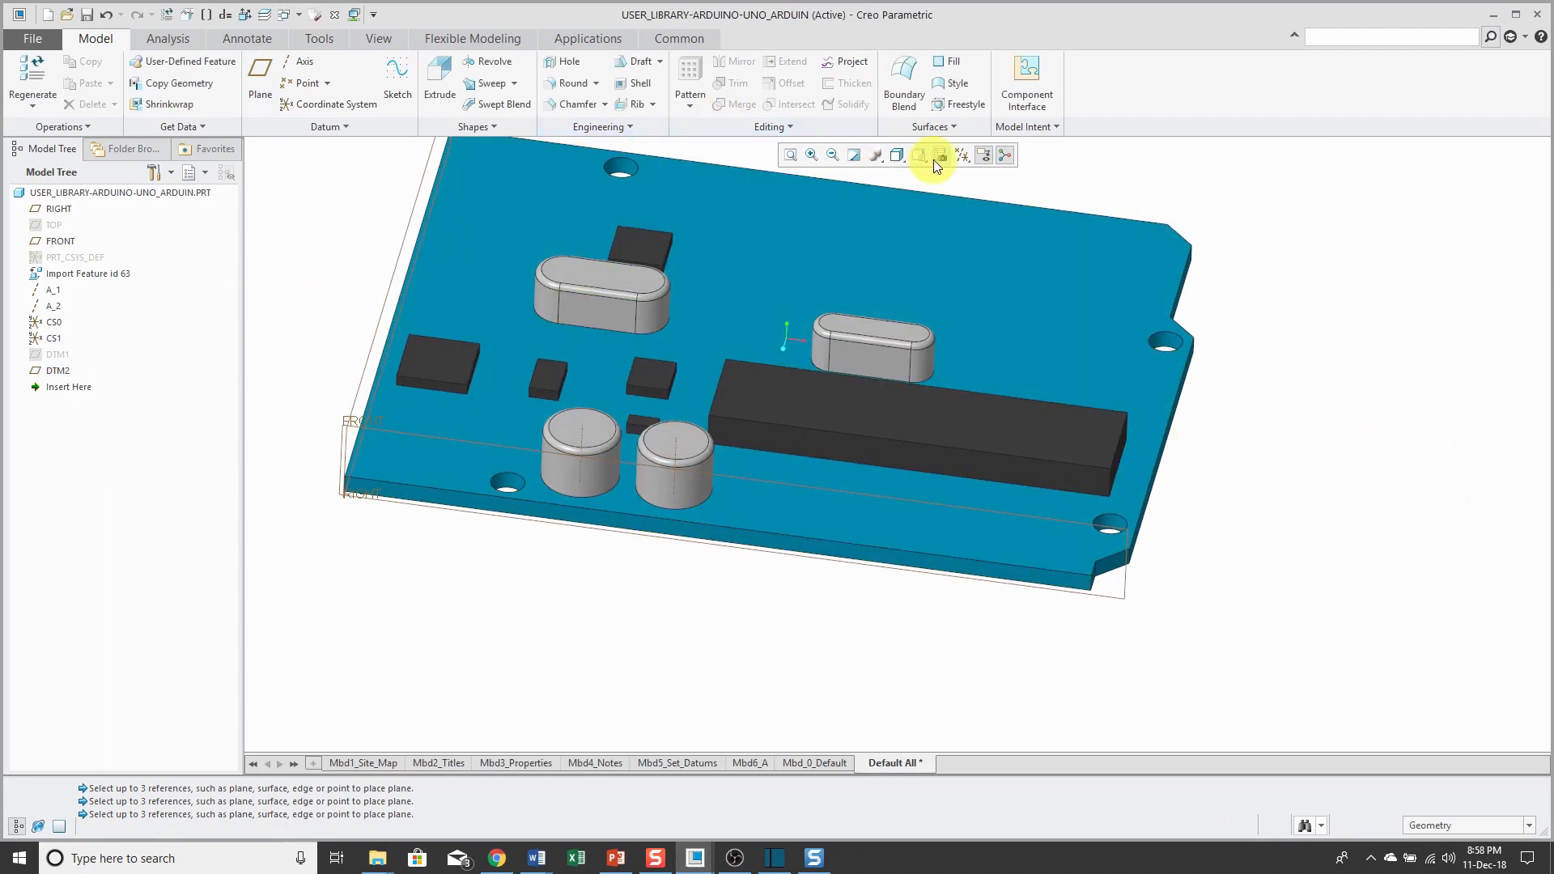
pyautogui.moveTo(241, 235)
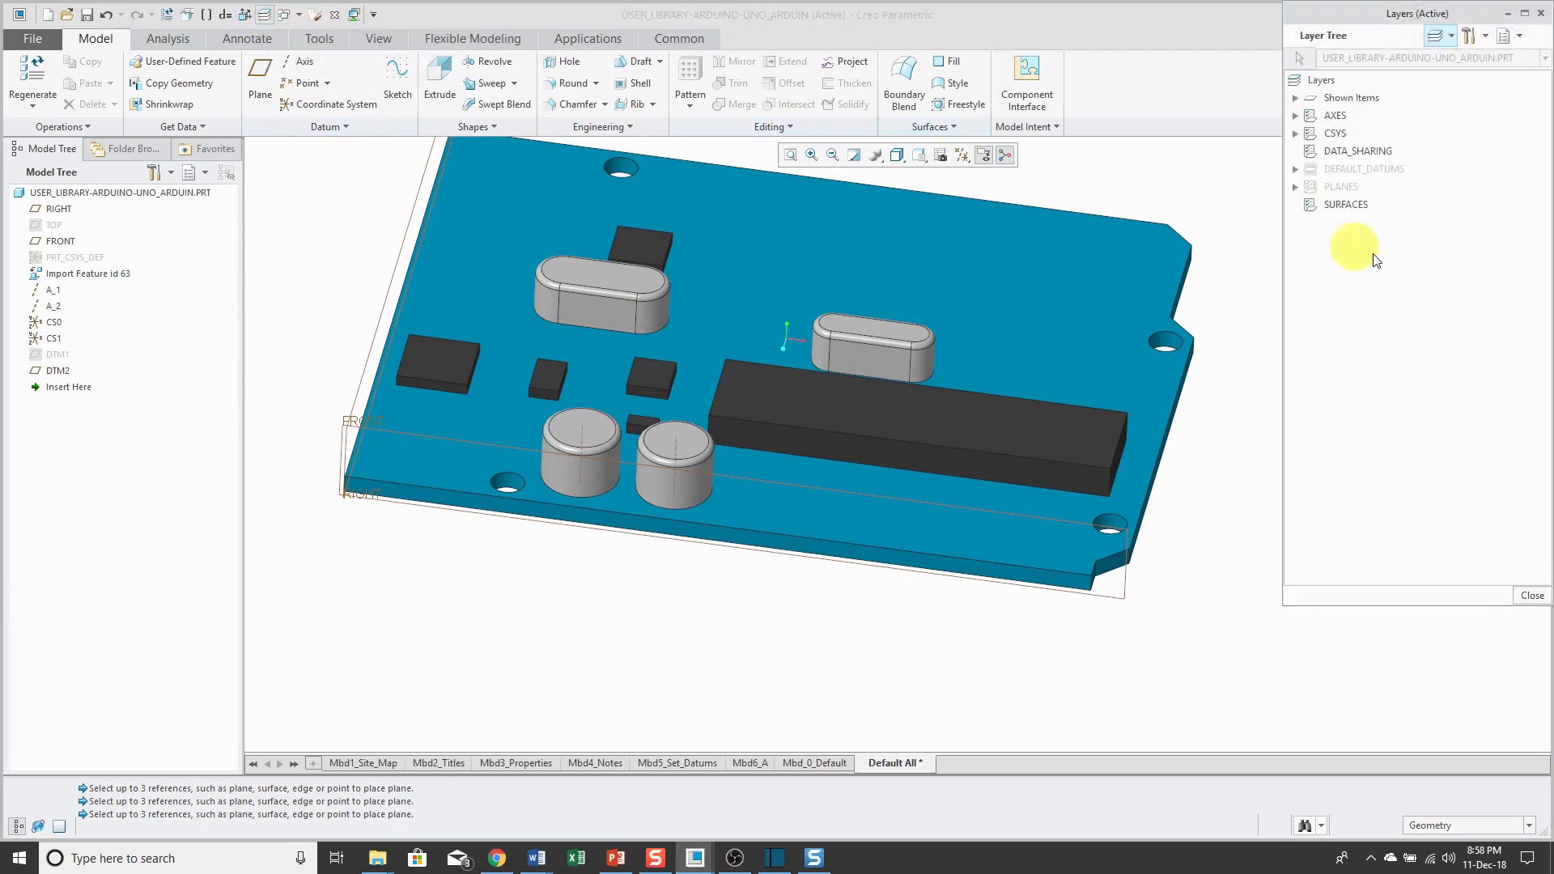
# Show the PLANES layer and delete datum plane DTM2.
pyautogui.rightClick(1340, 187)
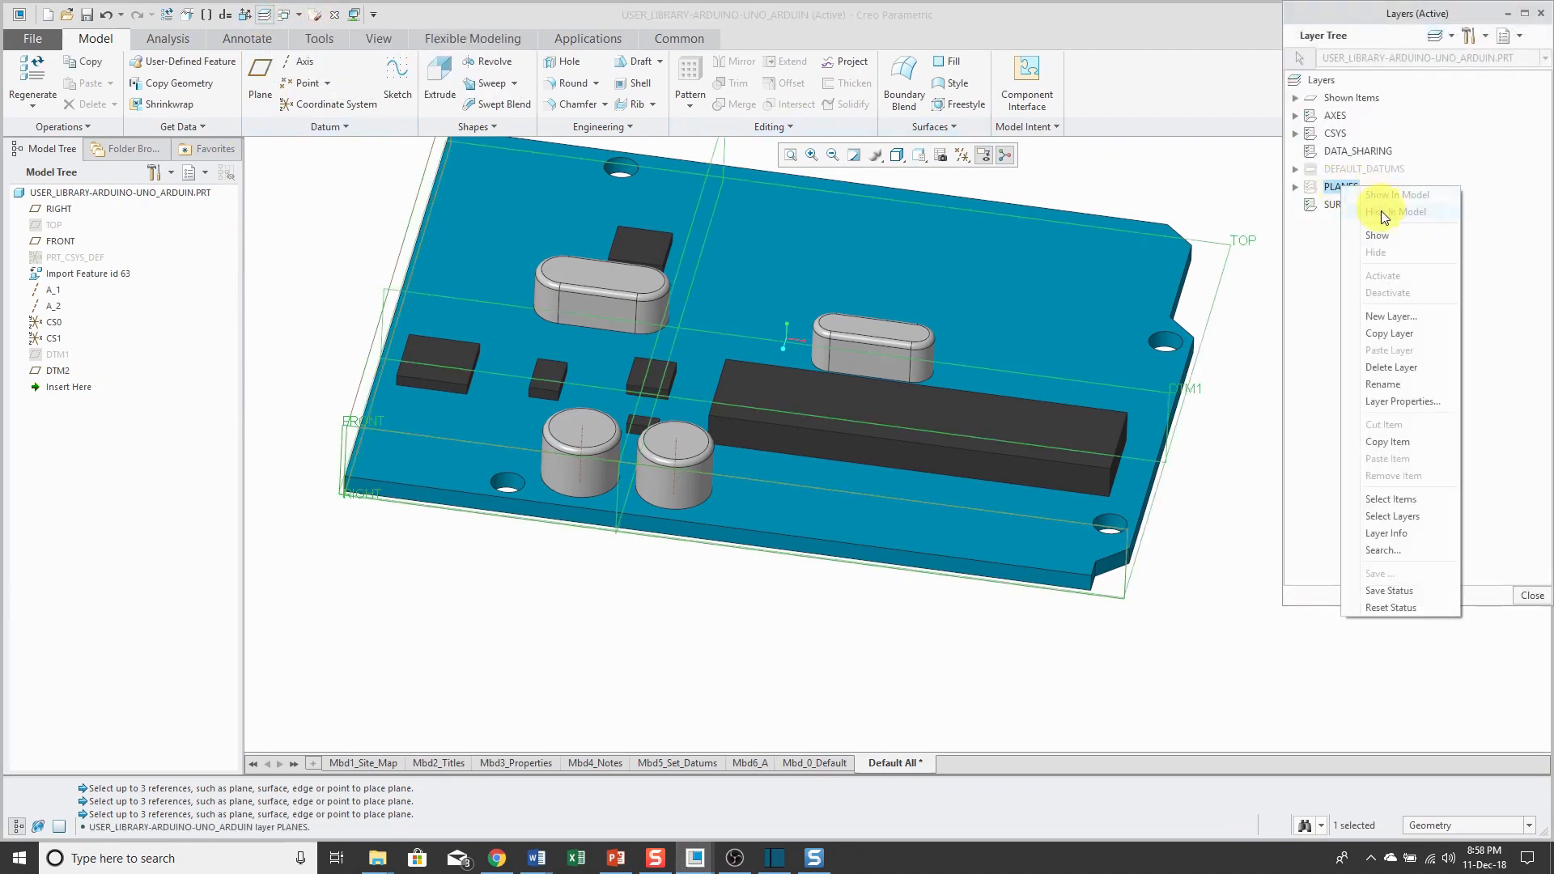
pyautogui.click(1396, 212)
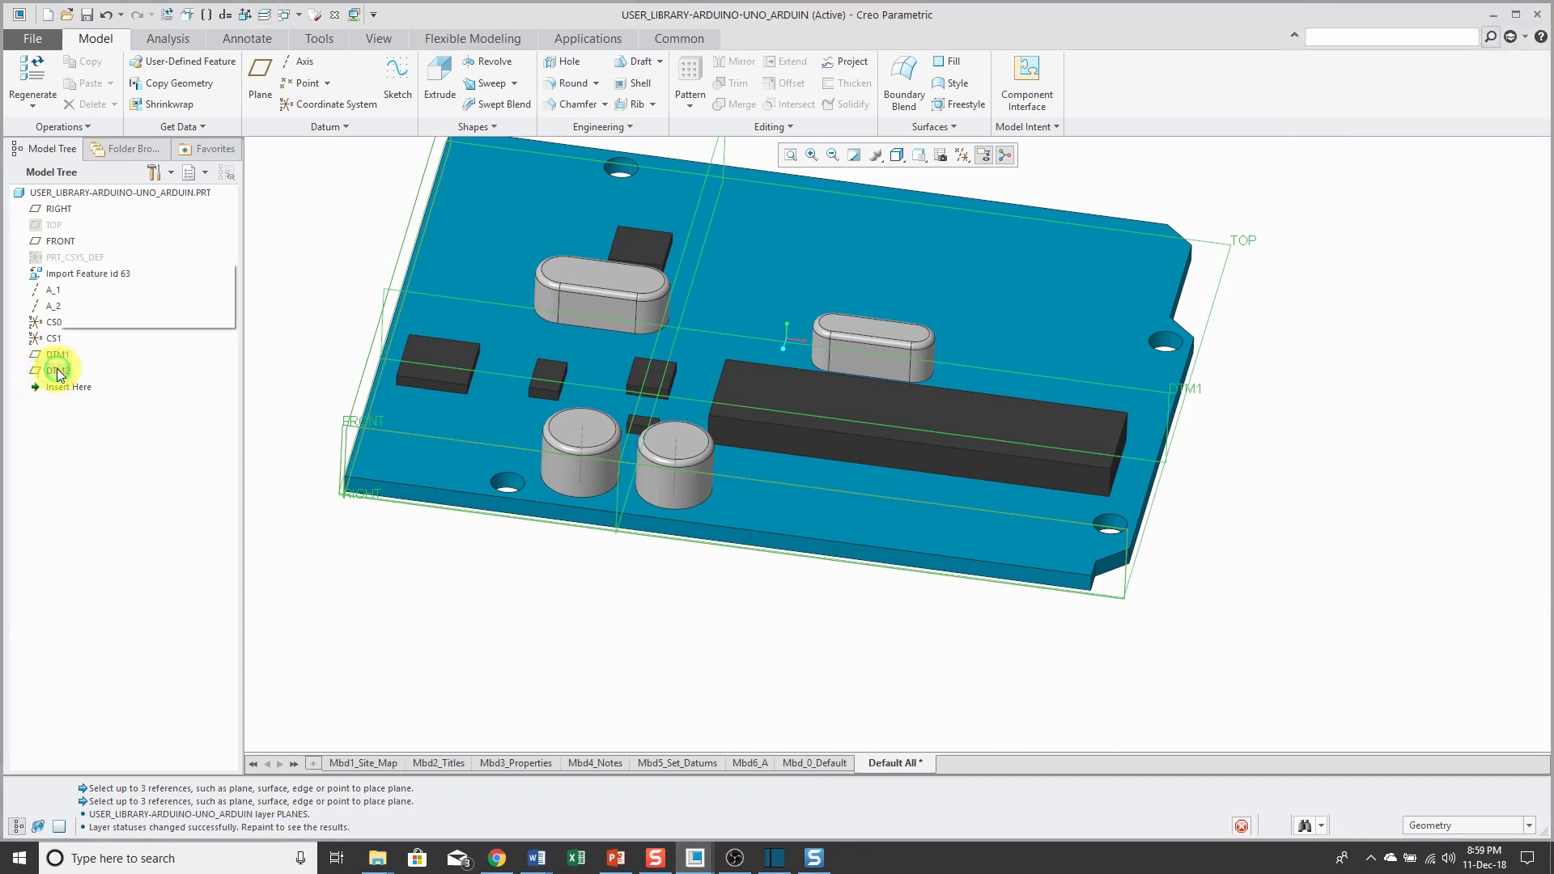
pyautogui.click(57, 371)
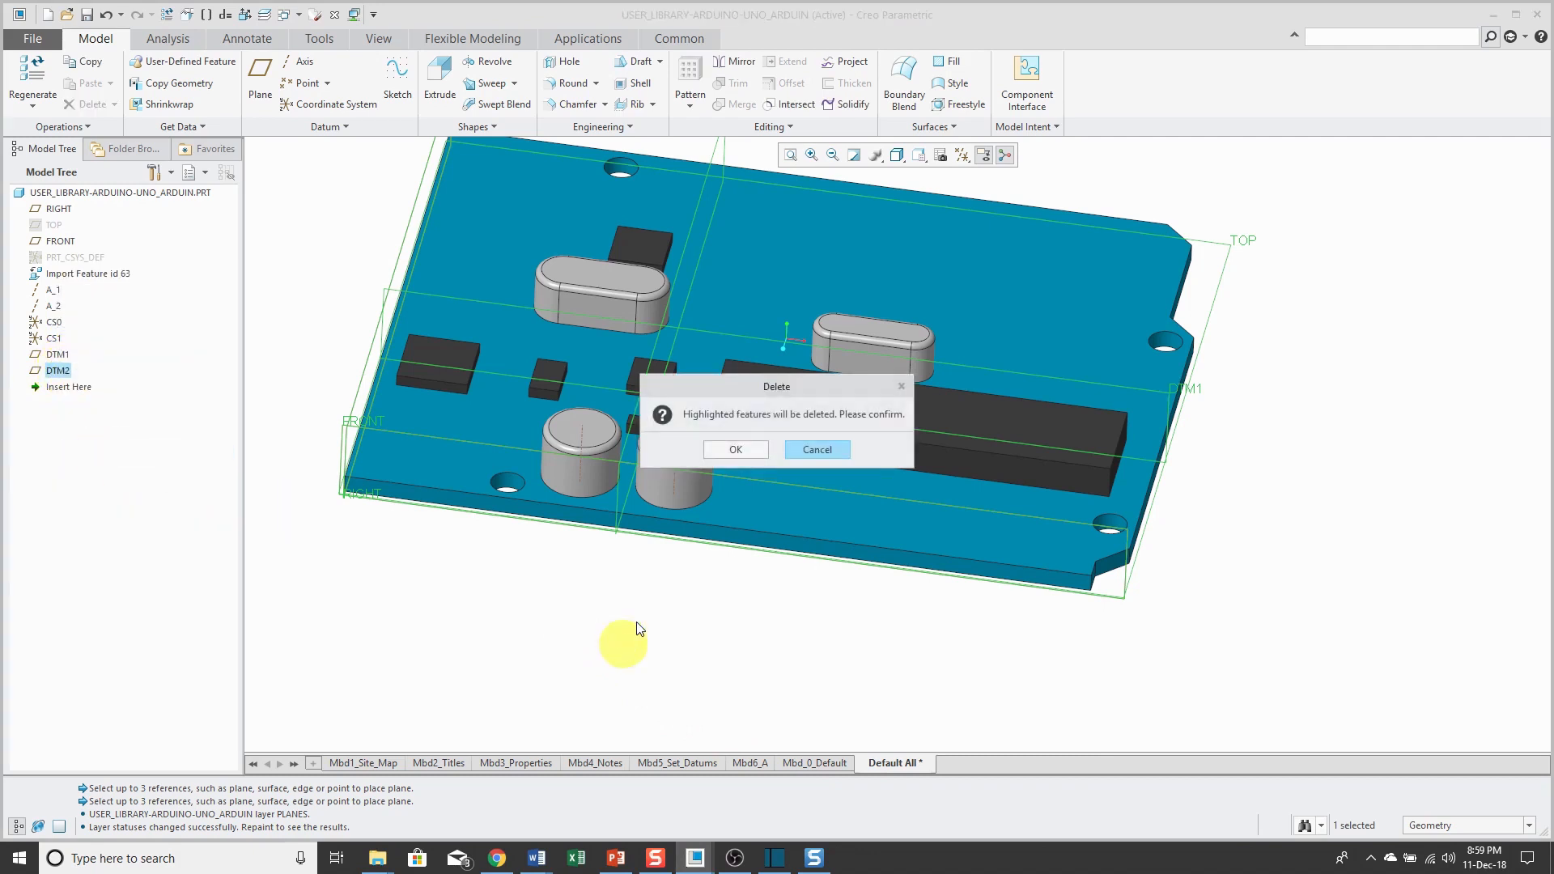
pyautogui.click(734, 449)
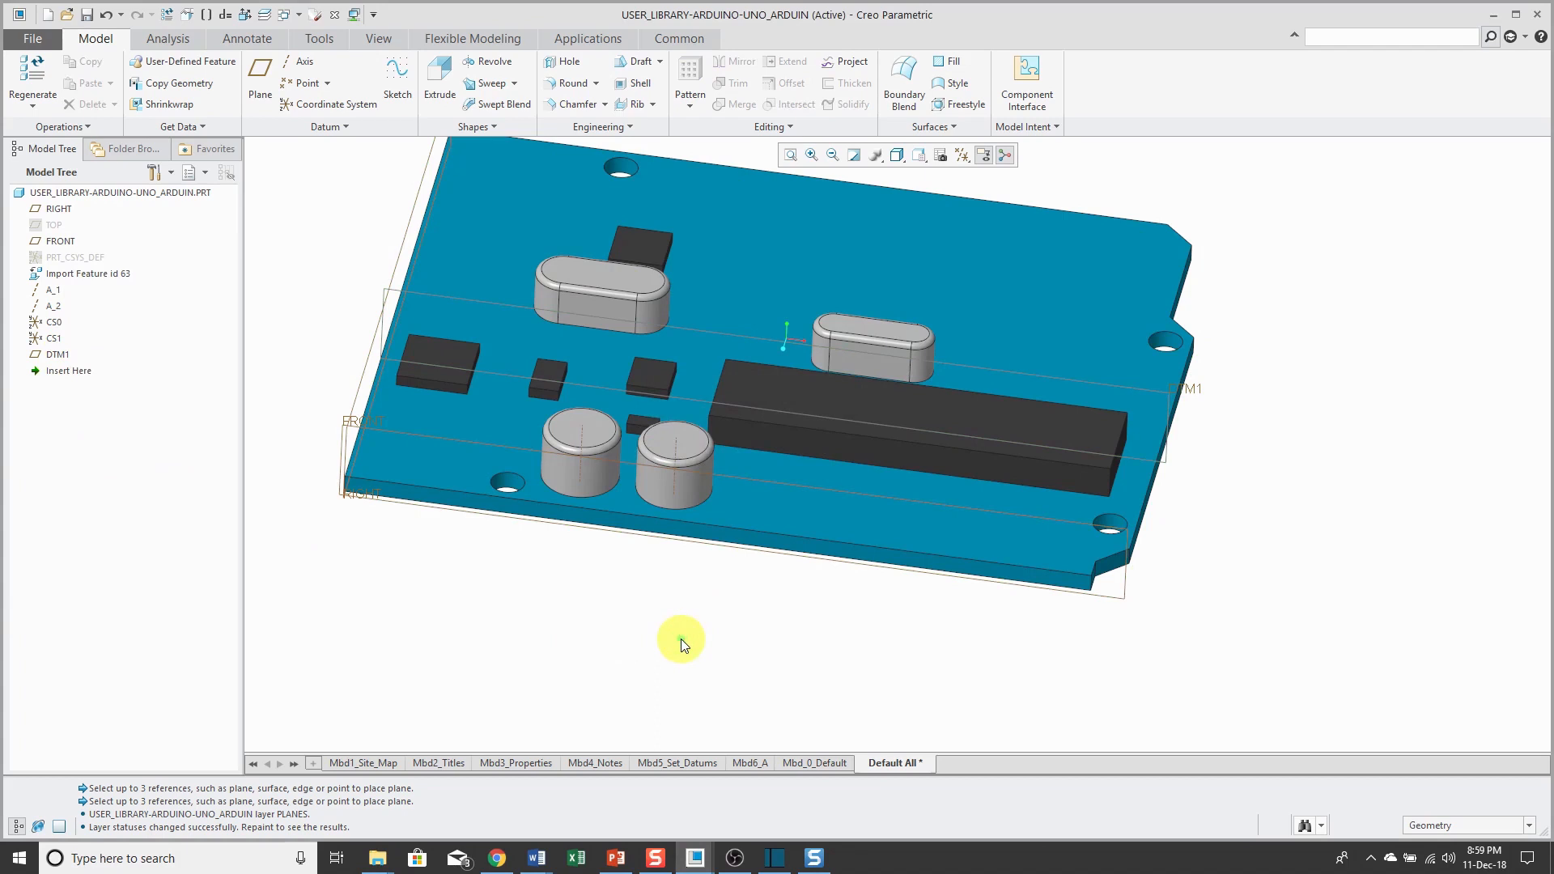
pyautogui.moveTo(262, 138)
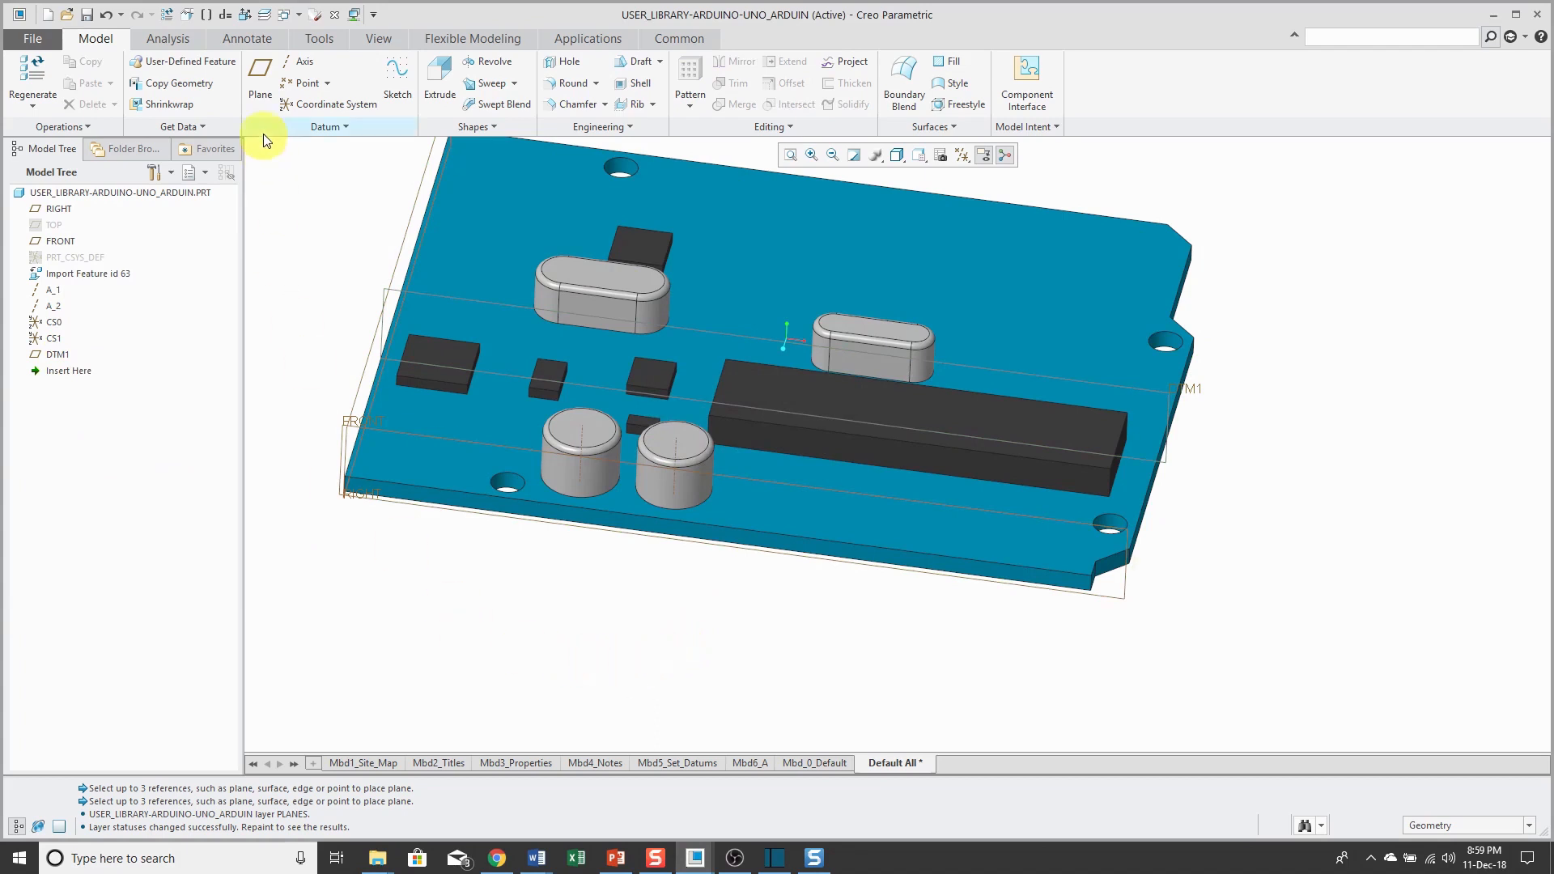
# Cancel a midplane datum through axes A_1 and A_2, then turn on Csys Display.
pyautogui.click(260, 83)
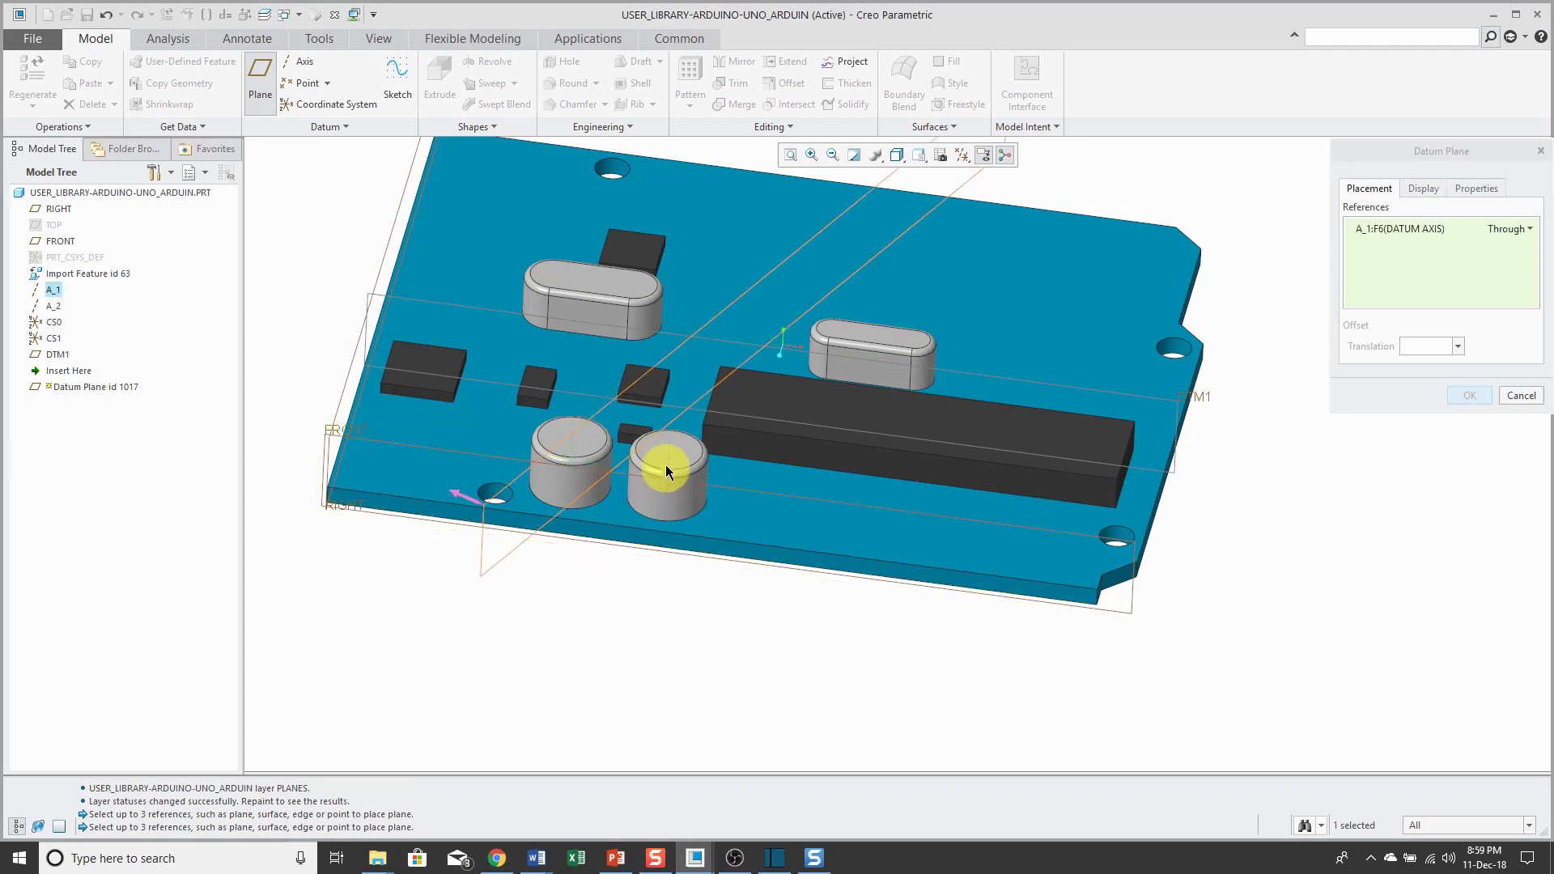
pyautogui.moveTo(677, 463)
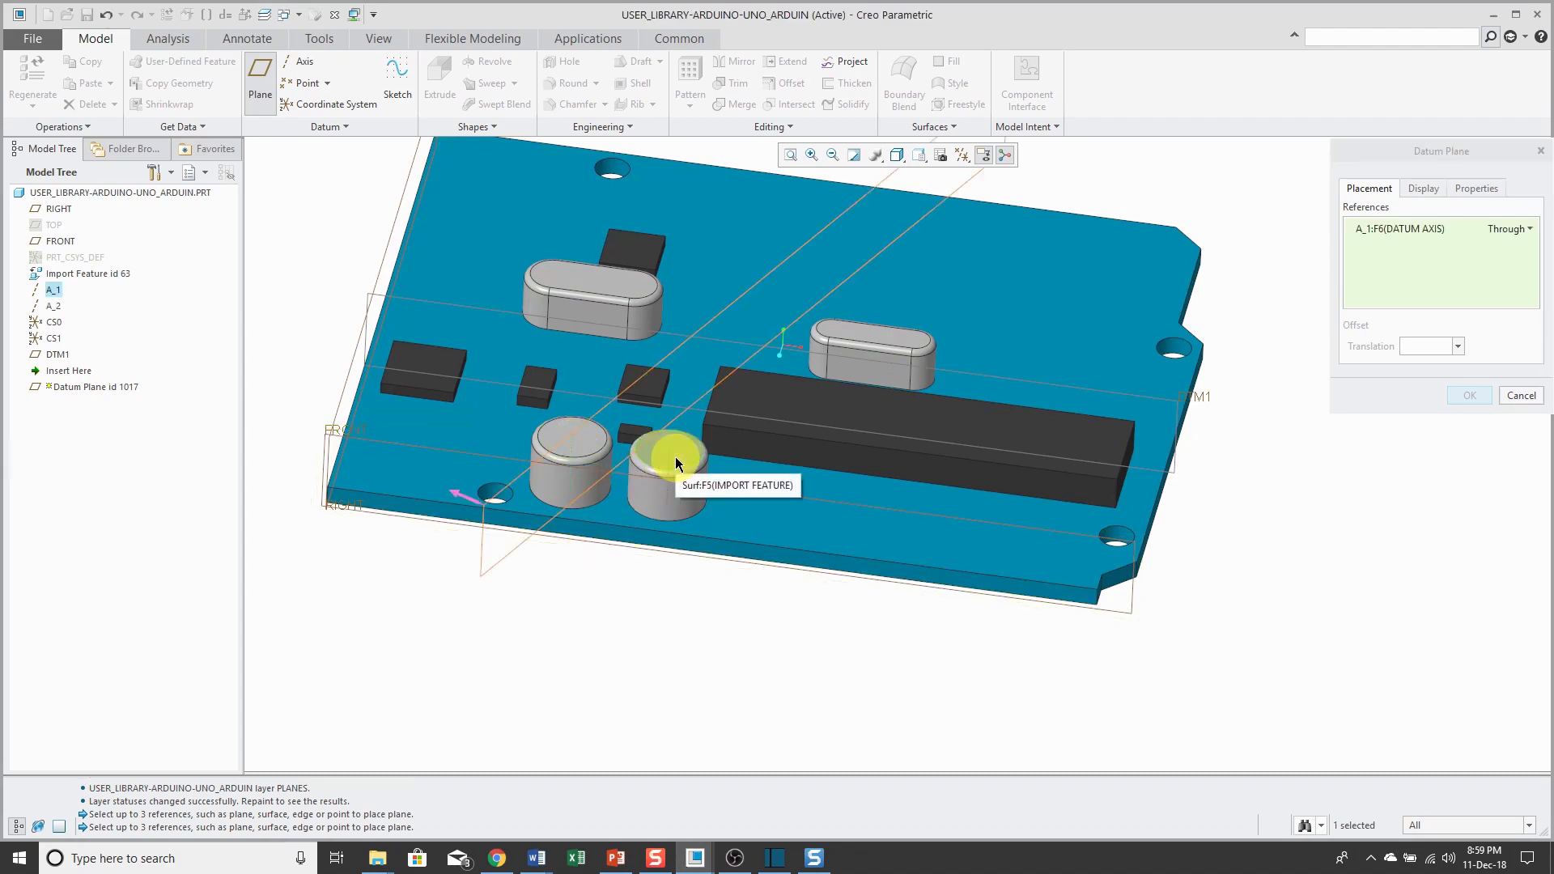
pyautogui.click(1506, 229)
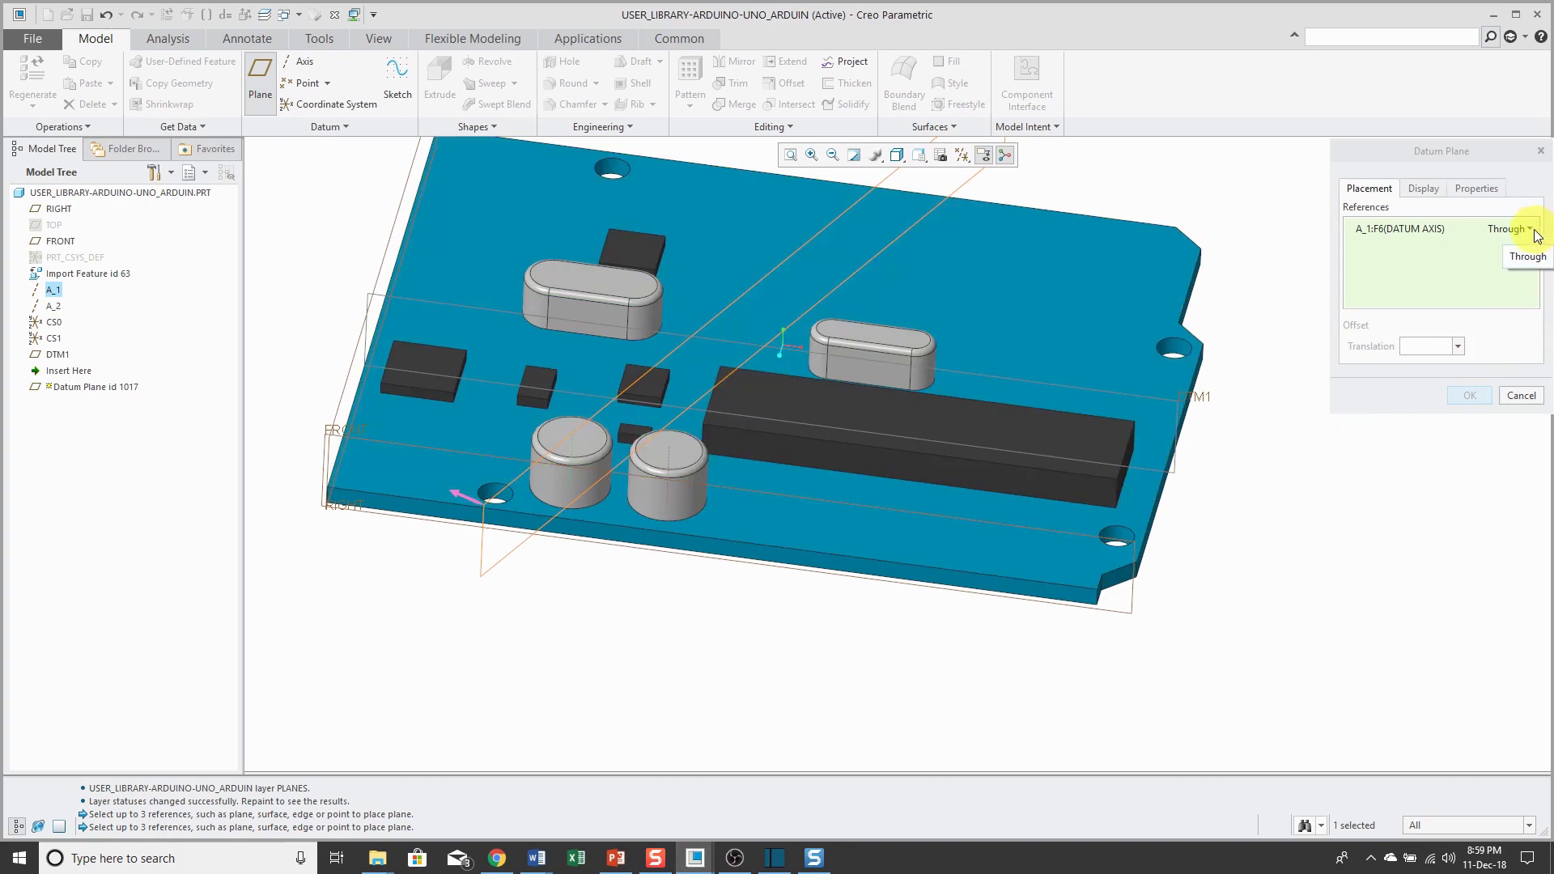
pyautogui.click(1507, 255)
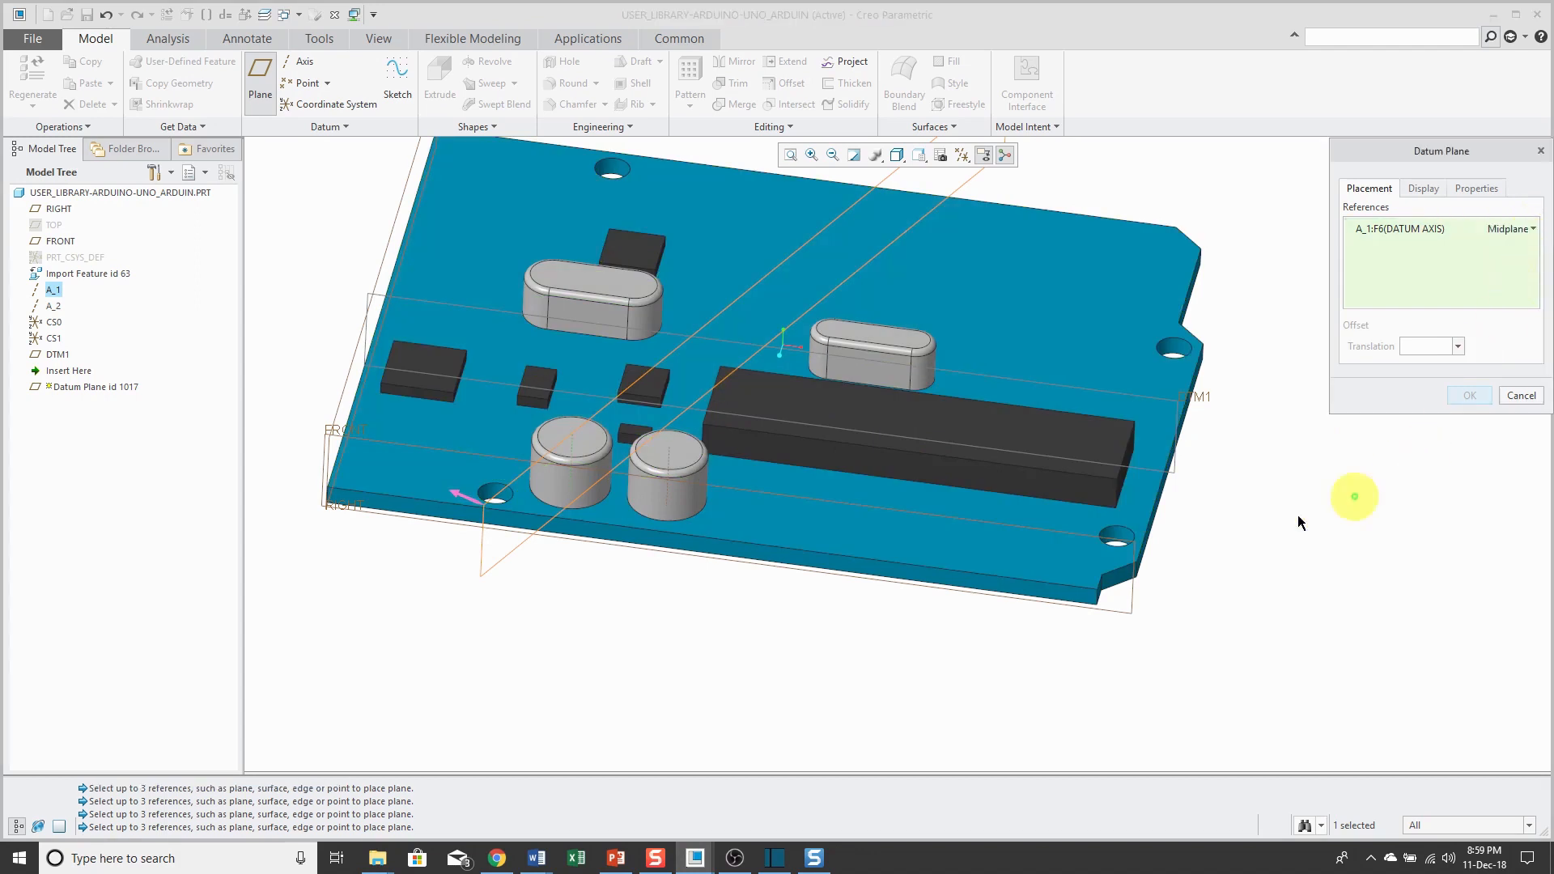
pyautogui.moveTo(669, 466)
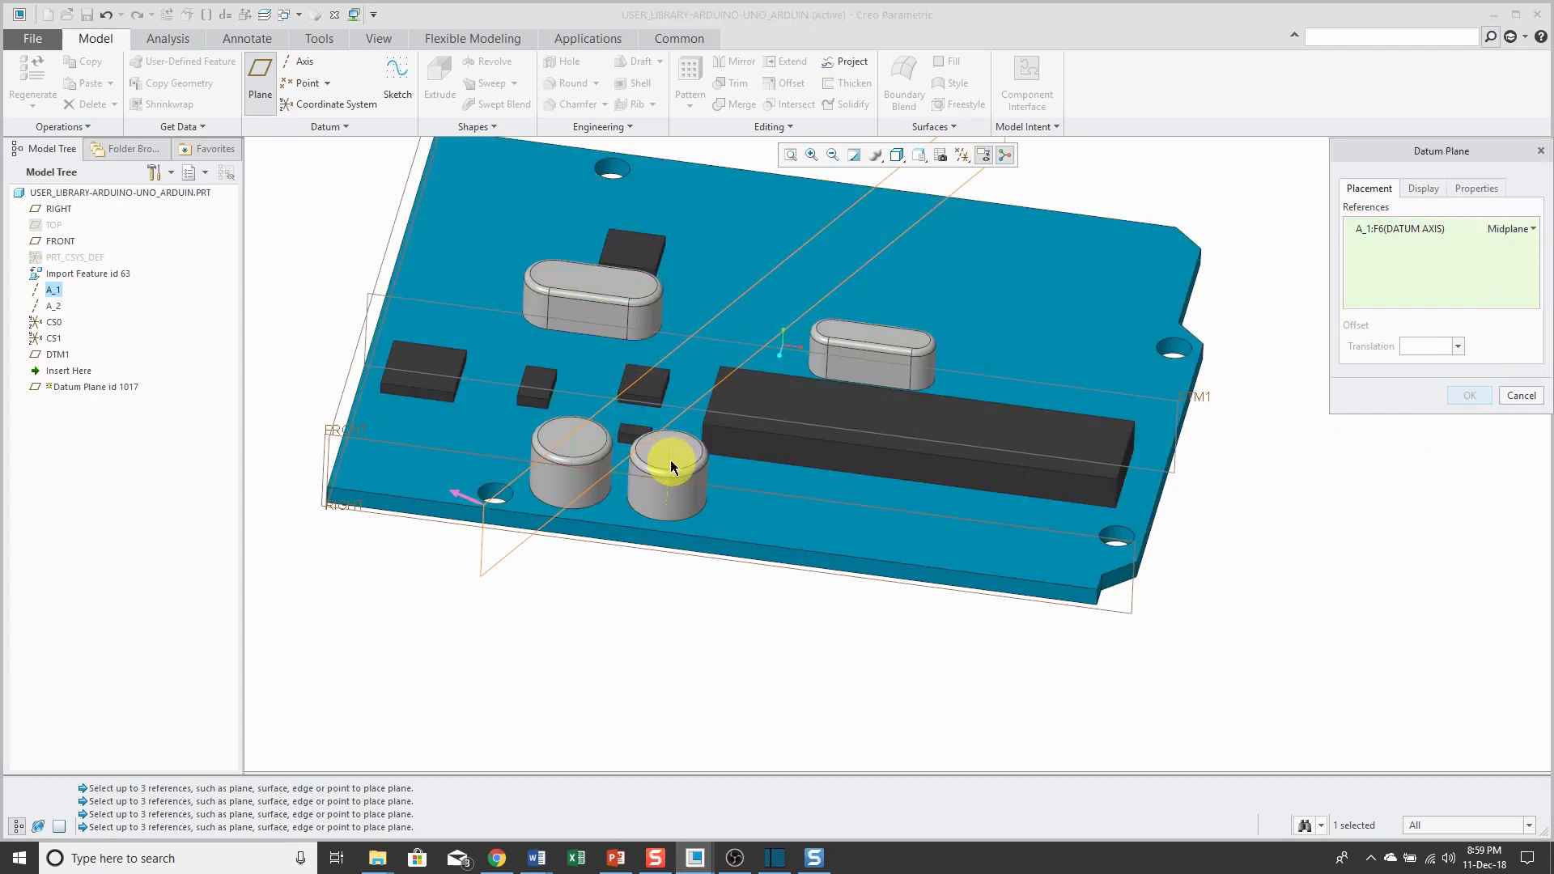
pyautogui.click(669, 466)
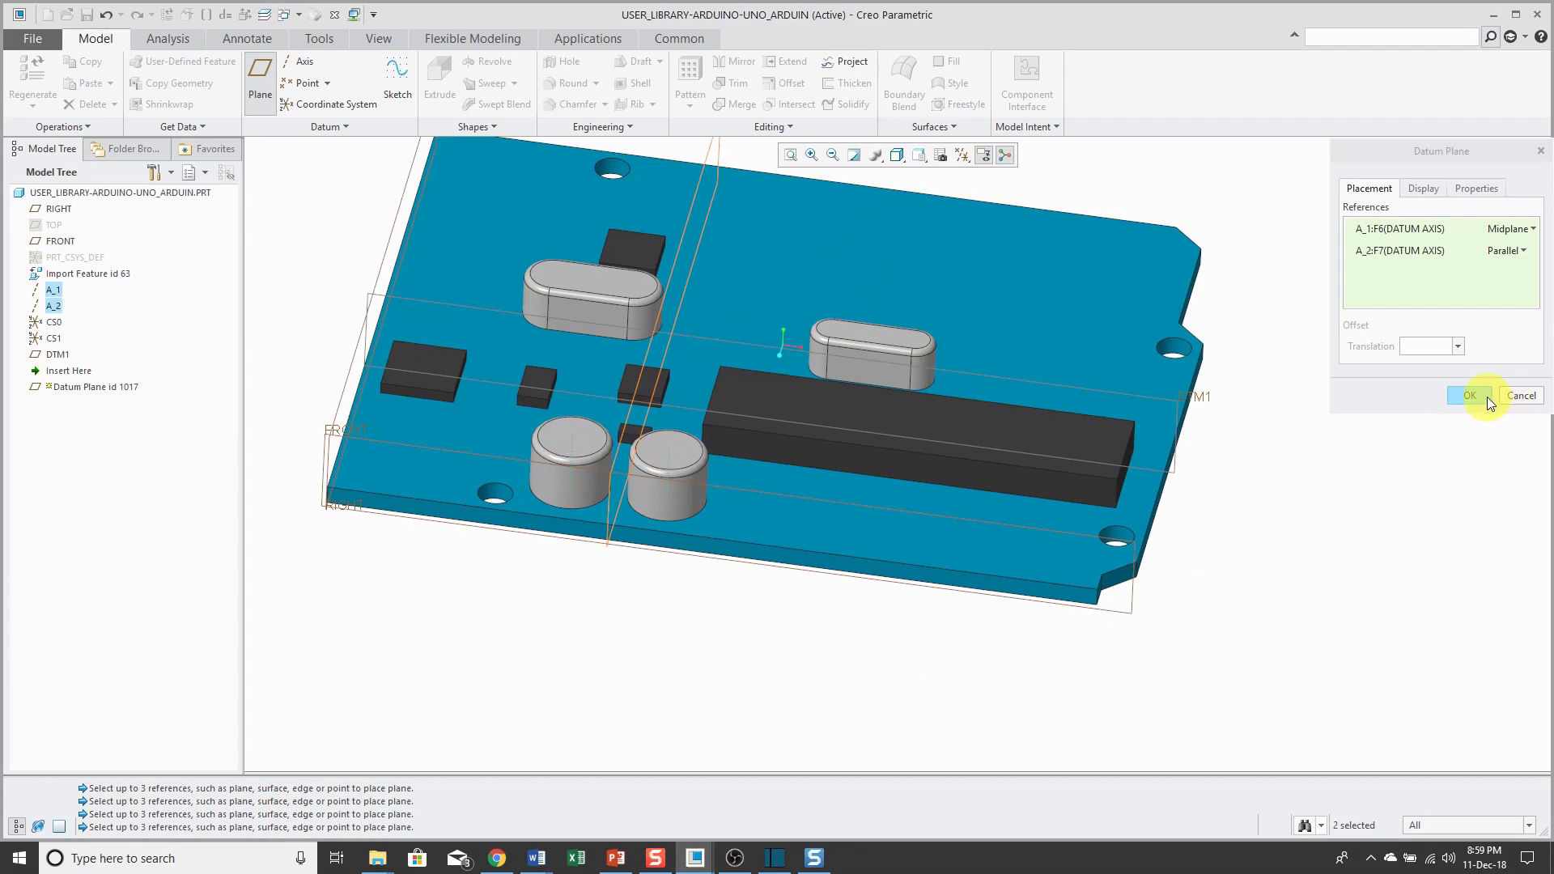
pyautogui.click(1520, 394)
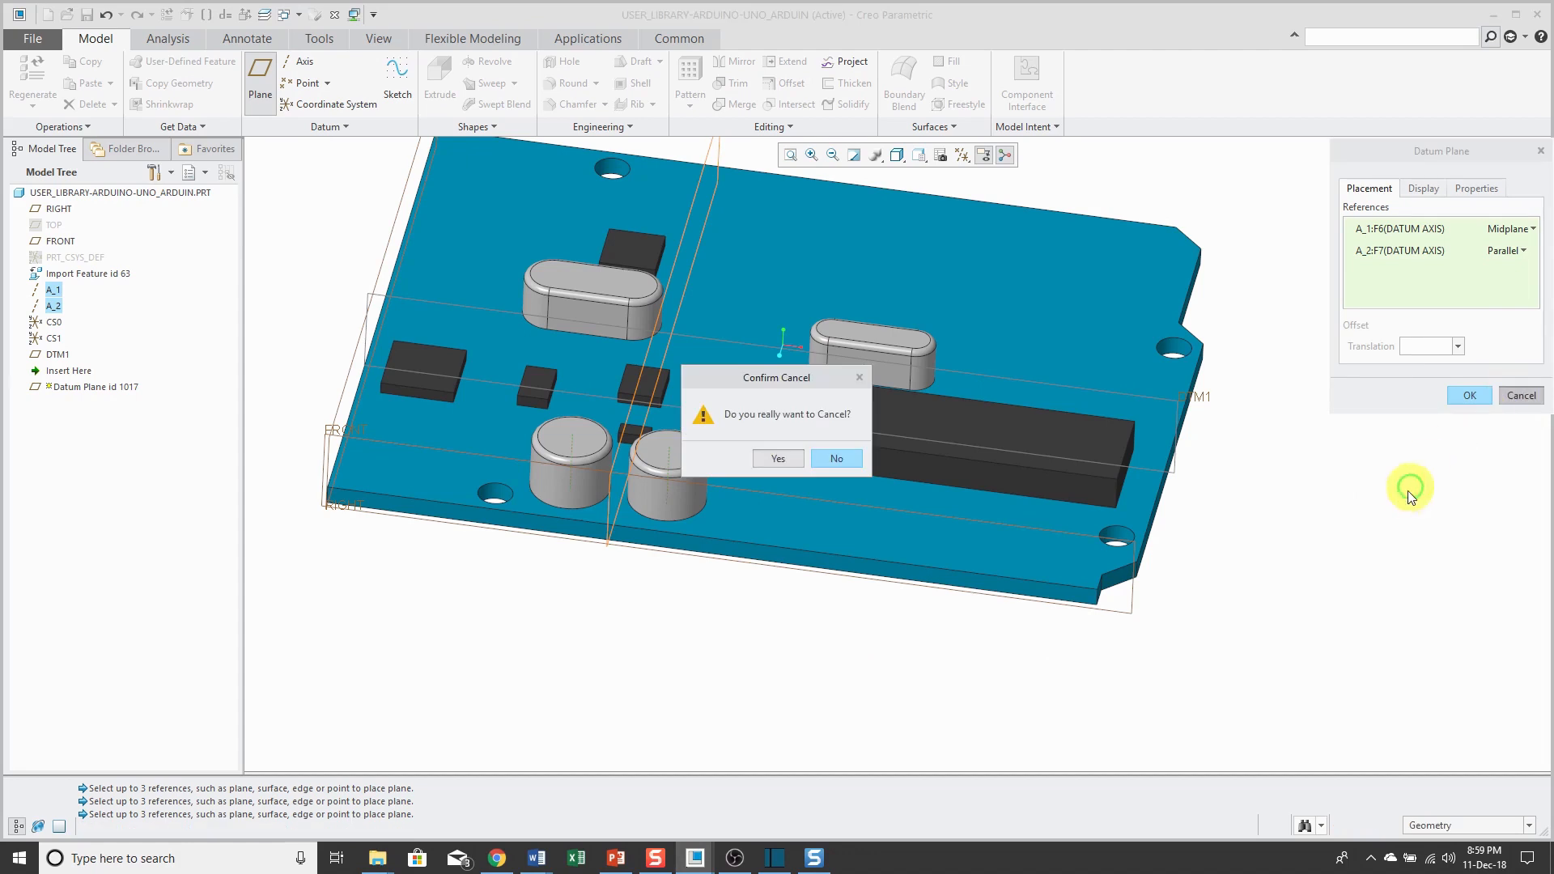
pyautogui.click(777, 458)
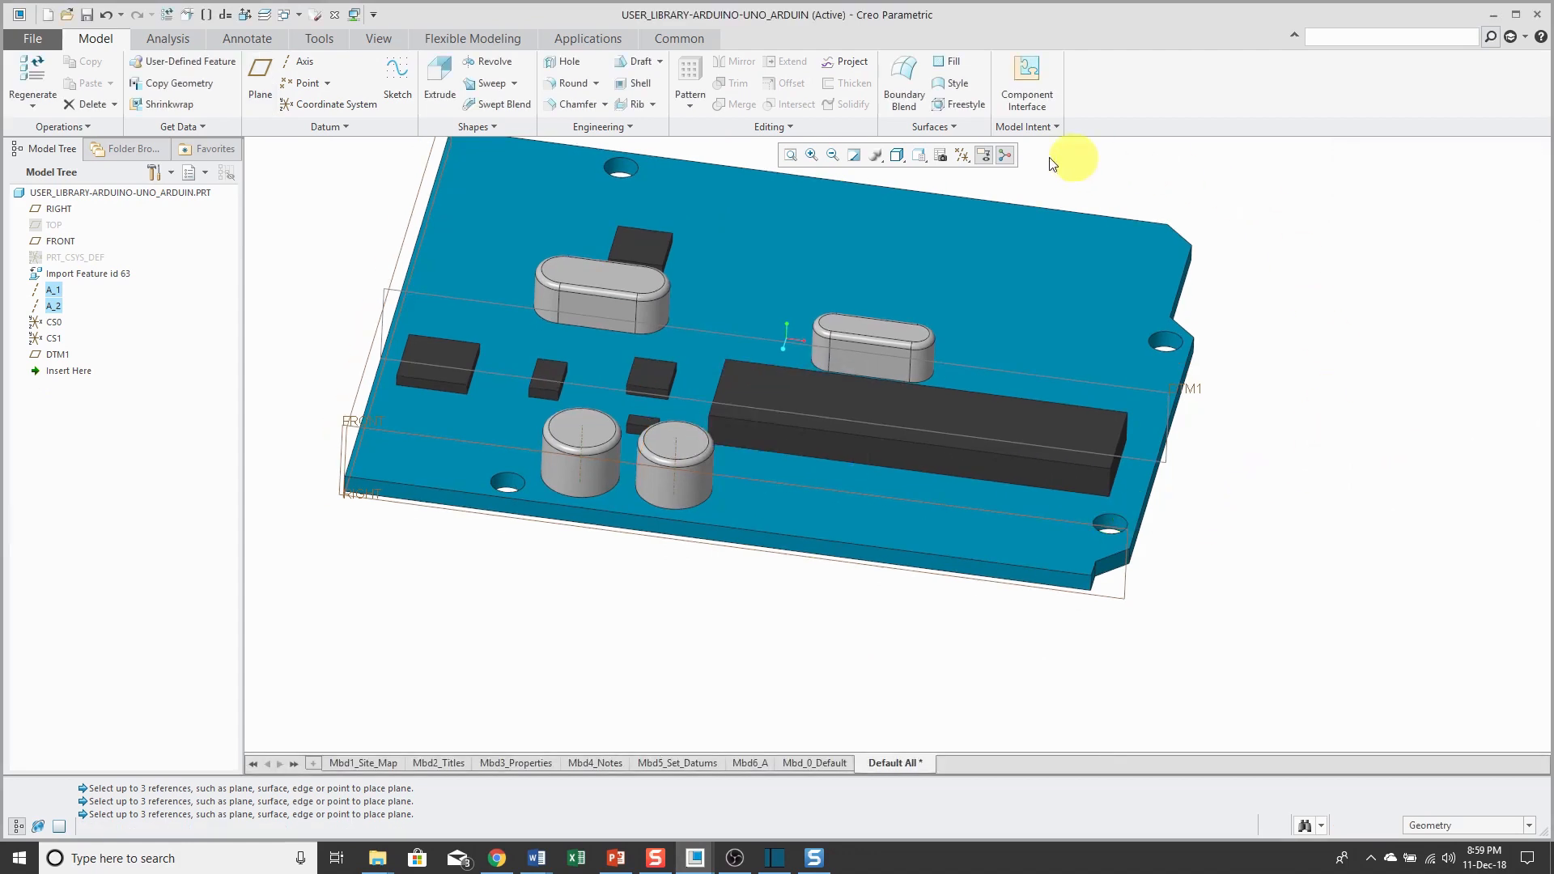
pyautogui.click(962, 155)
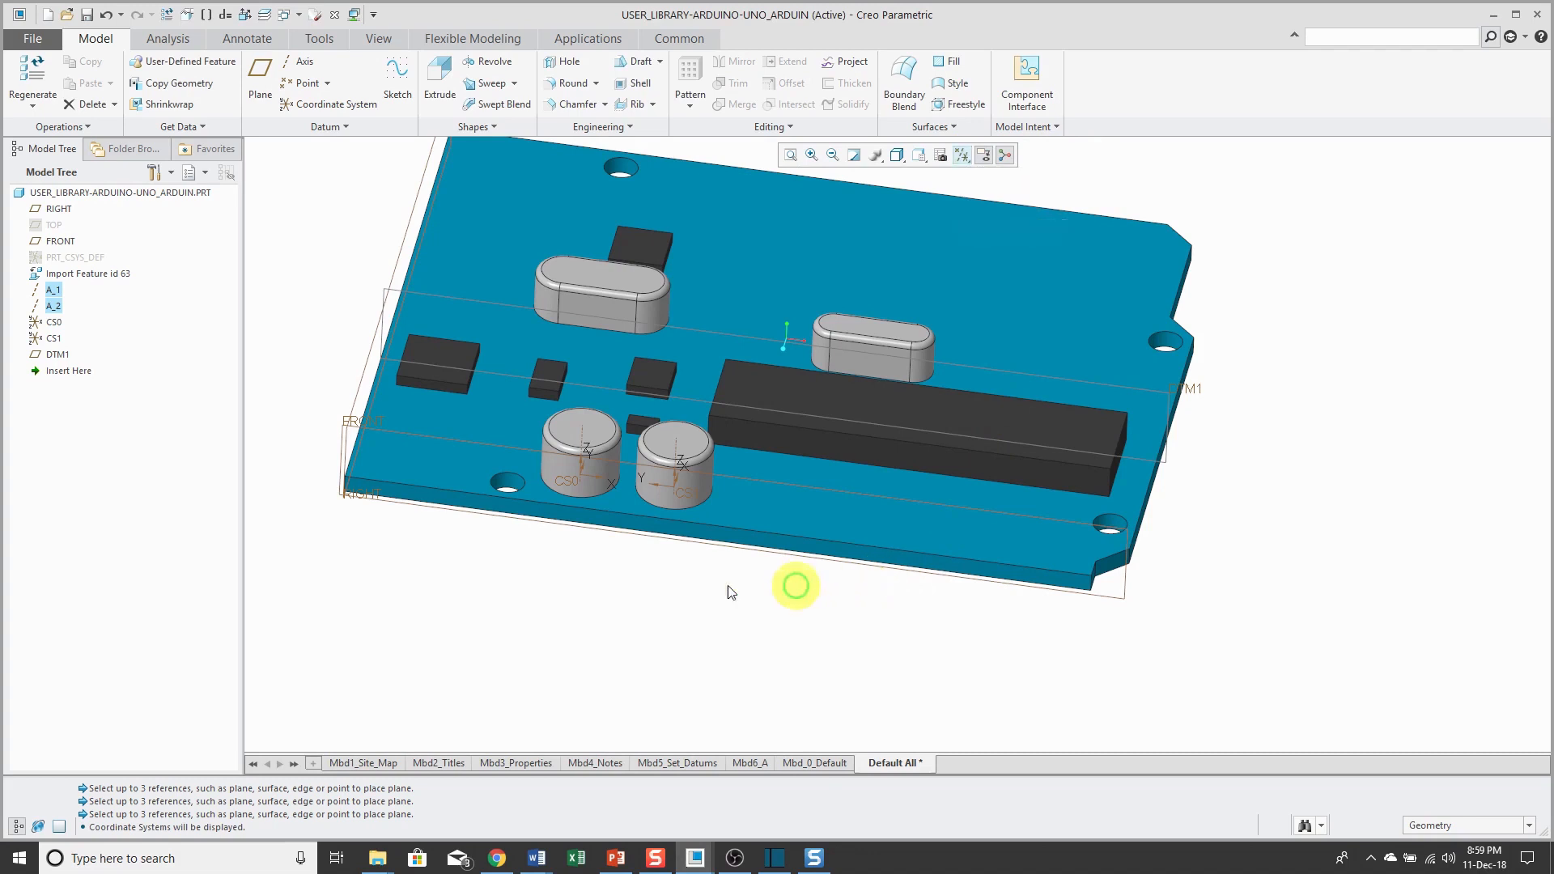
# Create datum plane DTM2 as a midplane between coordinate systems CS0 and CS1.
pyautogui.click(260, 79)
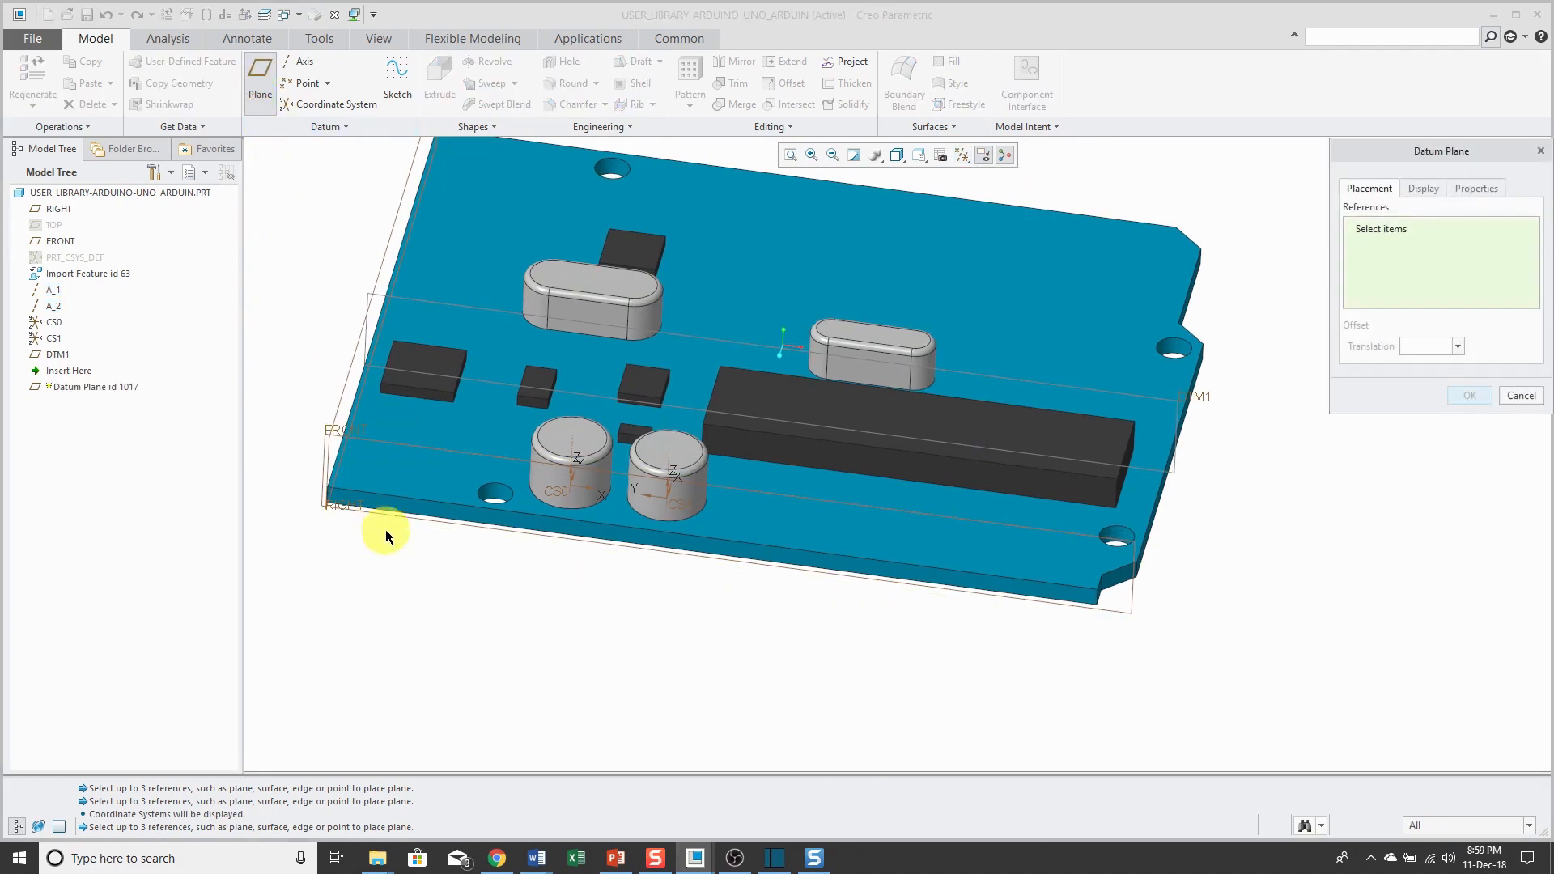
pyautogui.click(569, 461)
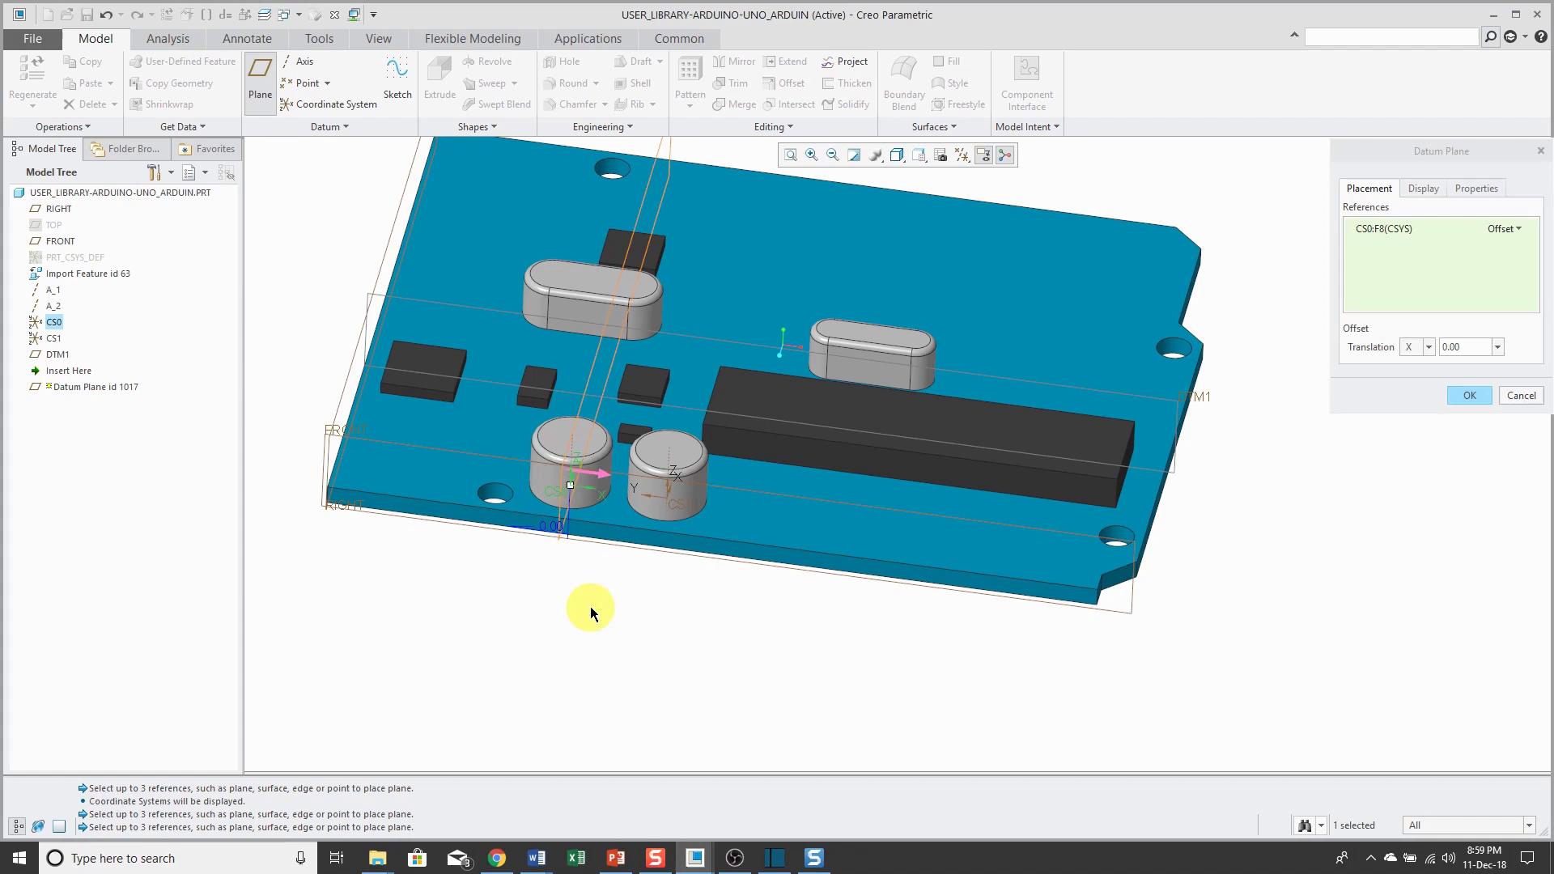
pyautogui.moveTo(595, 607)
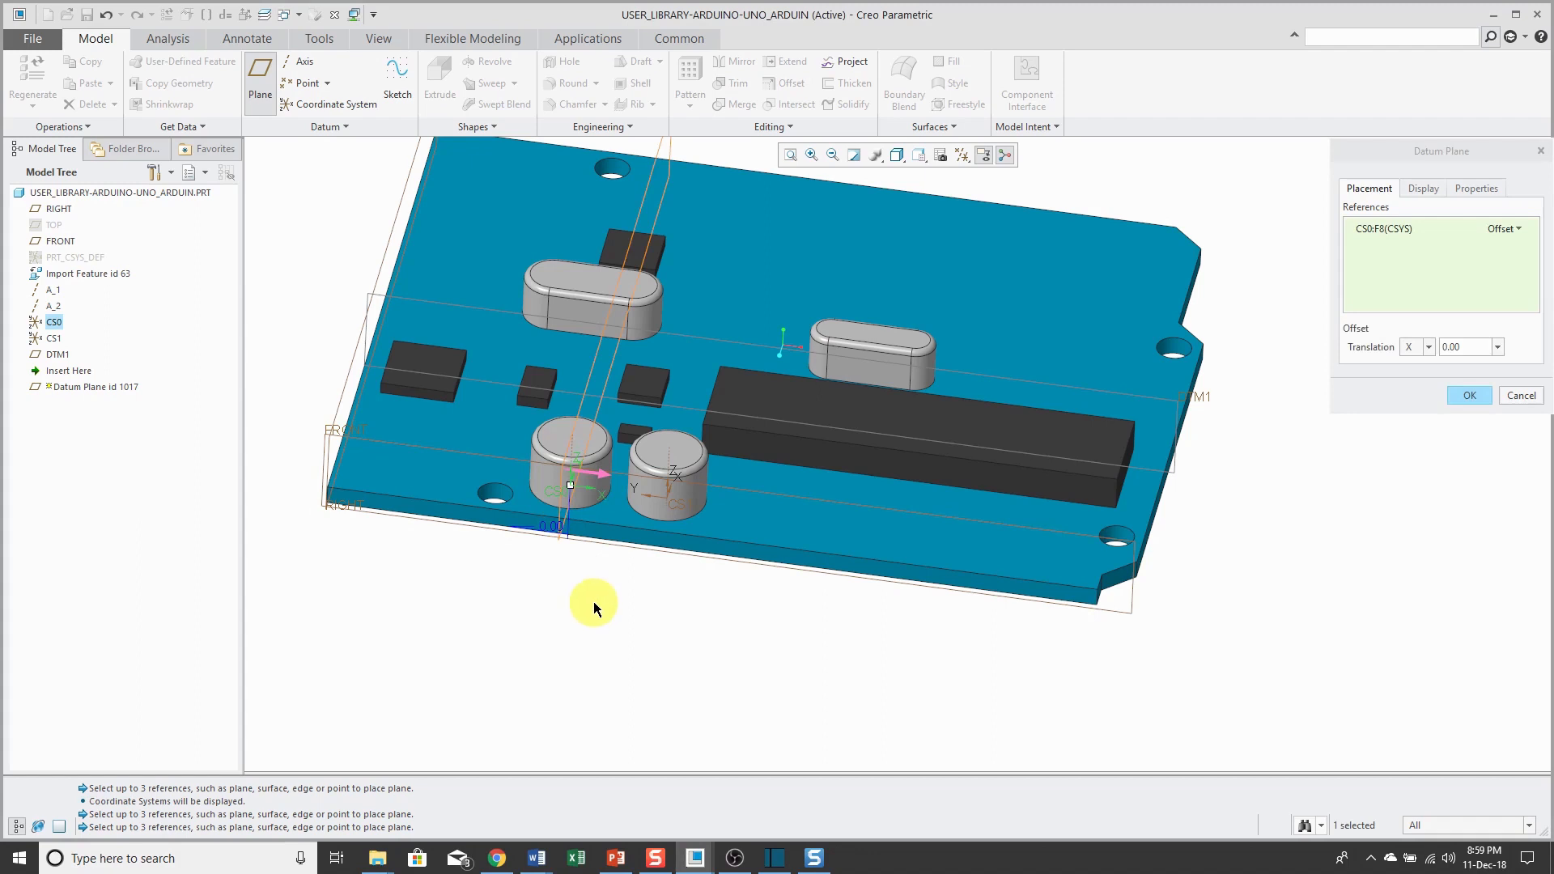
pyautogui.click(1503, 229)
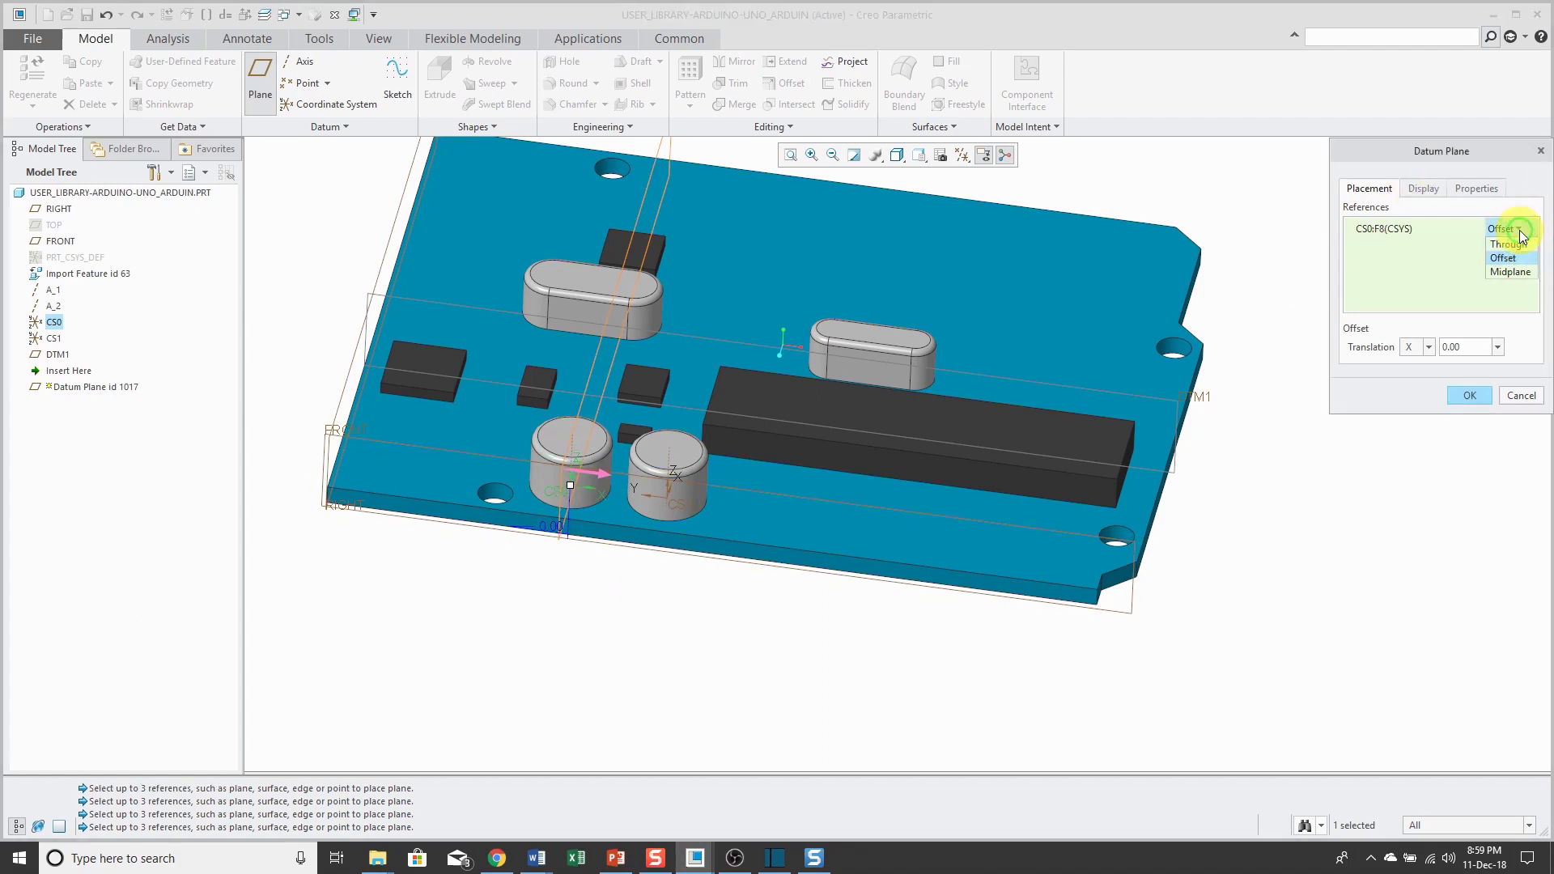
pyautogui.click(1509, 272)
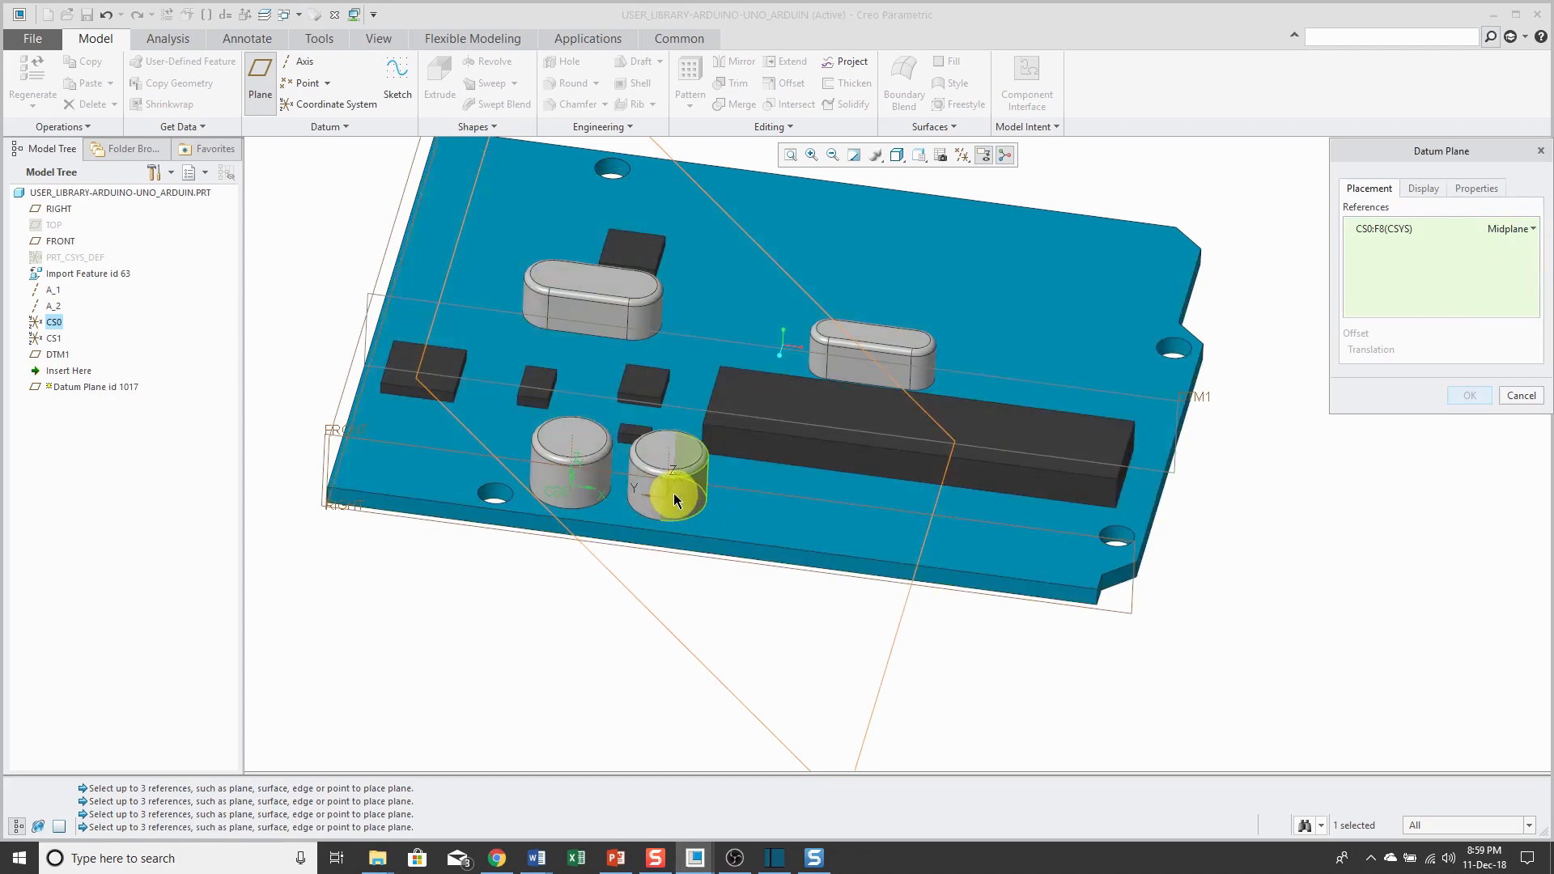
pyautogui.click(664, 471)
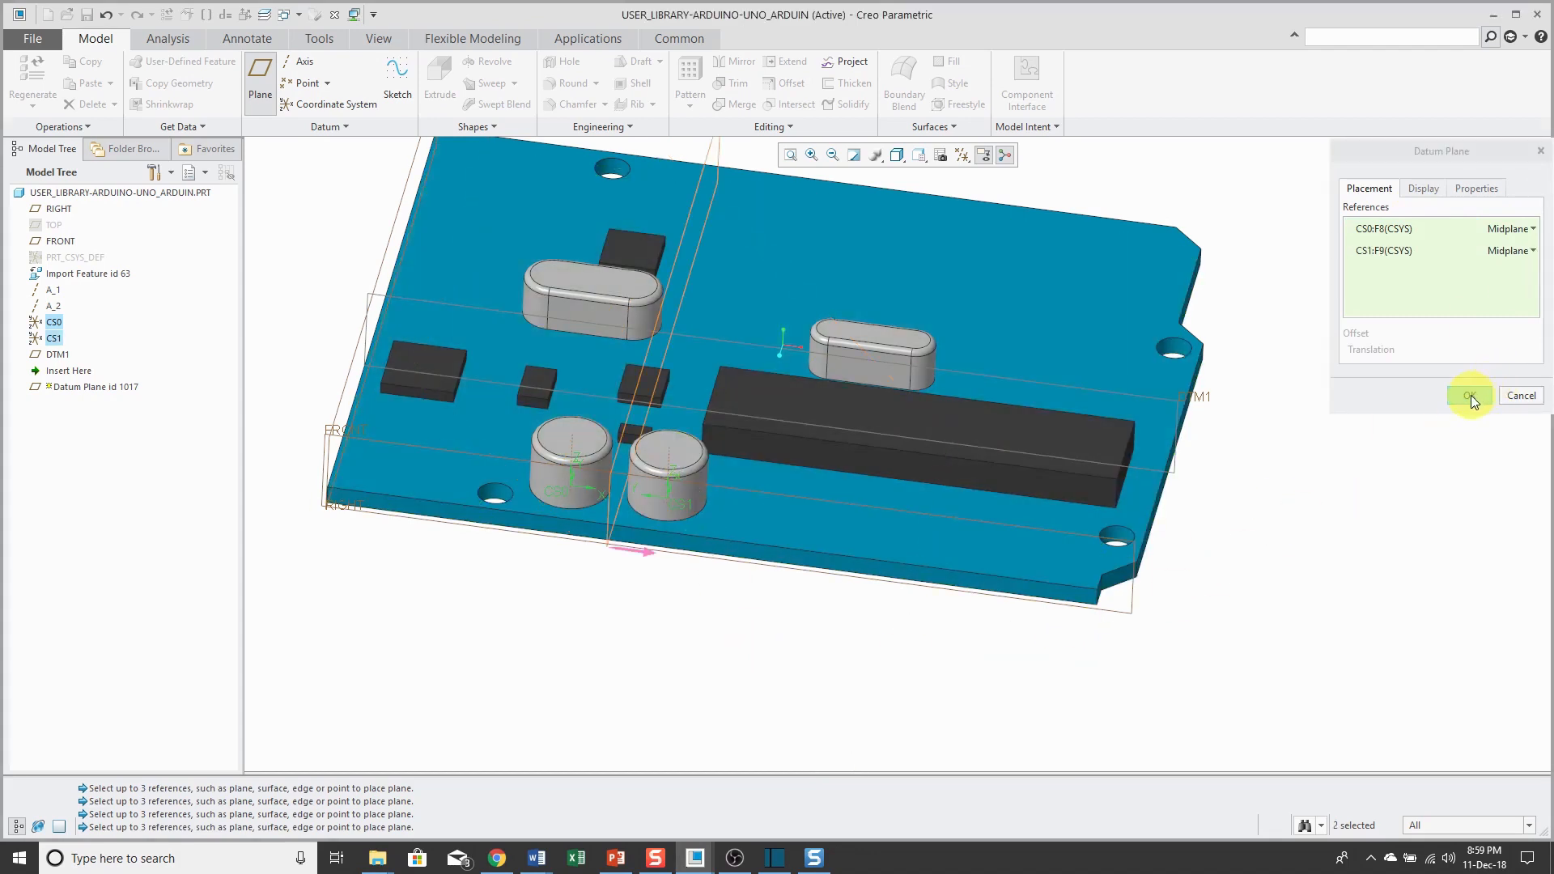
pyautogui.click(1471, 396)
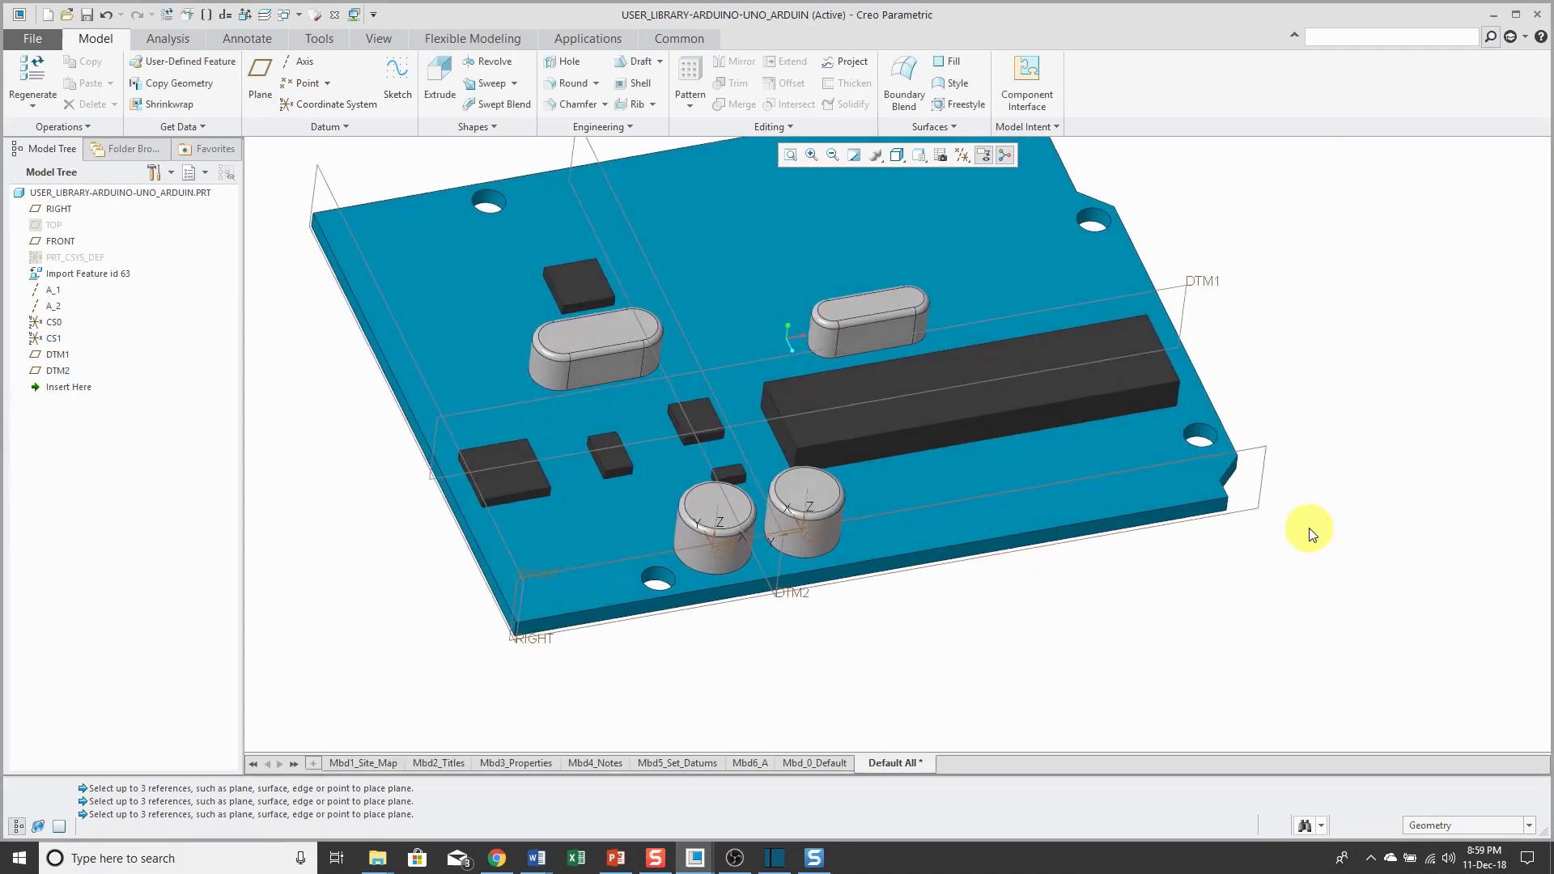
pyautogui.moveTo(1328, 592)
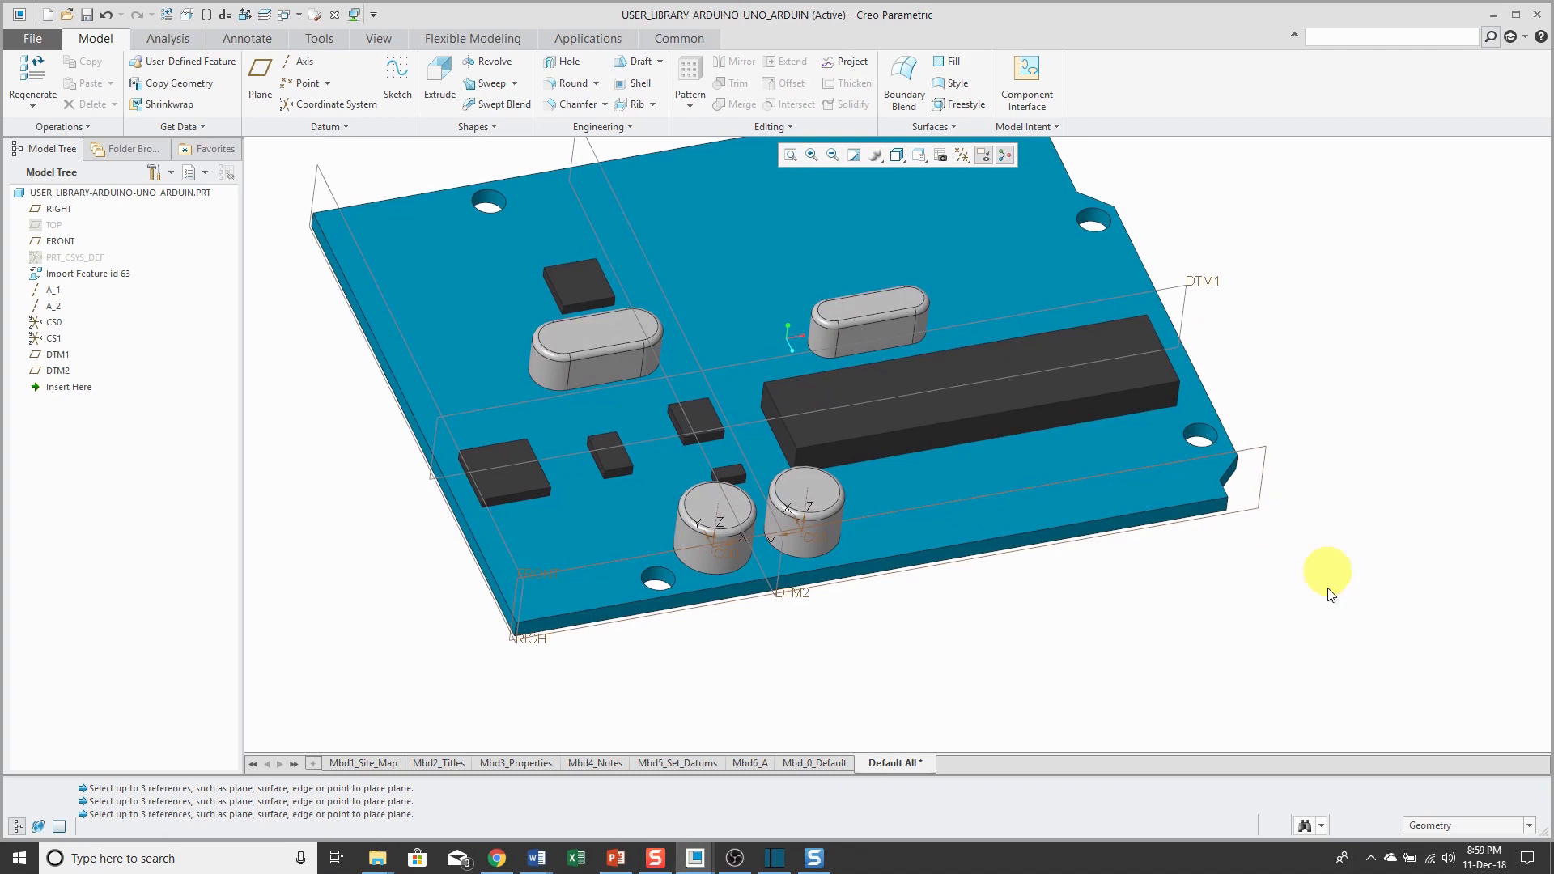
pyautogui.moveTo(259, 79)
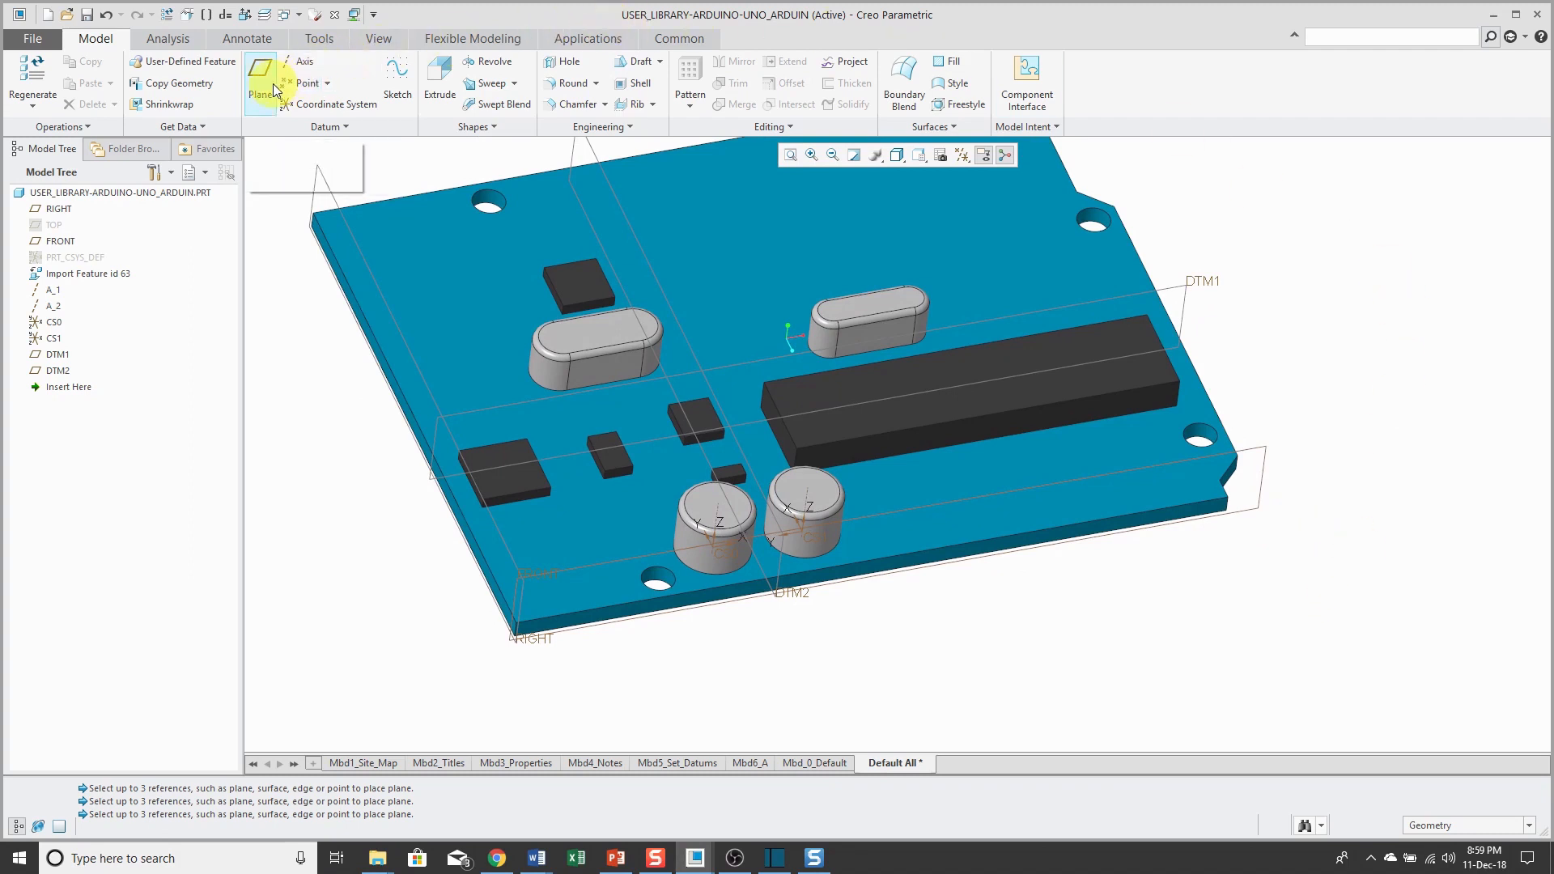
# Start a datum plane on the chip end face, removing the added edge reference.
pyautogui.click(259, 75)
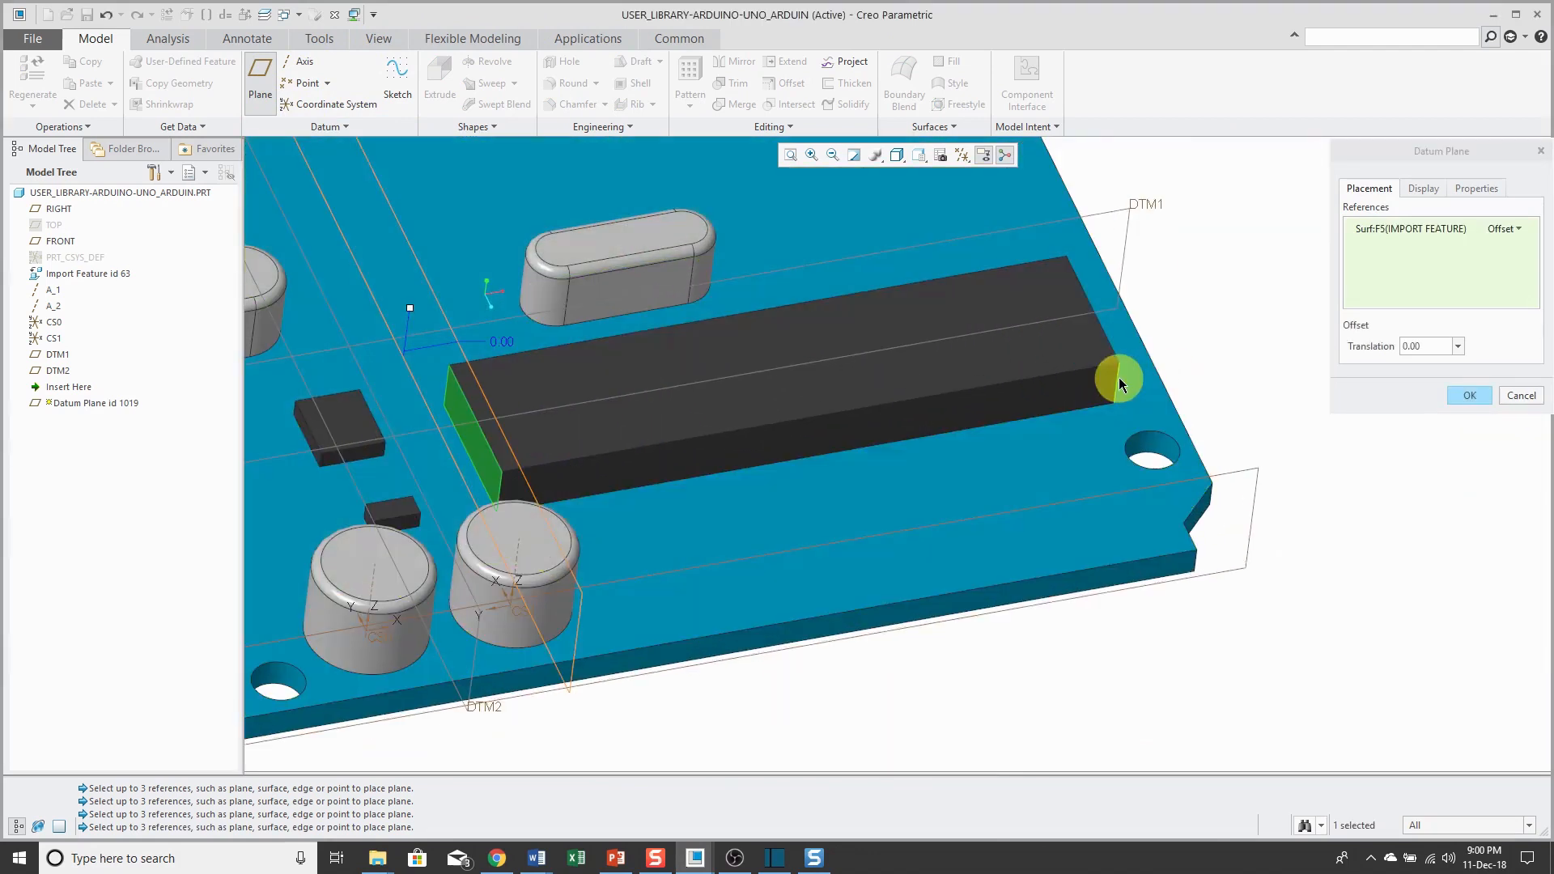
pyautogui.click(1120, 384)
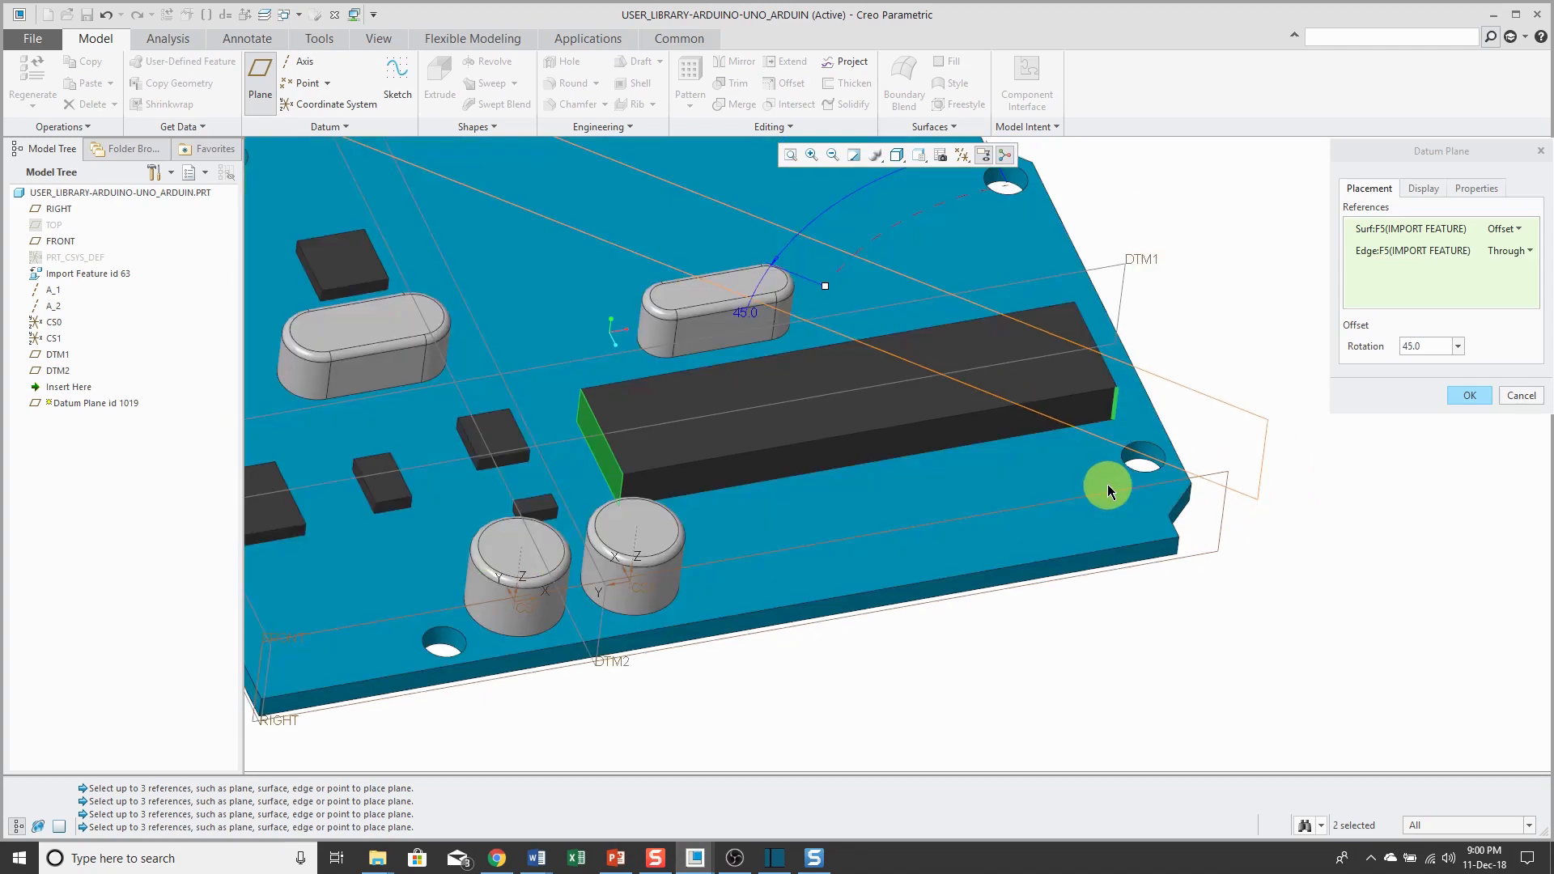
pyautogui.moveTo(1522, 394)
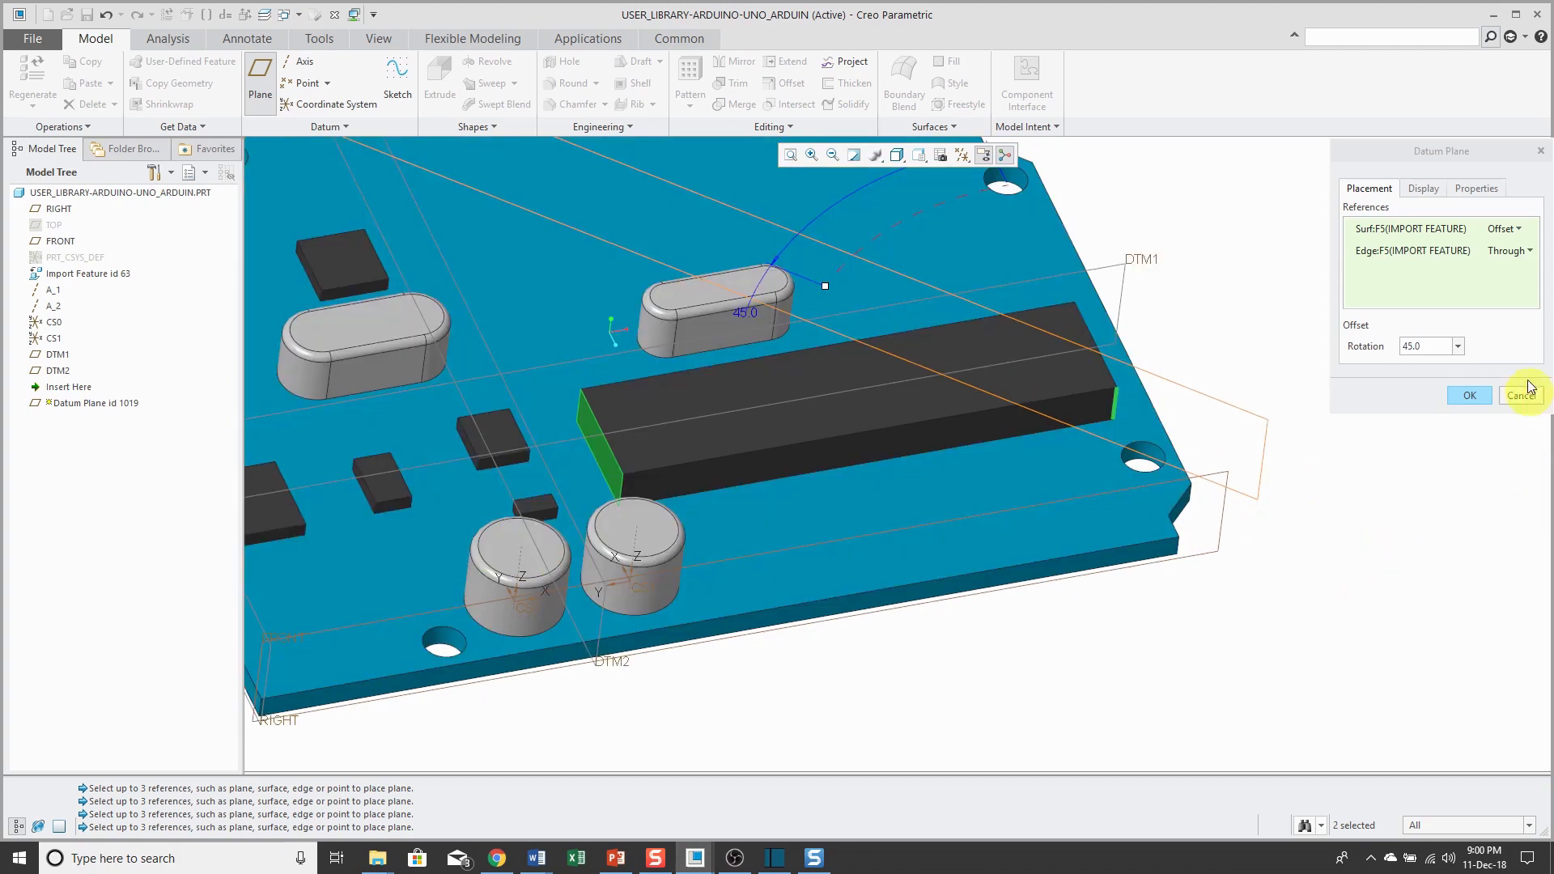
pyautogui.moveTo(1527, 235)
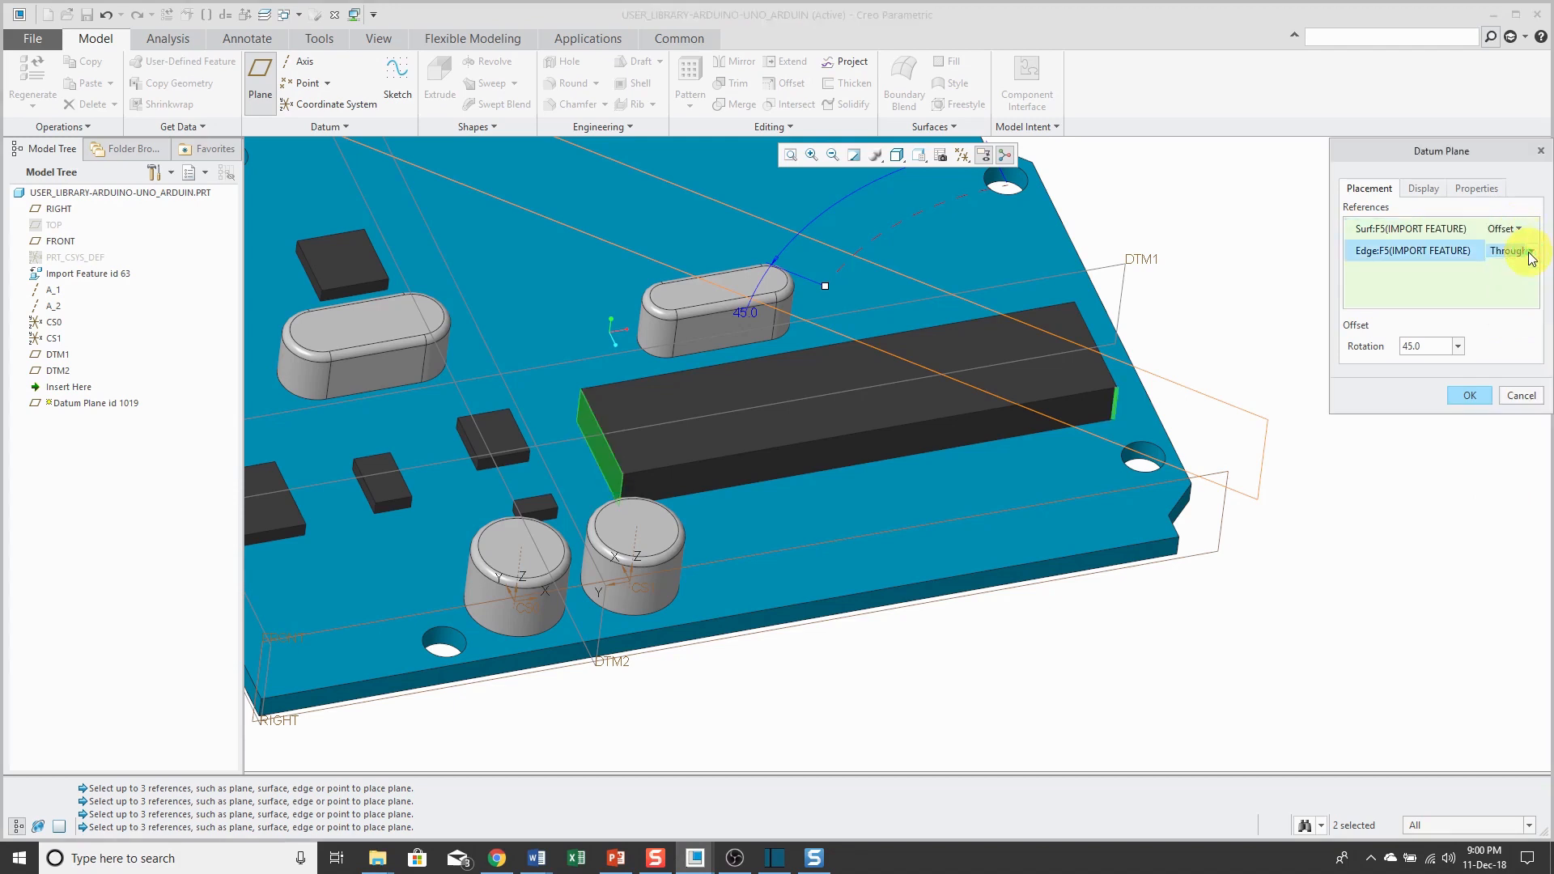
pyautogui.rightClick(1411, 250)
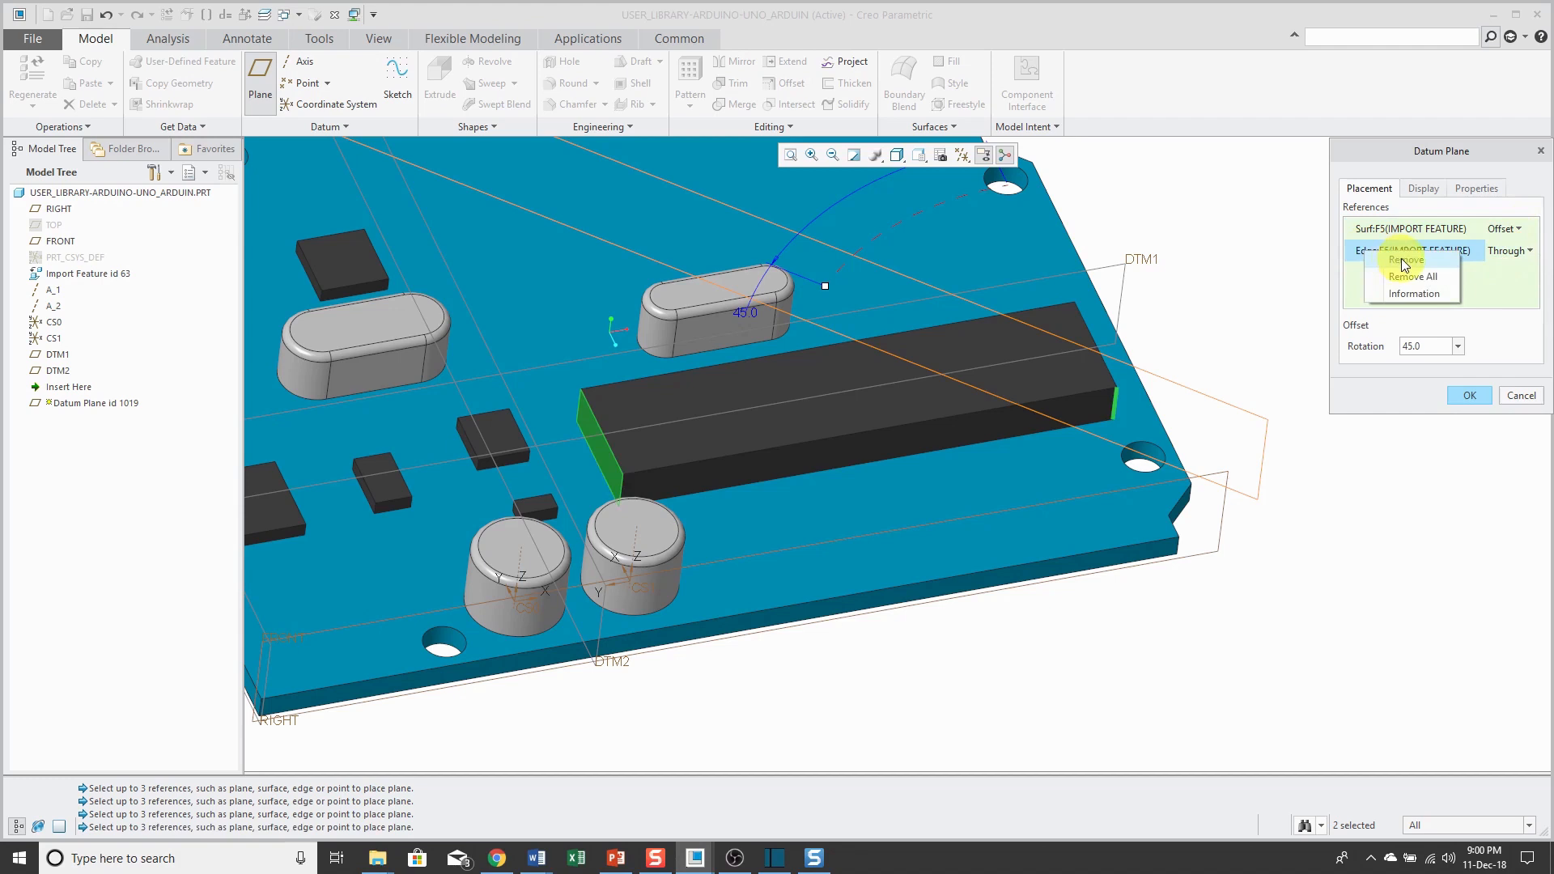
pyautogui.click(1404, 261)
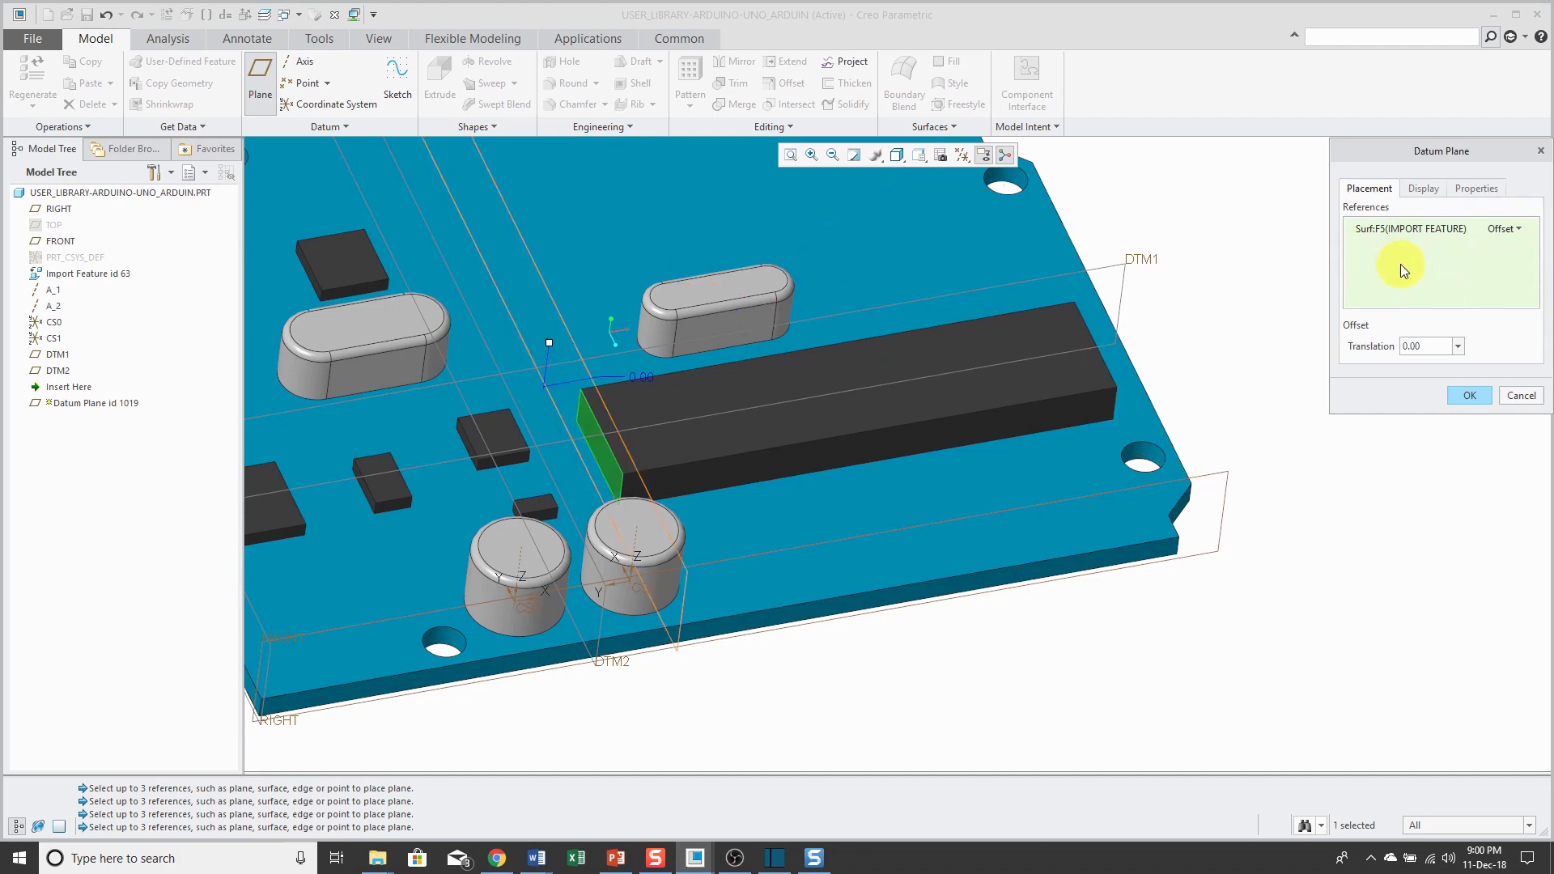
pyautogui.click(1514, 228)
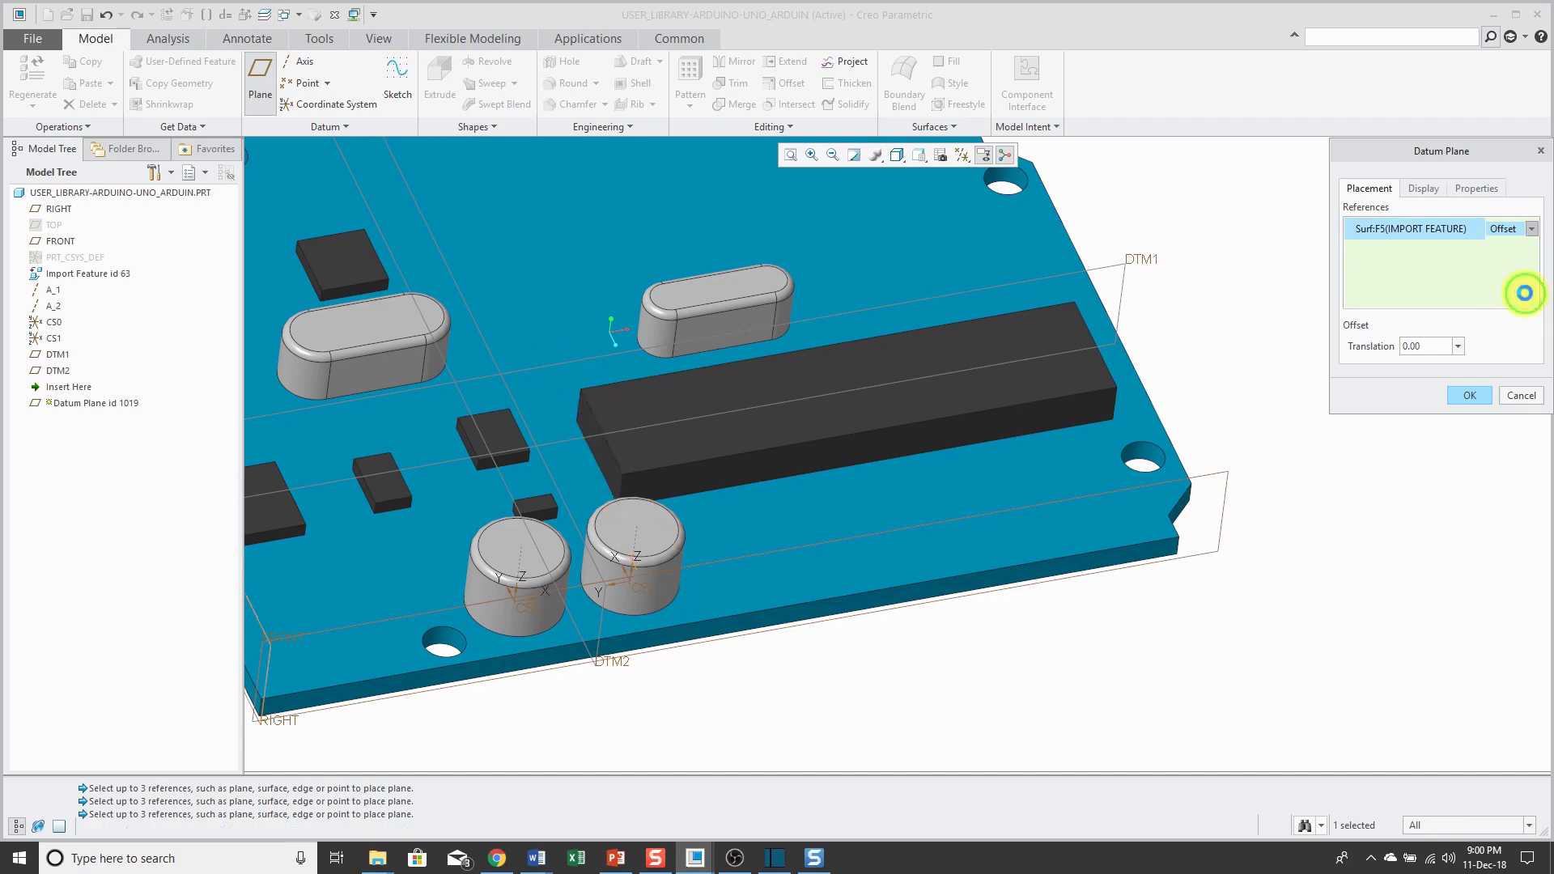
# Set the chip surface reference to Midplane and confirm datum plane DTM3.
pyautogui.click(1505, 228)
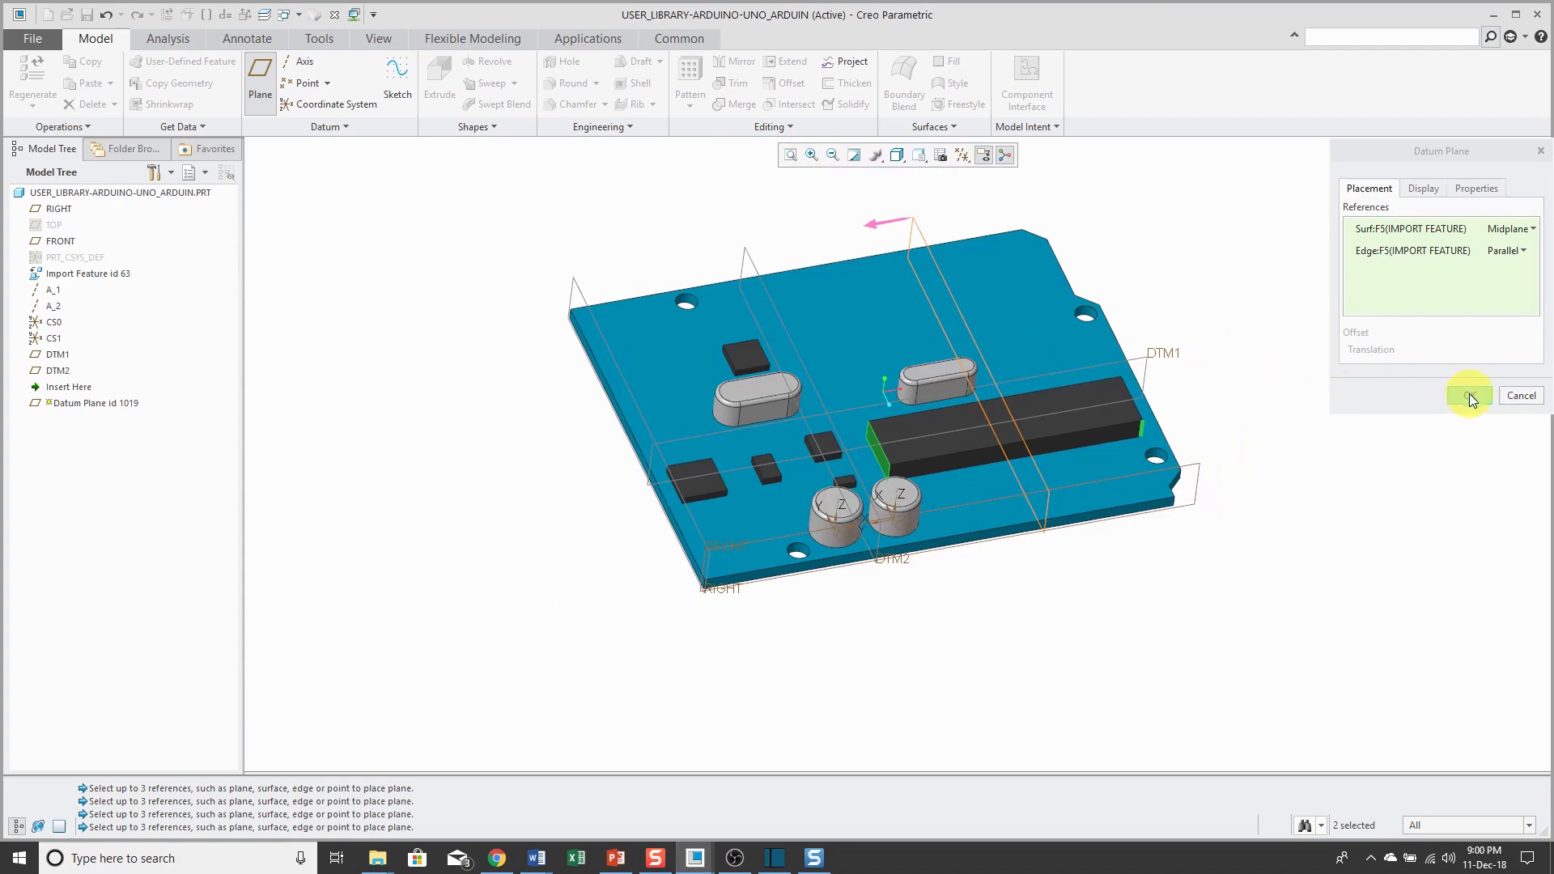
pyautogui.moveTo(1470, 396)
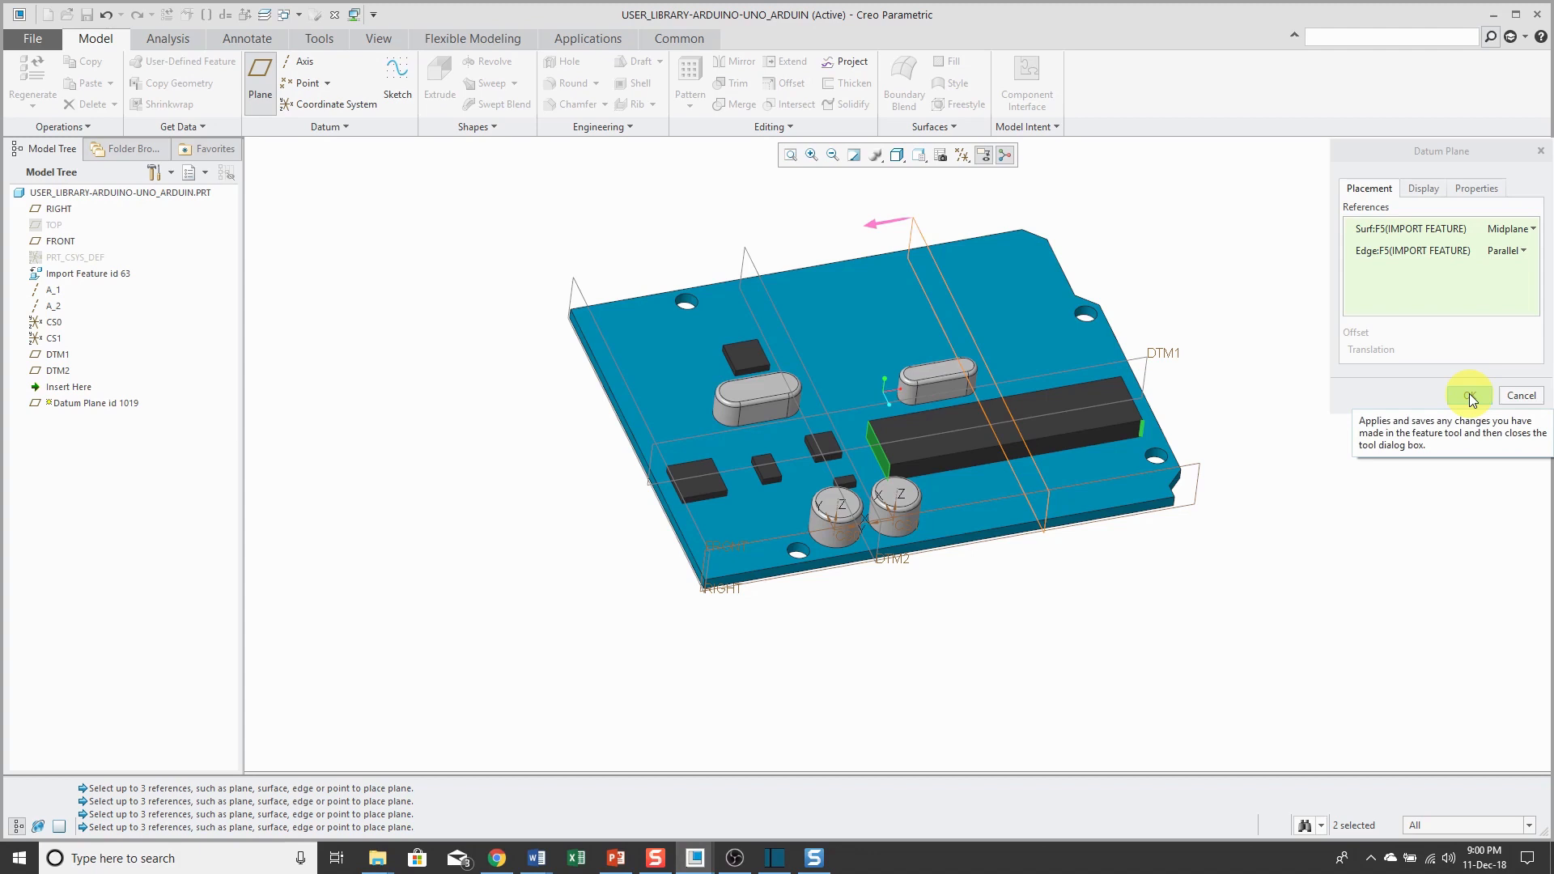
pyautogui.click(1470, 396)
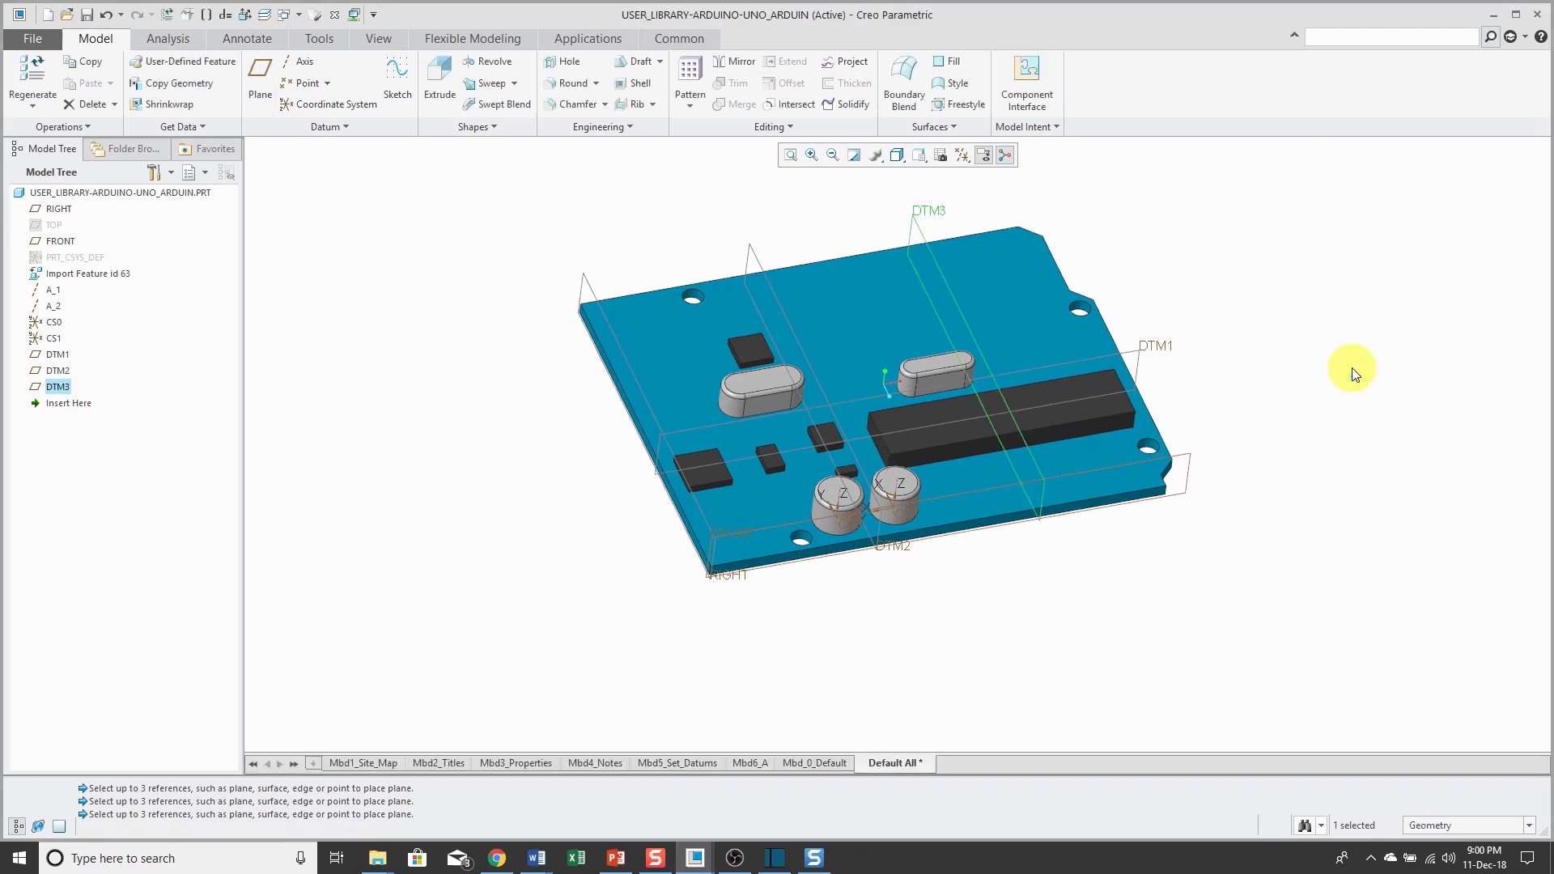